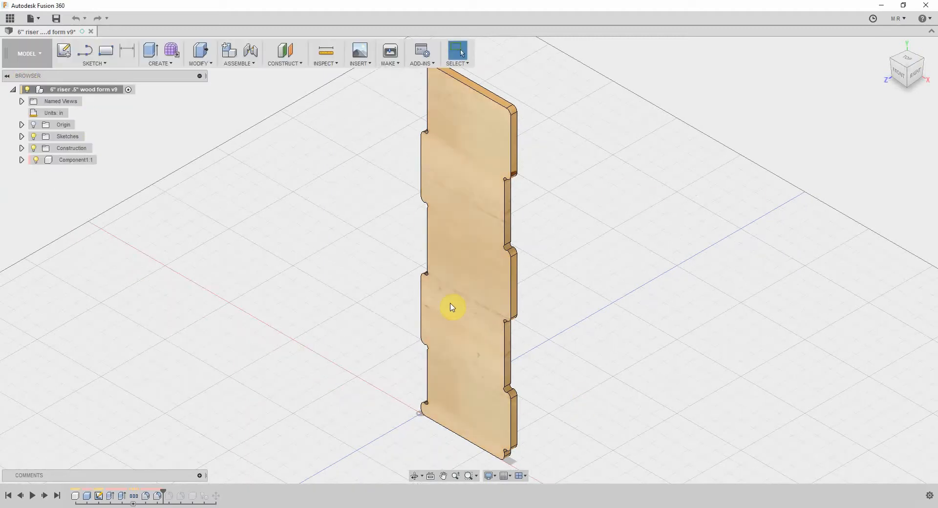
Switch to the CAM workspace and delete the two existing setups from the browser.
drag(451, 307, 473, 299)
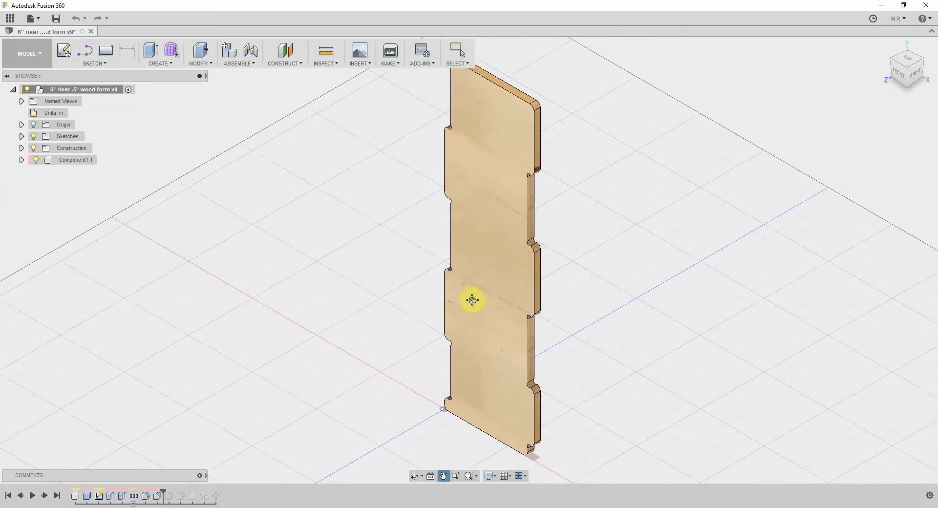
click(28, 54)
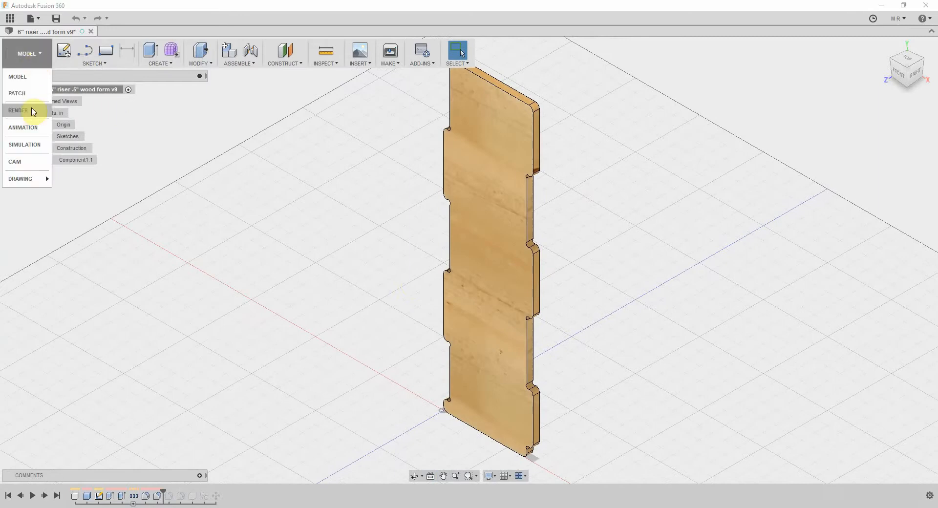
mouse_move(21, 163)
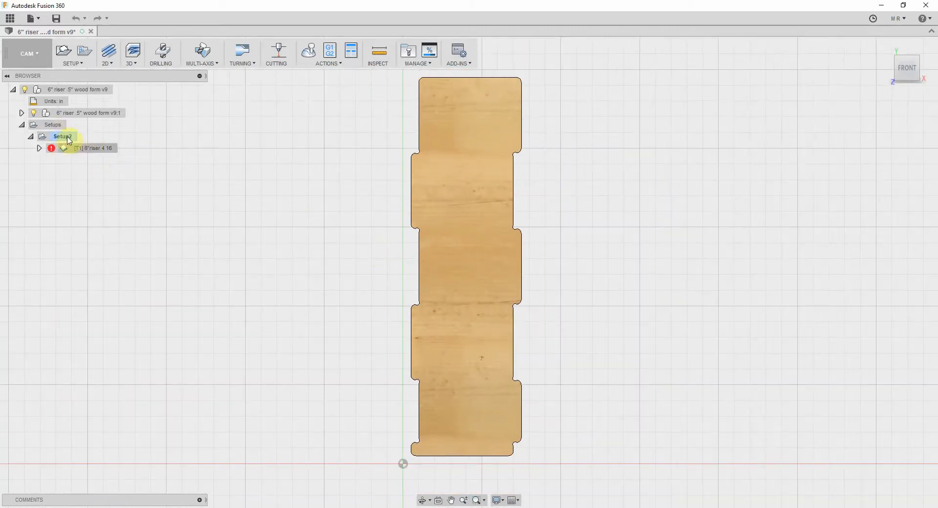
right_click(88, 148)
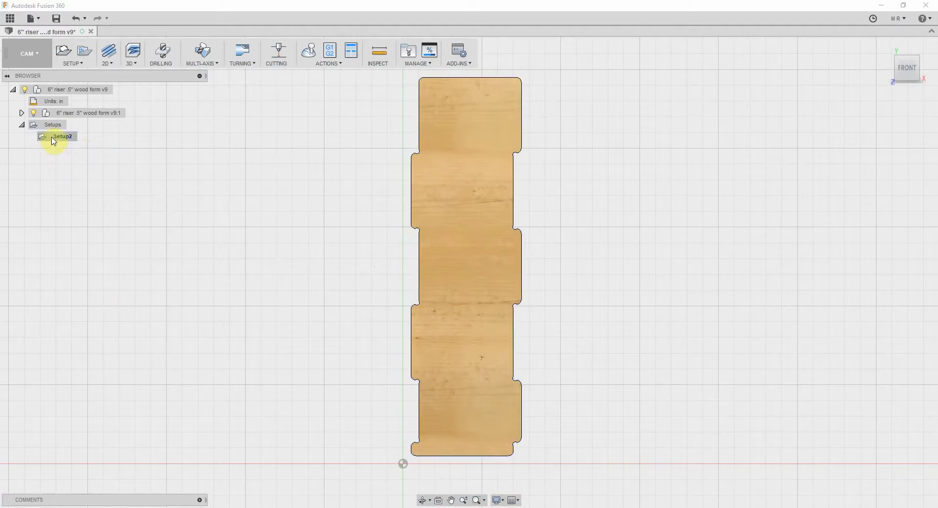
right_click(54, 137)
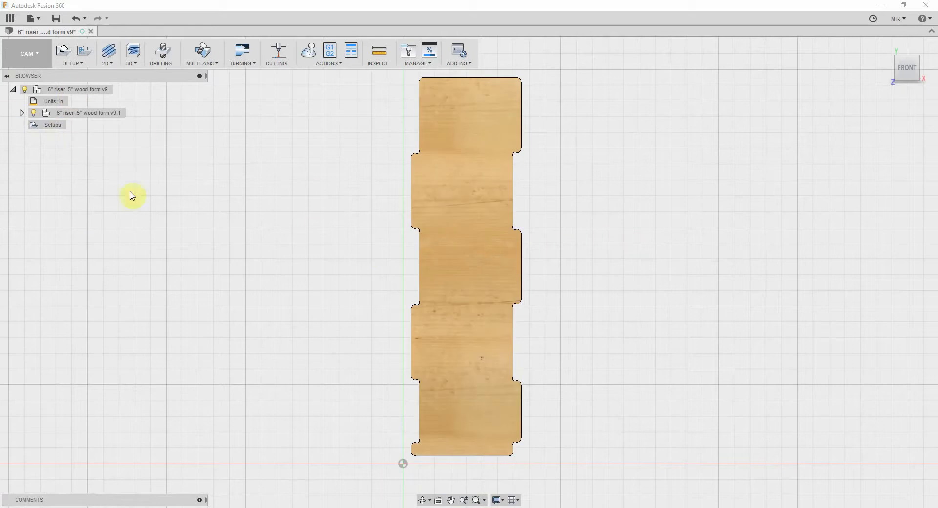
mouse_move(254, 149)
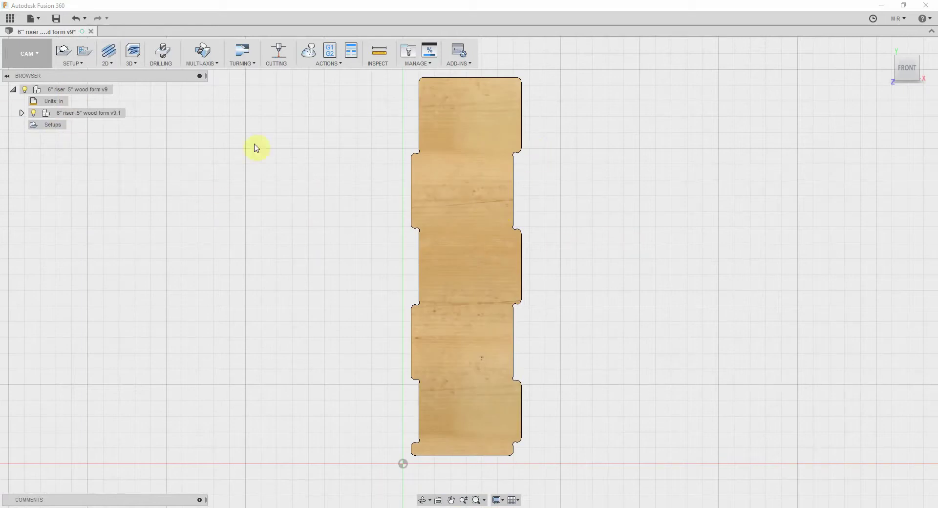
Create a new setup for the riser panel, keeping Milling as the operation type.
click(73, 54)
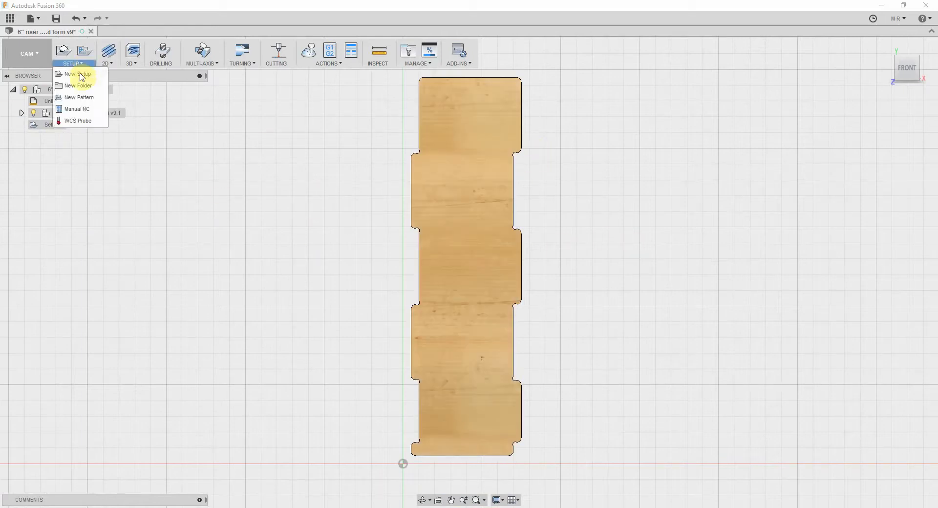
mouse_move(82, 76)
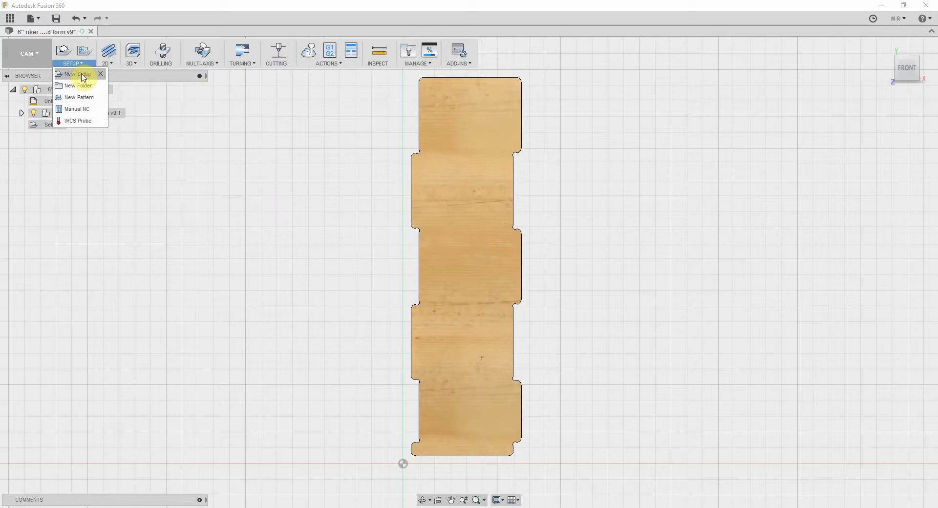
click(78, 74)
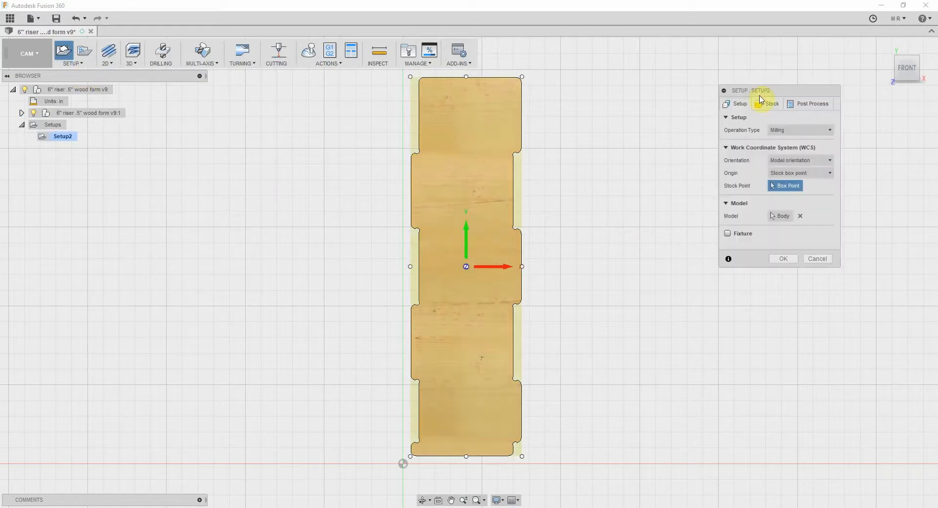
drag(760, 90, 599, 164)
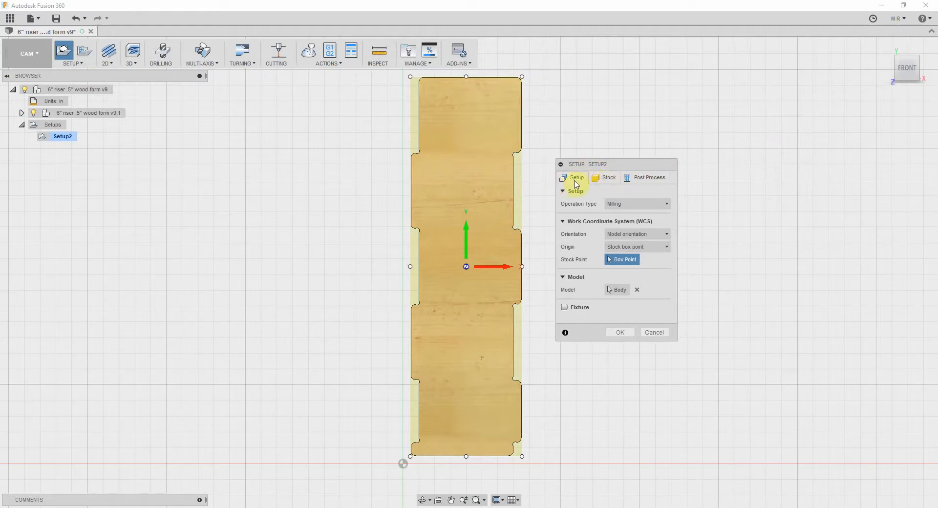
mouse_move(669, 204)
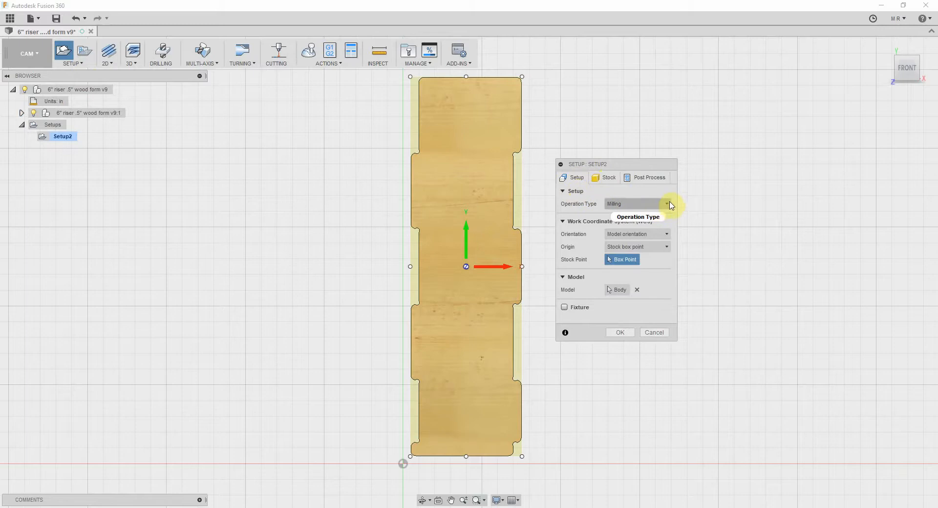
click(667, 204)
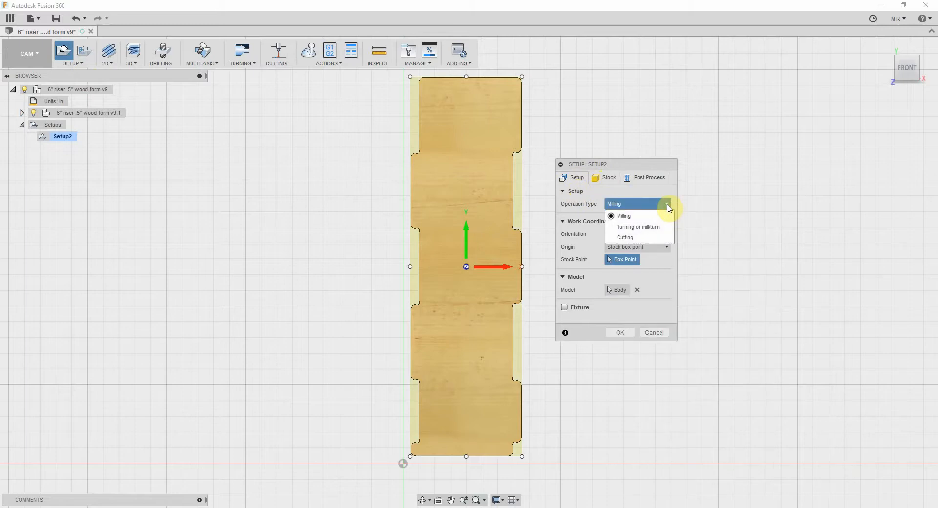
mouse_move(656, 217)
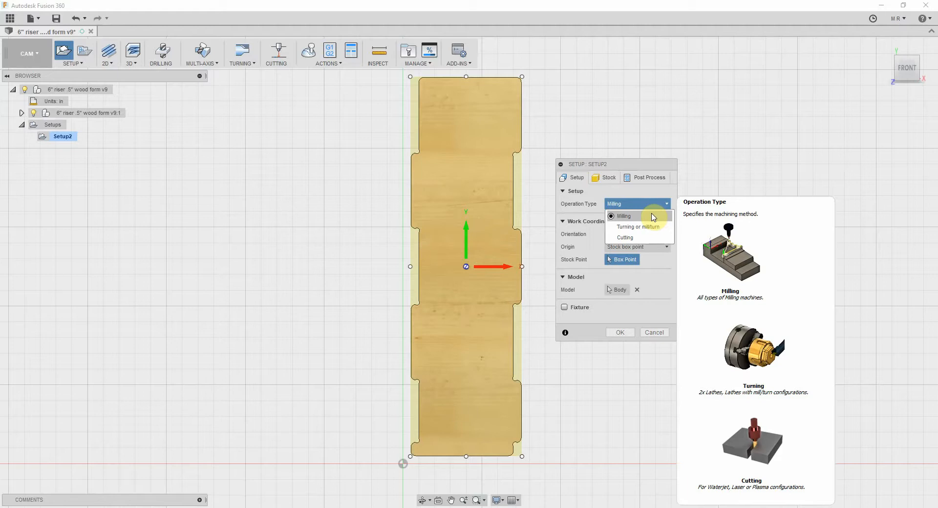
click(624, 216)
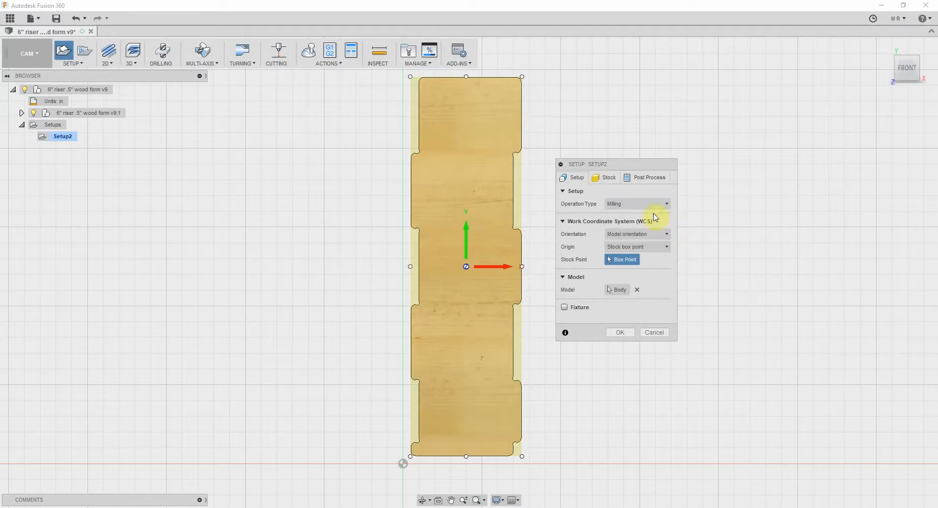
mouse_move(587, 239)
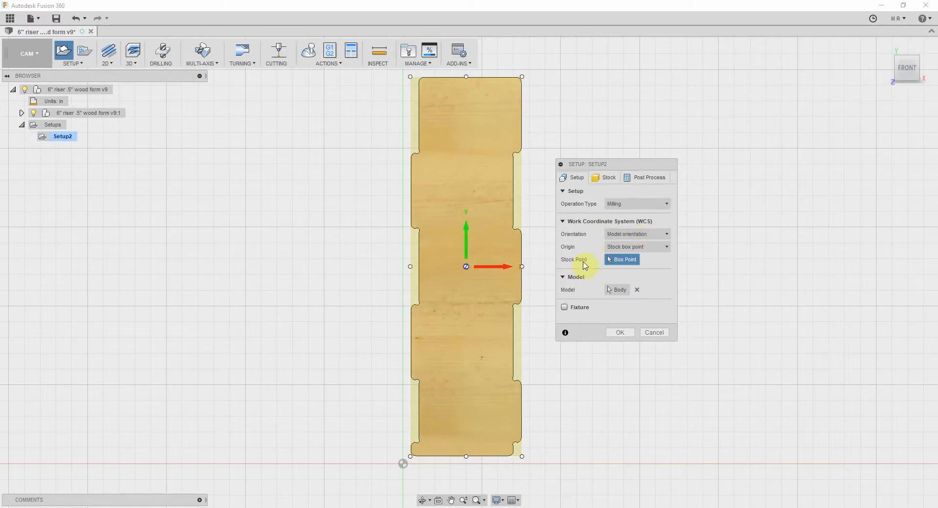
mouse_move(545, 271)
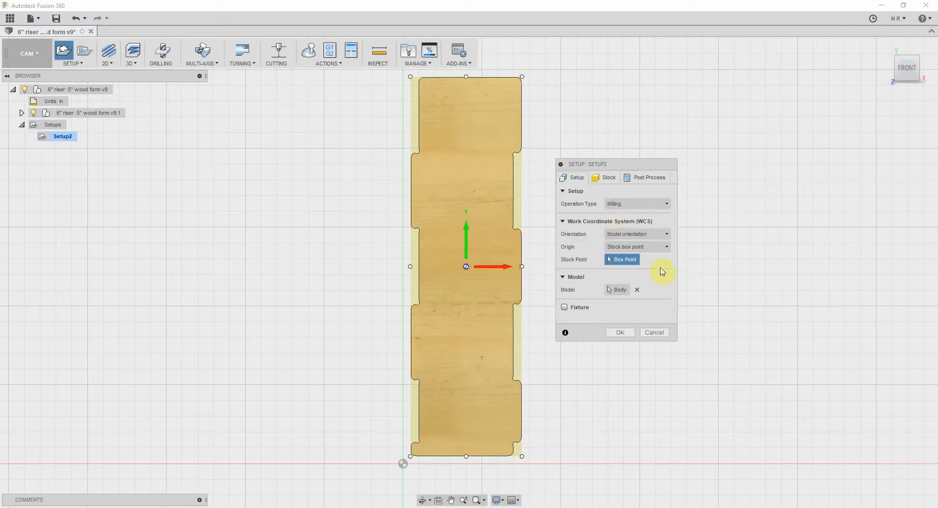
mouse_move(653, 267)
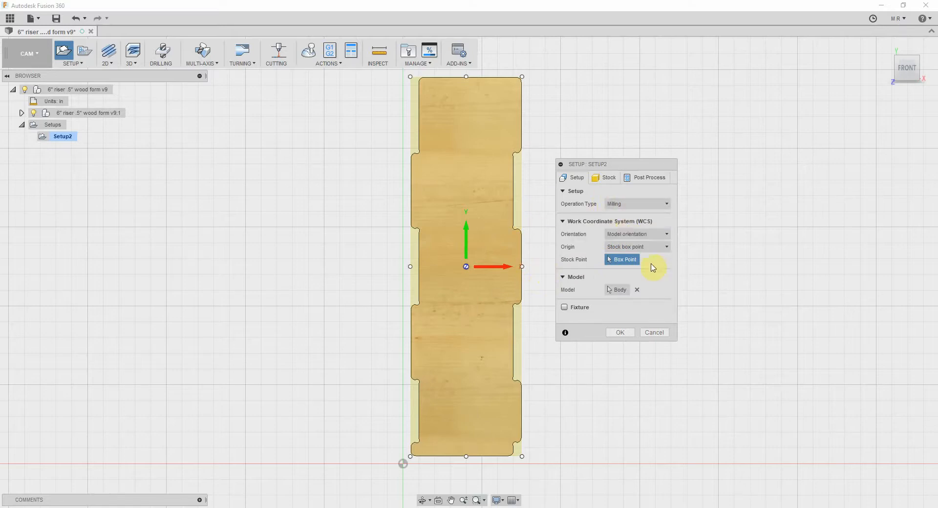
mouse_move(659, 270)
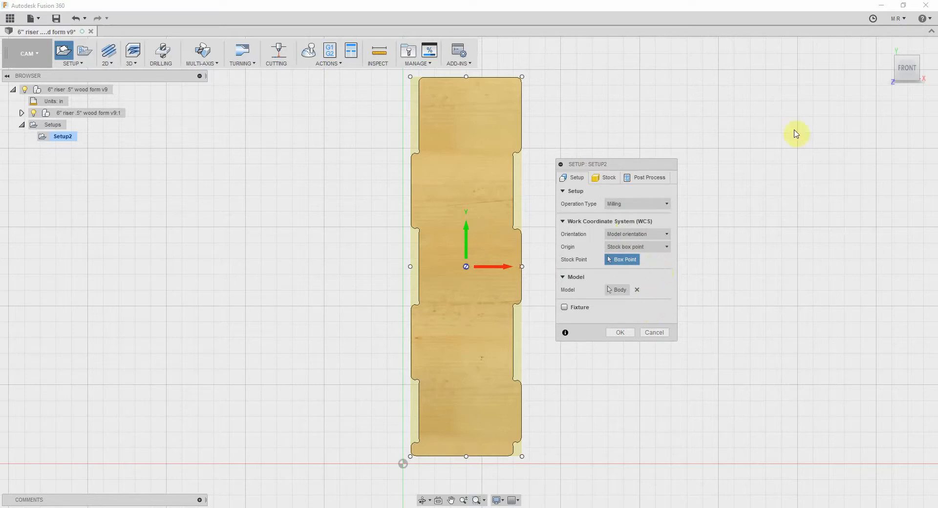
mouse_move(452, 265)
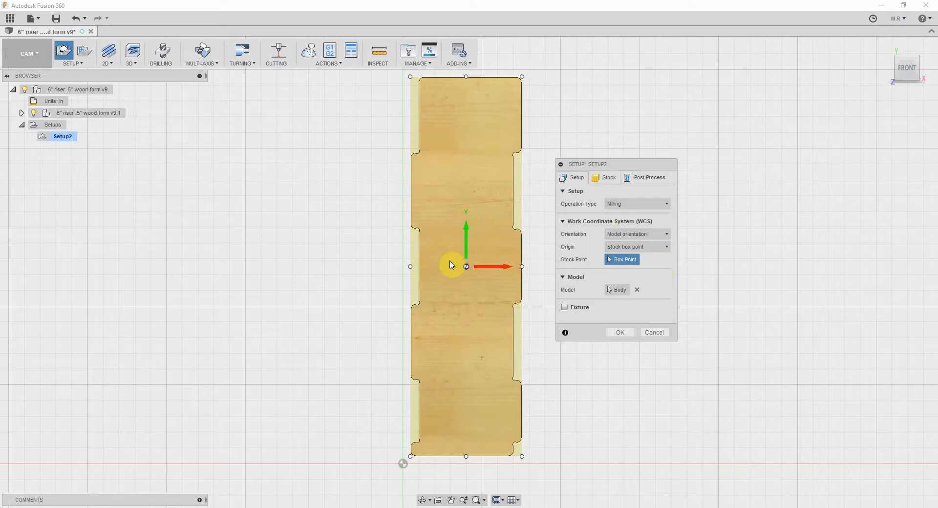
mouse_move(549, 291)
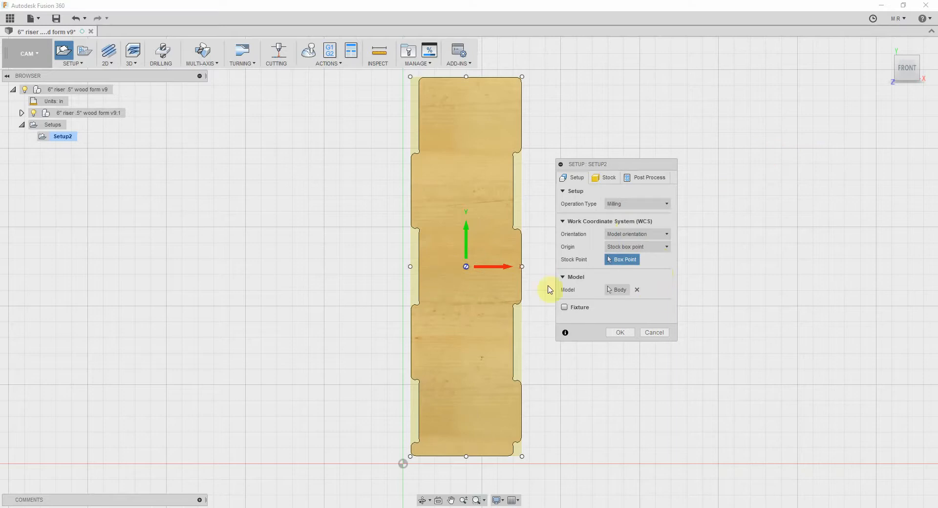
mouse_move(653, 299)
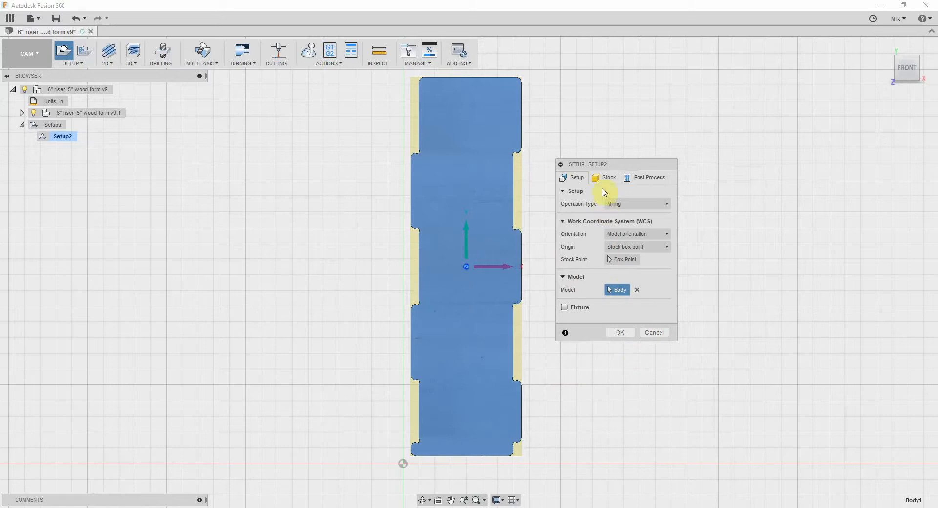
Review the Setup2 stock mode, keeping the relative size box with 0.04 in side offset.
click(605, 178)
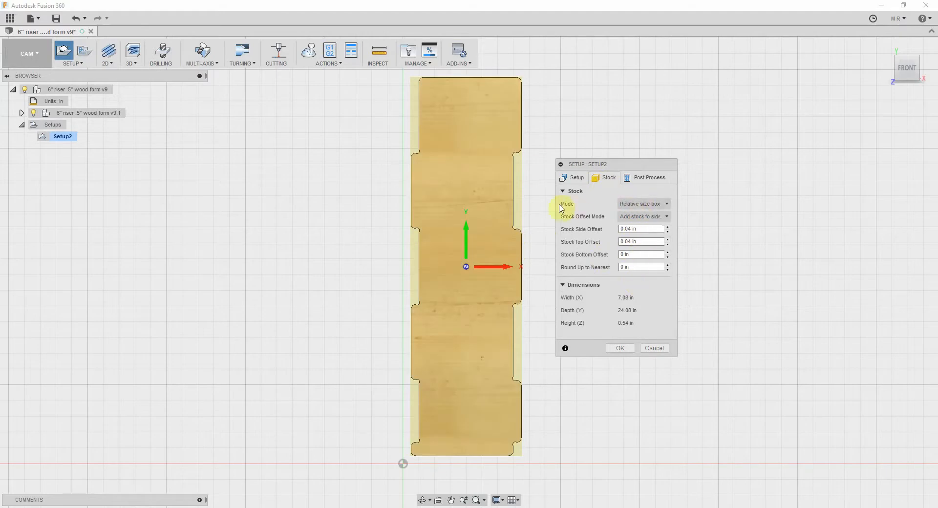
mouse_move(516, 468)
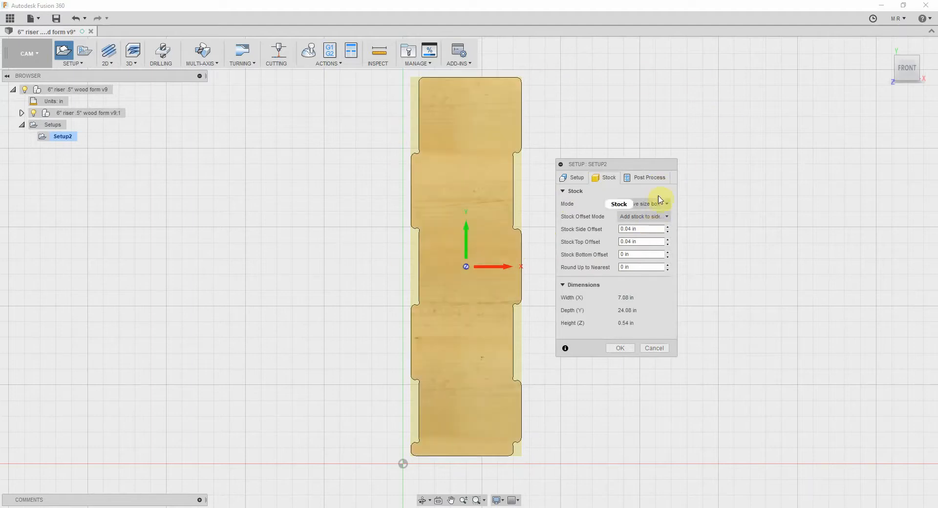
click(665, 204)
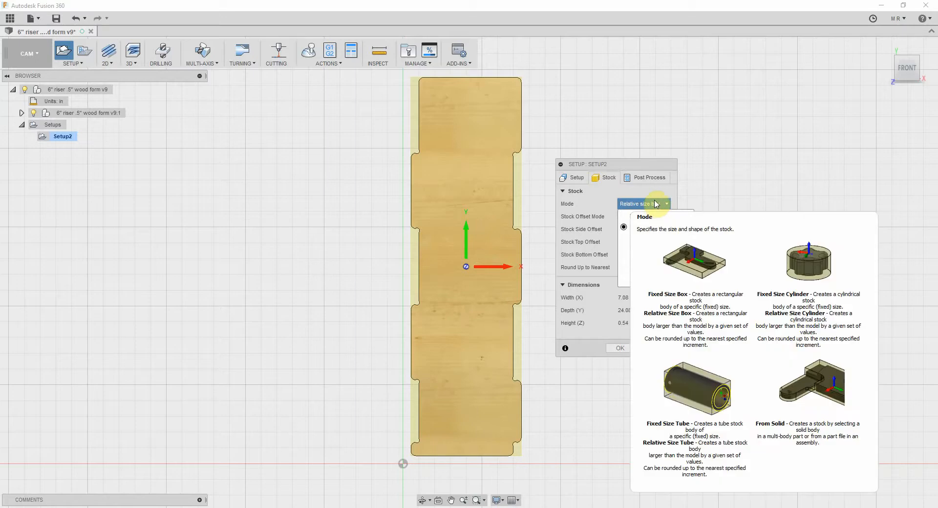
click(665, 205)
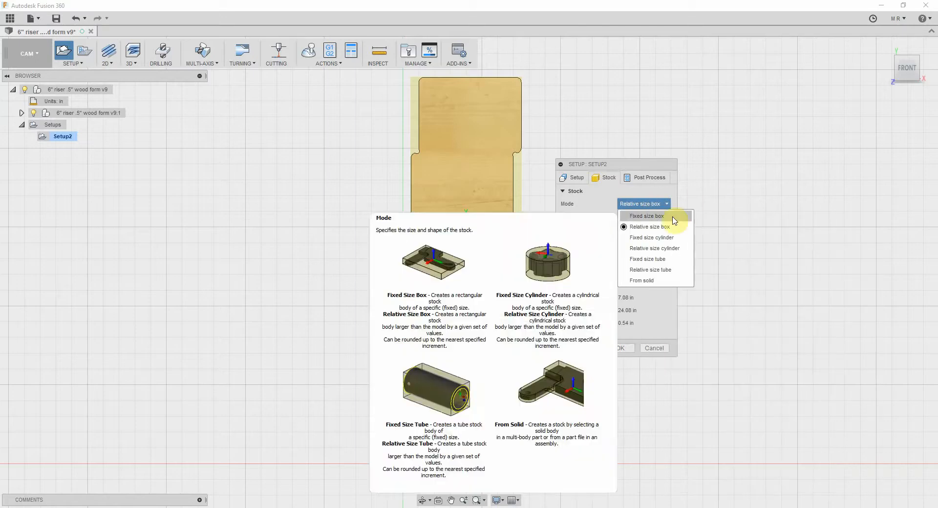
click(649, 226)
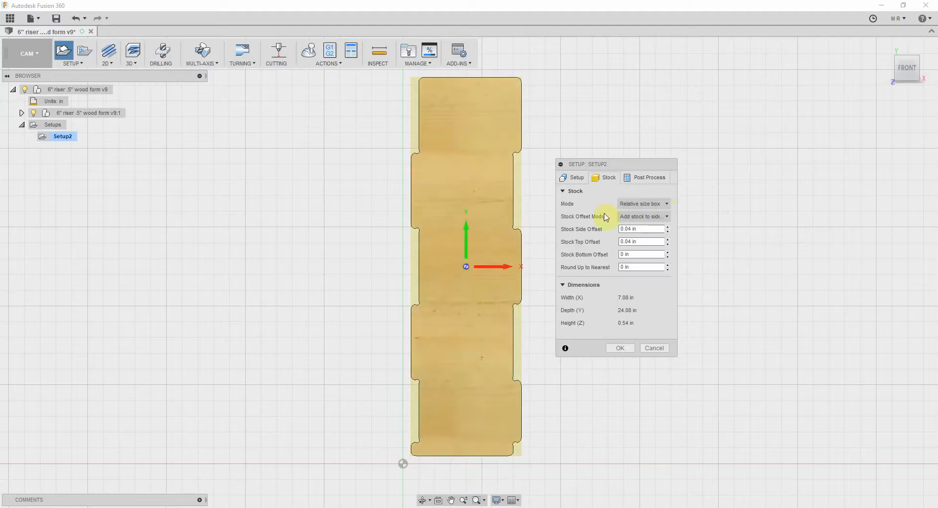
click(640, 242)
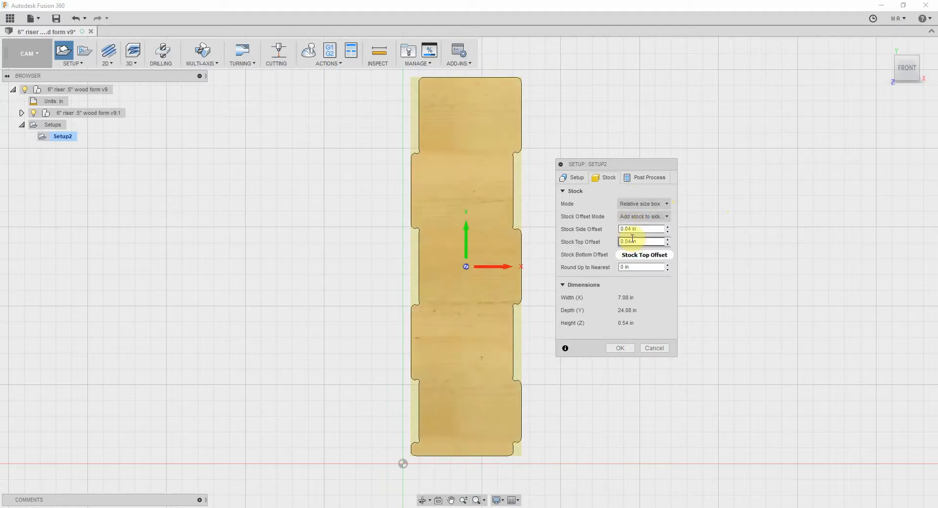
Set the stock top offset to 0 in and accept Setup2.
click(641, 230)
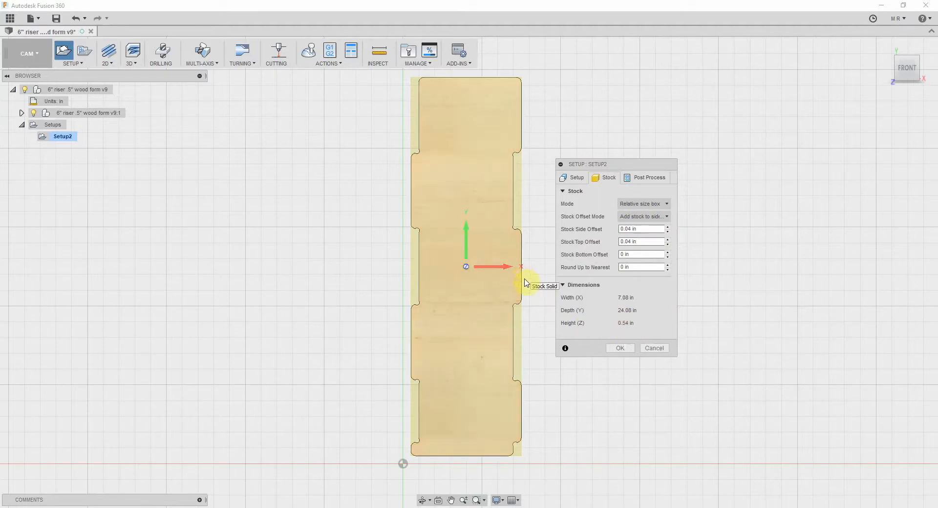
click(640, 256)
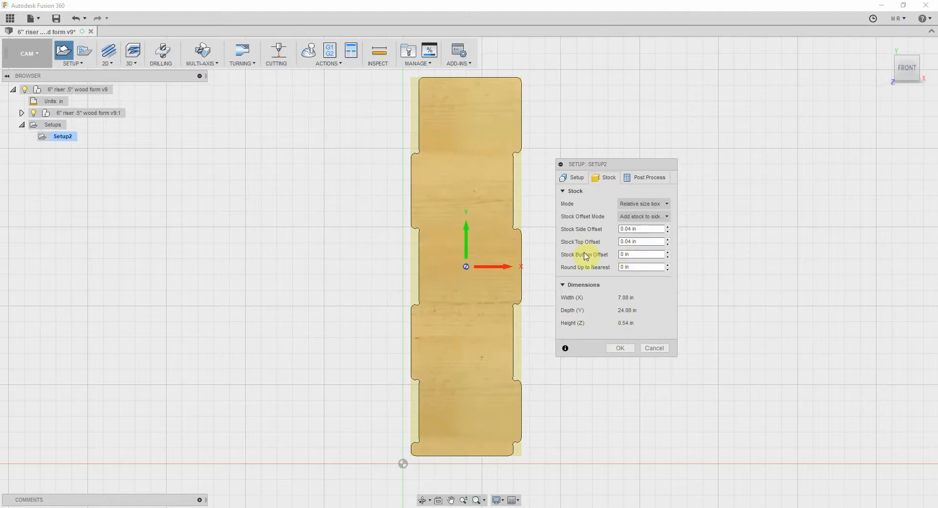
mouse_move(658, 311)
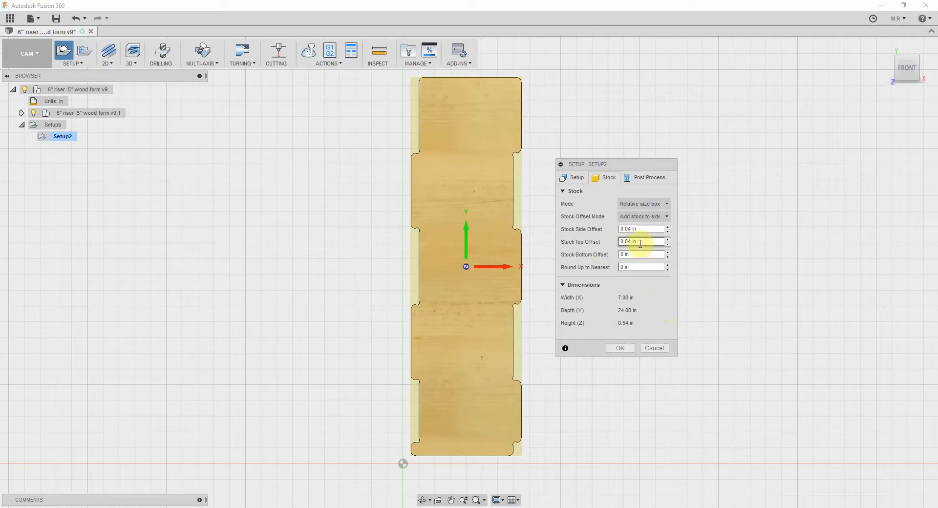
click(641, 243)
text(0)
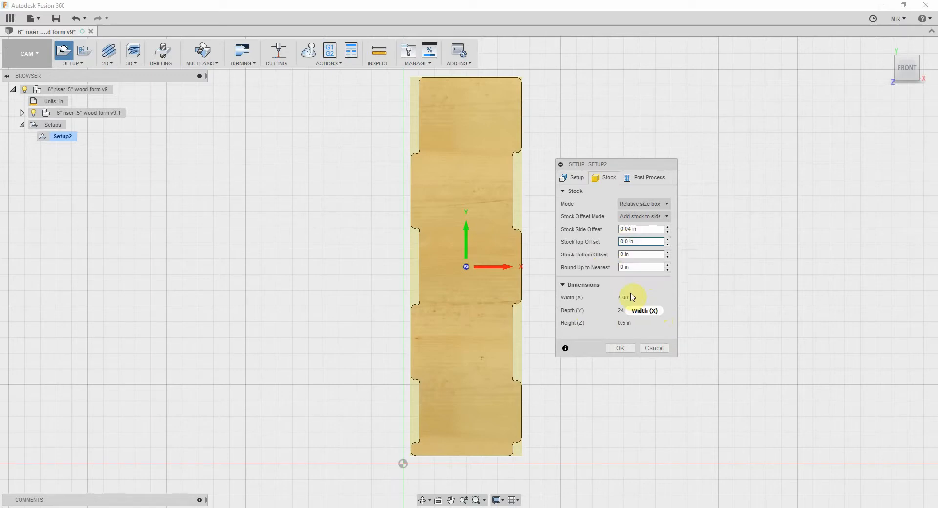
click(620, 348)
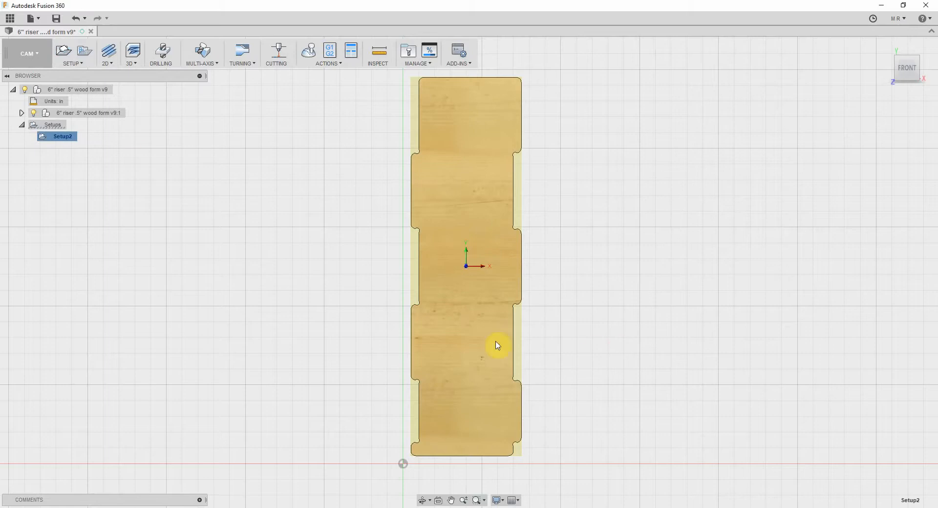
Edit Setup2, review its stock offsets, set program number 1001 and confirm.
right_click(57, 137)
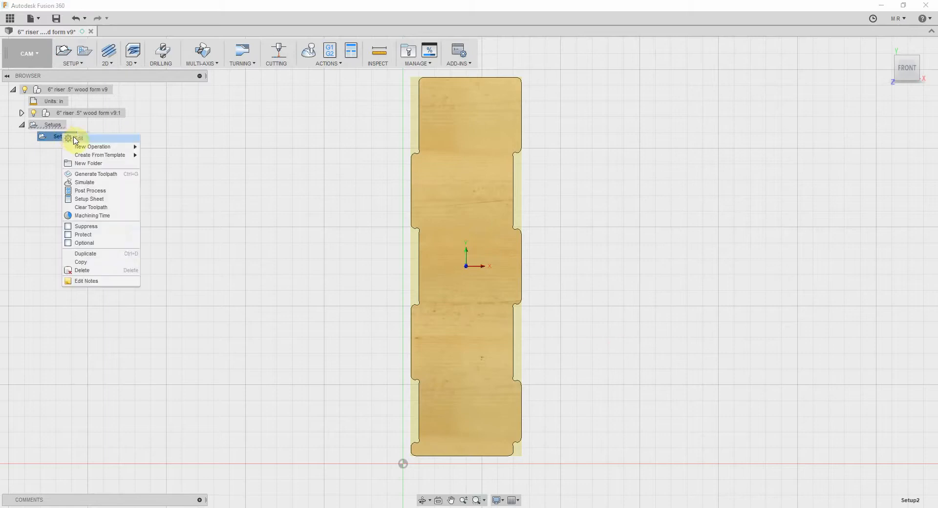
click(79, 138)
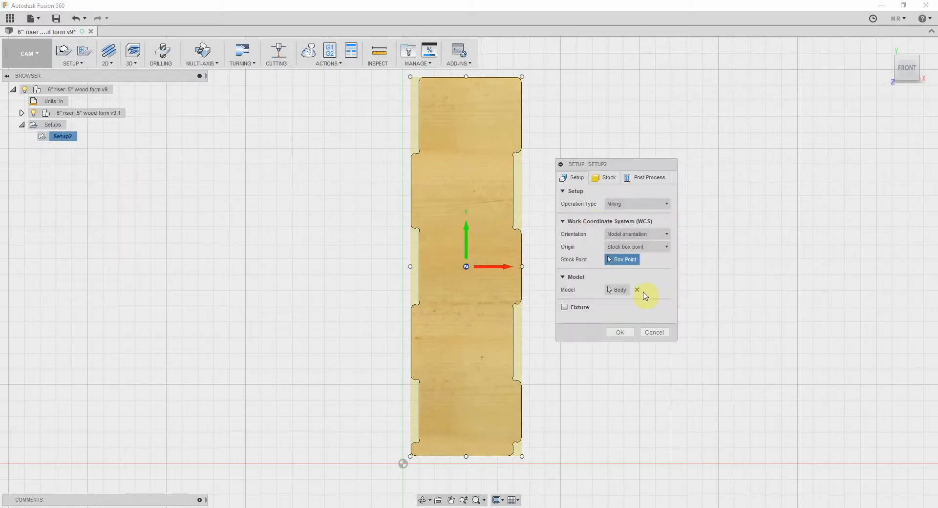
click(604, 178)
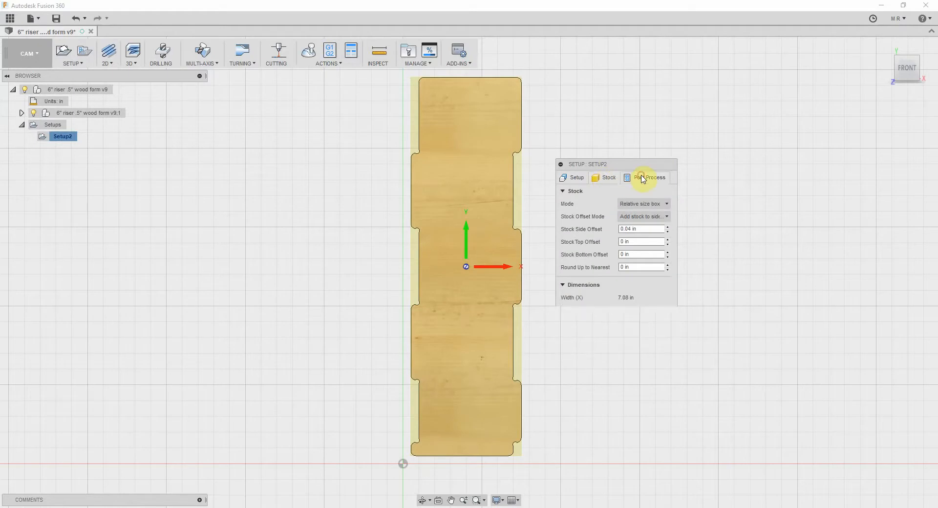
click(649, 178)
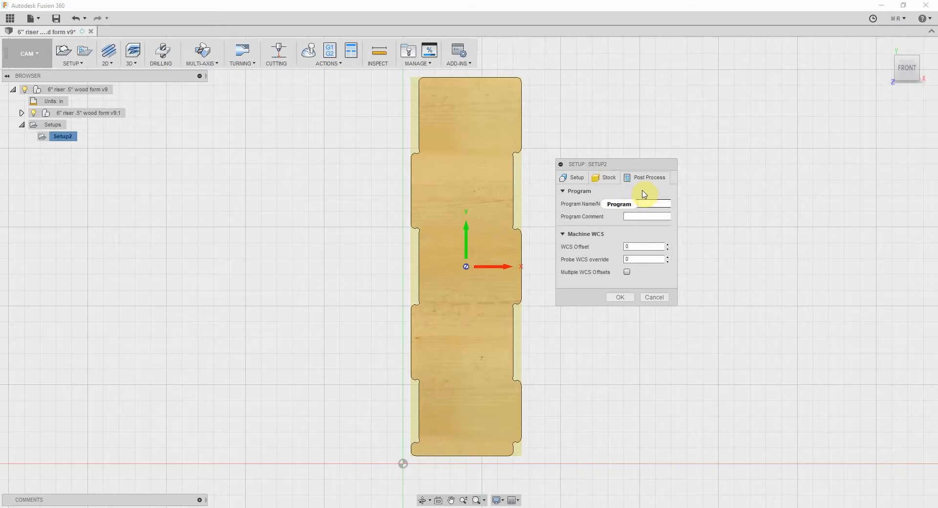
text(1001)
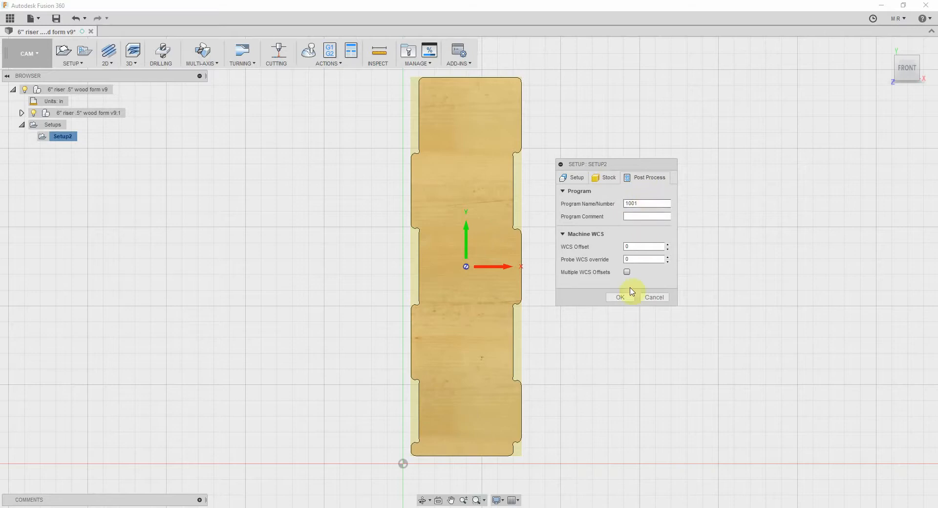
click(619, 298)
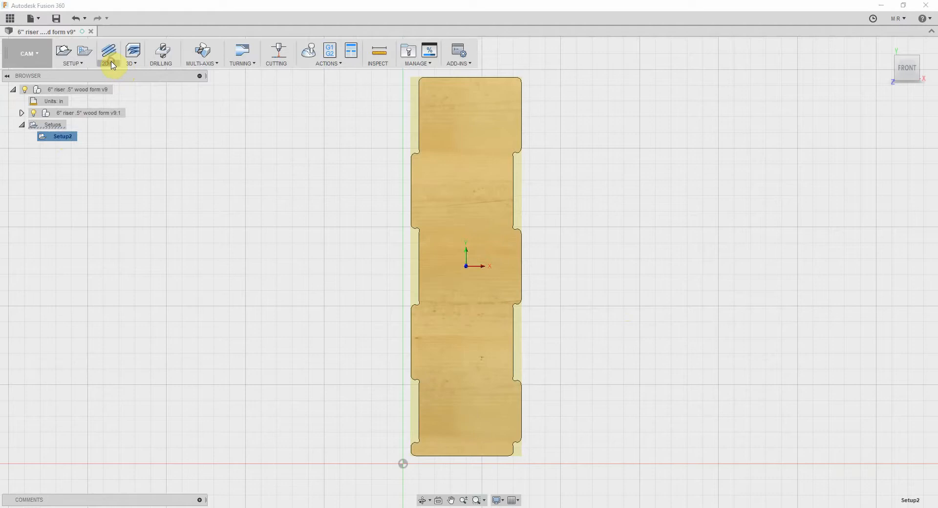
Start a 2D Contour operation from the 2D milling menu under Setup2.
click(107, 51)
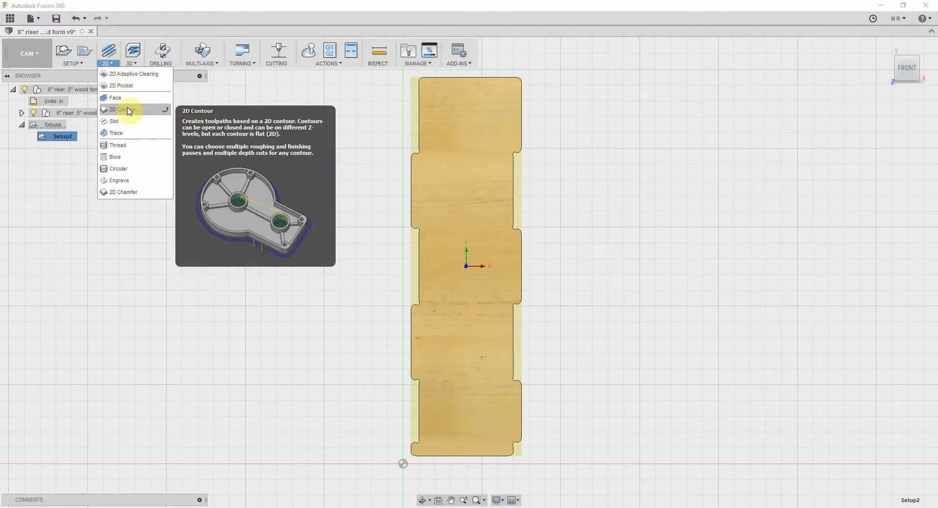
click(120, 109)
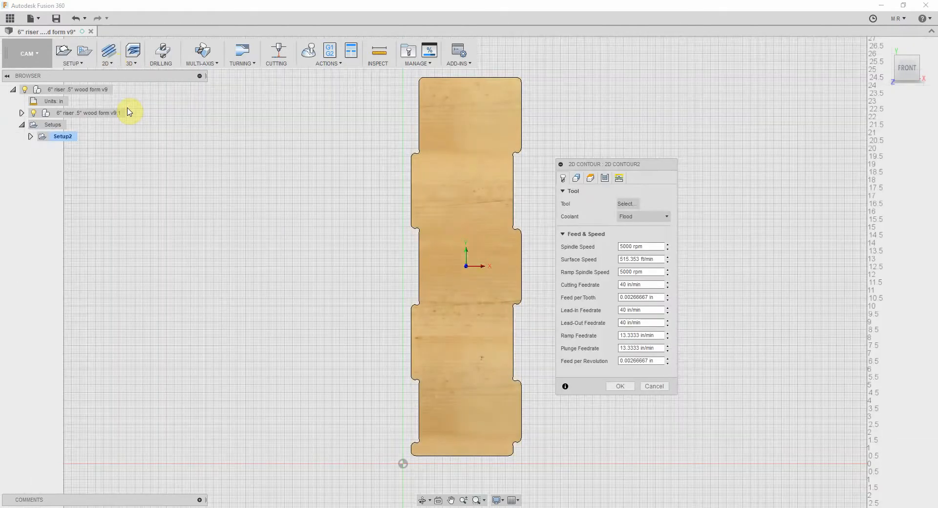
mouse_move(166, 118)
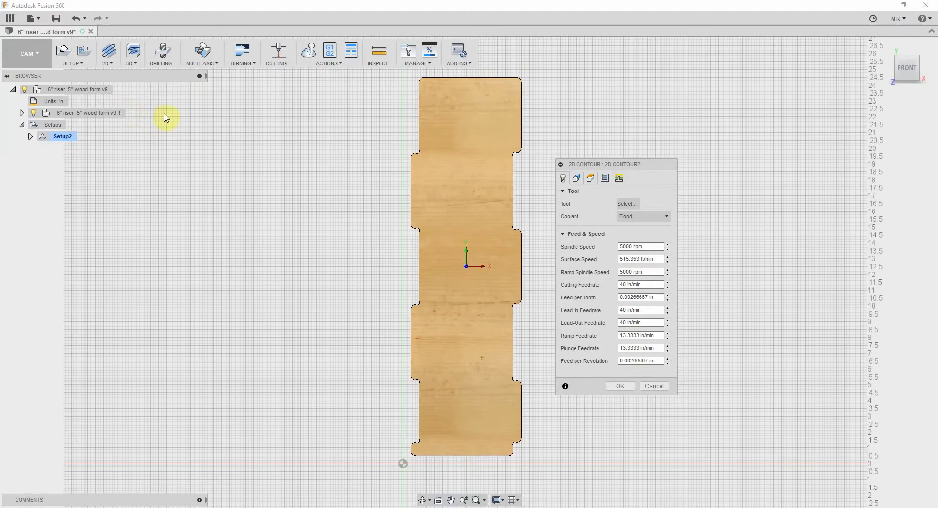
mouse_move(597, 170)
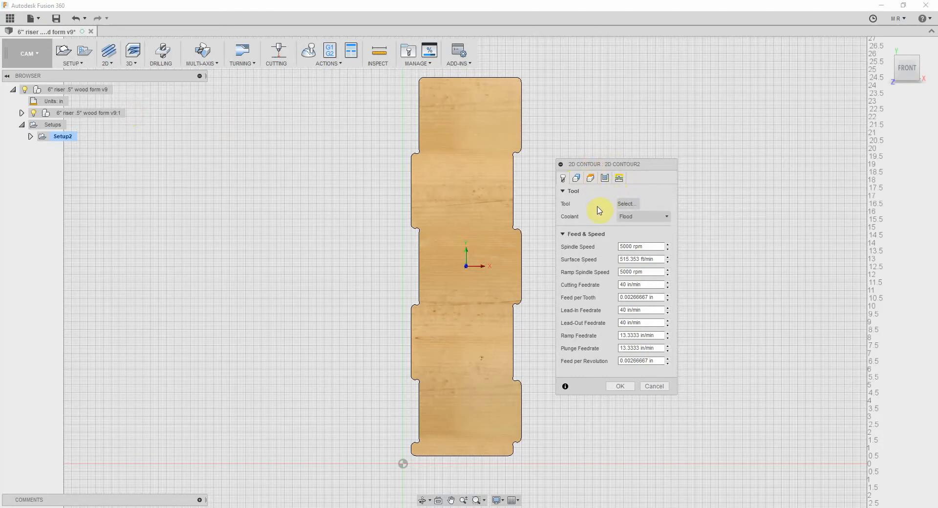
mouse_move(535, 223)
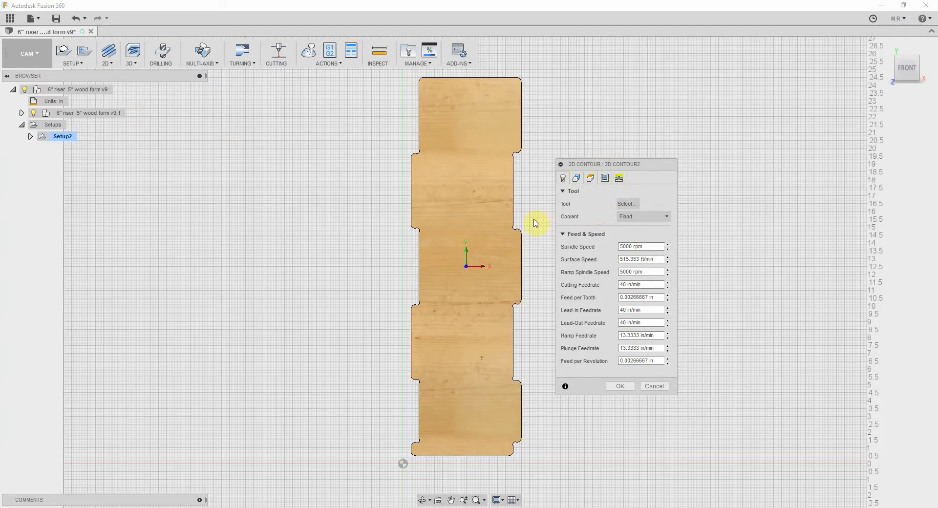
mouse_move(592, 218)
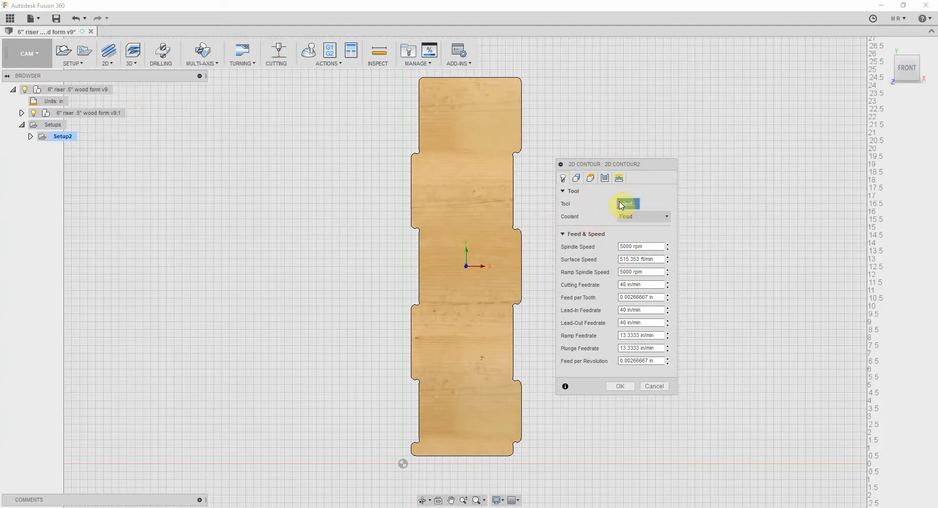
Choose the 1/8" flat endmill from the tool library as the contour's cutter.
click(627, 203)
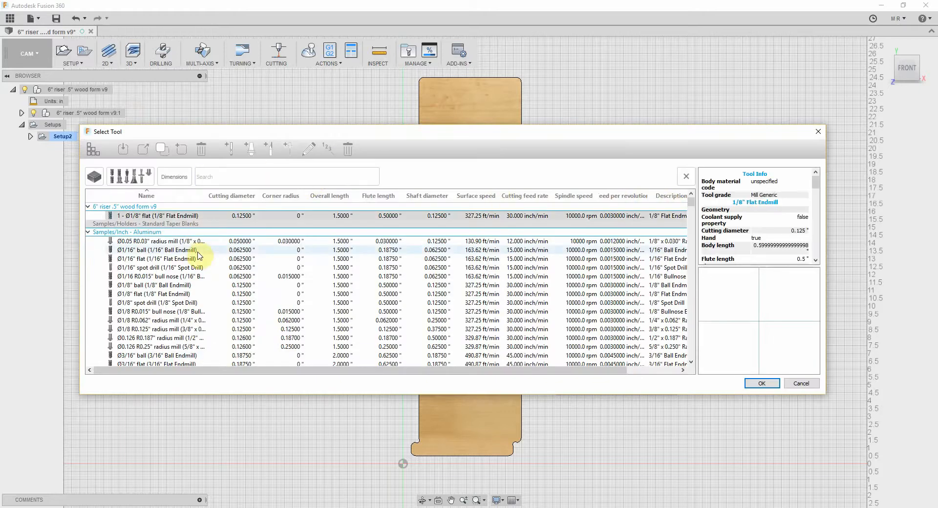
click(147, 285)
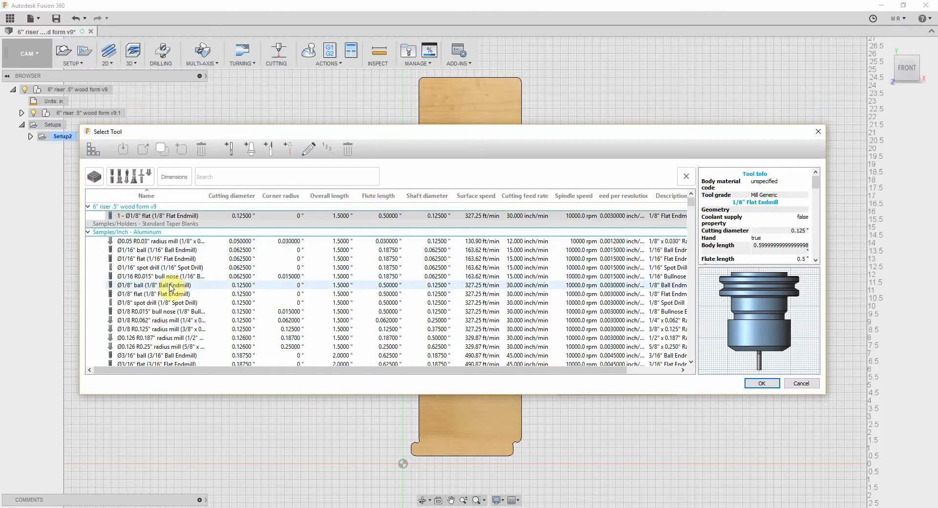
click(157, 294)
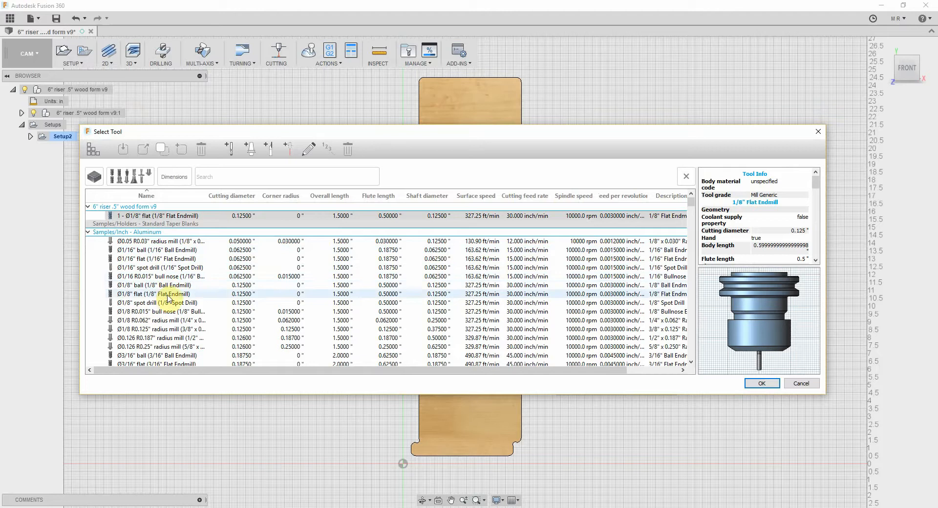
click(157, 295)
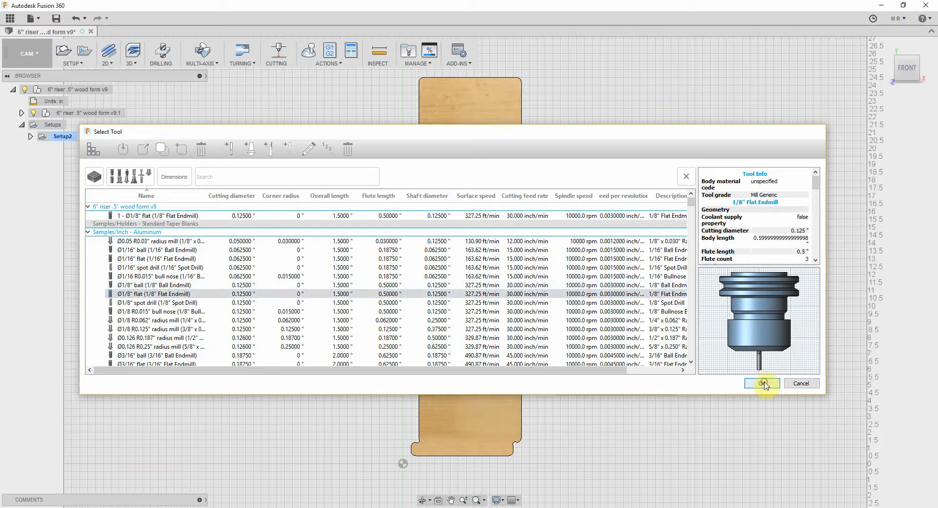
click(763, 383)
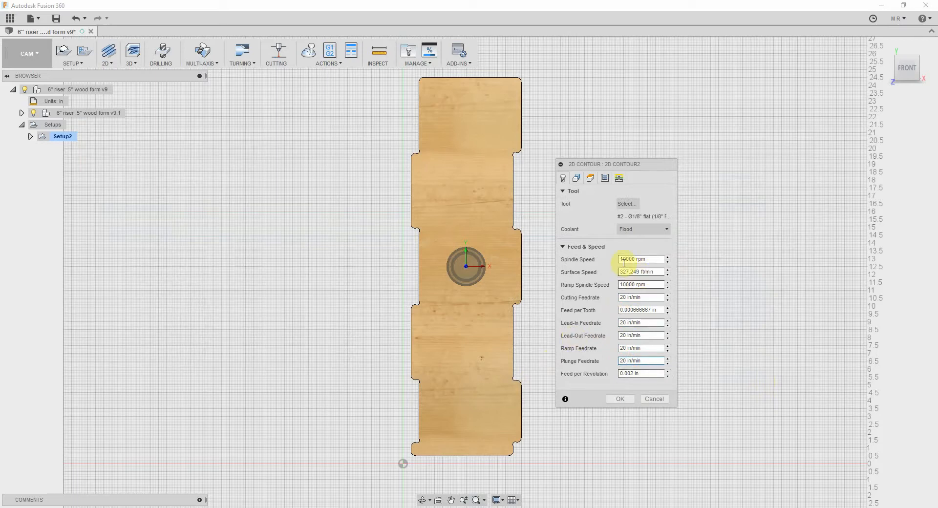
Keep the 10000 rpm spindle speed and set Coolant to Disabled.
click(667, 230)
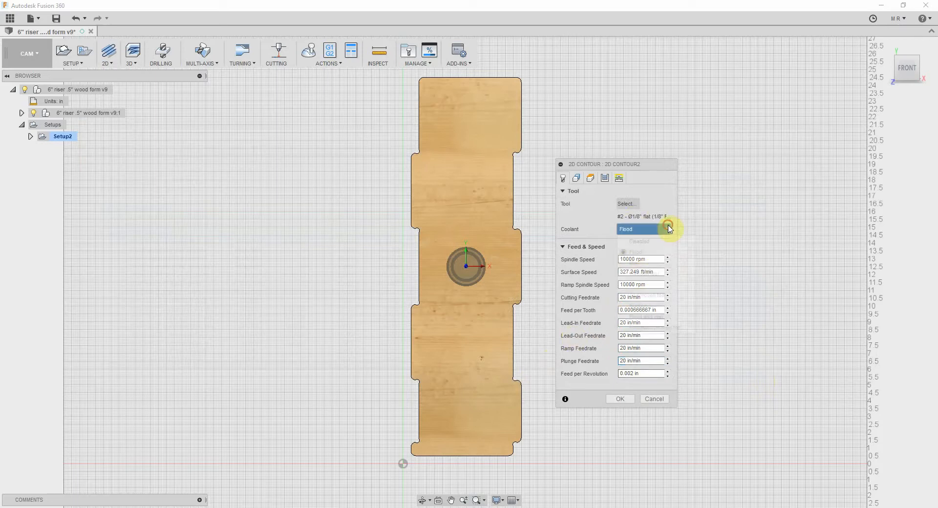
click(667, 229)
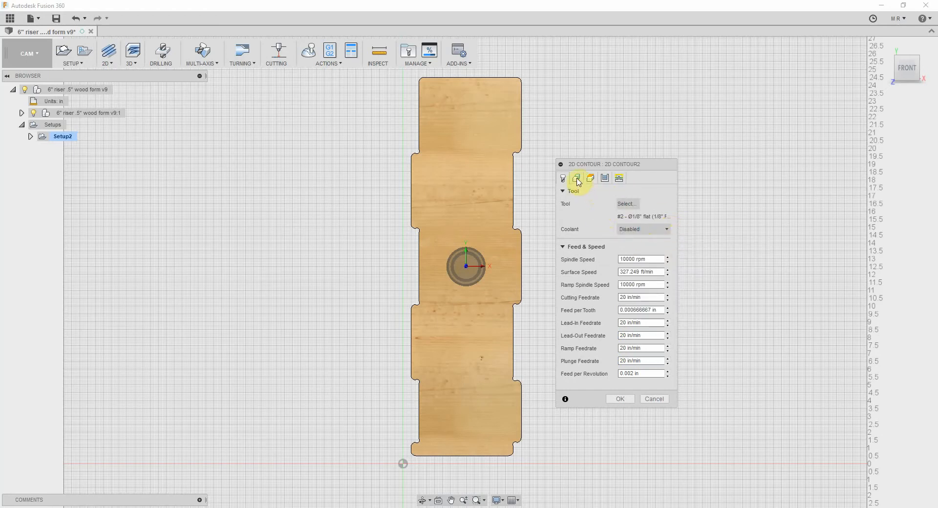
Show the 2D Contour geometry settings to select the panel's outer outline.
click(577, 179)
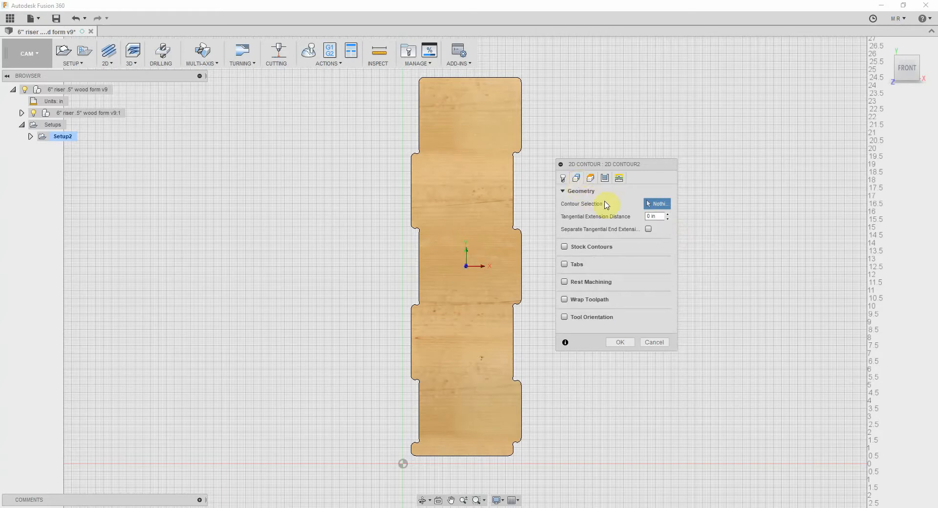
mouse_move(597, 197)
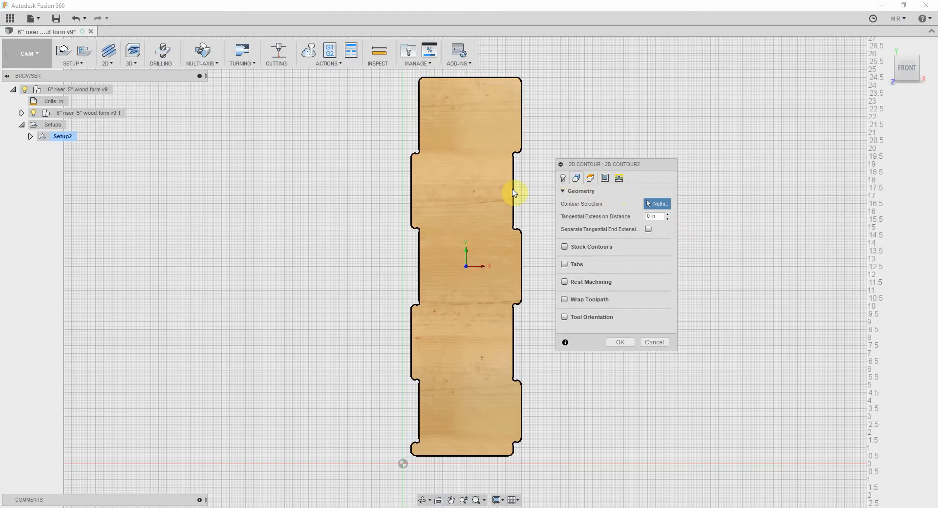
mouse_move(514, 192)
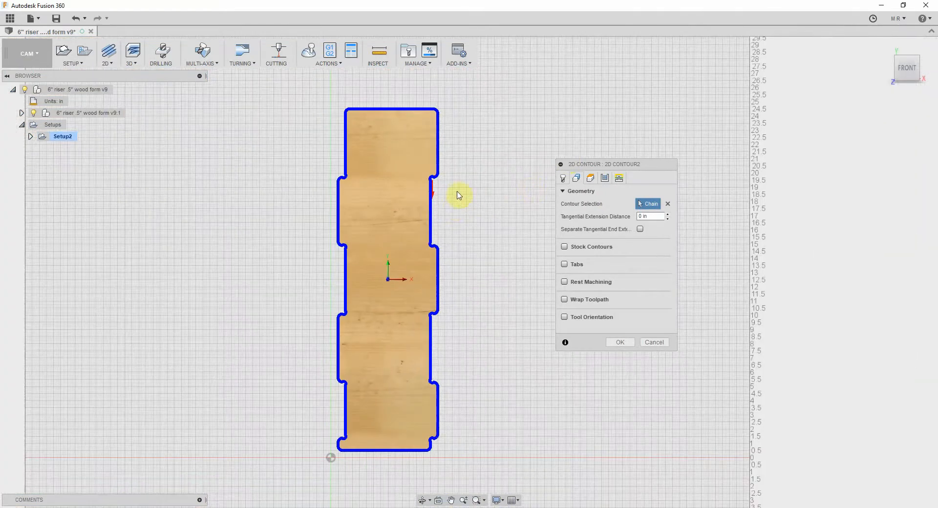
mouse_move(222, 196)
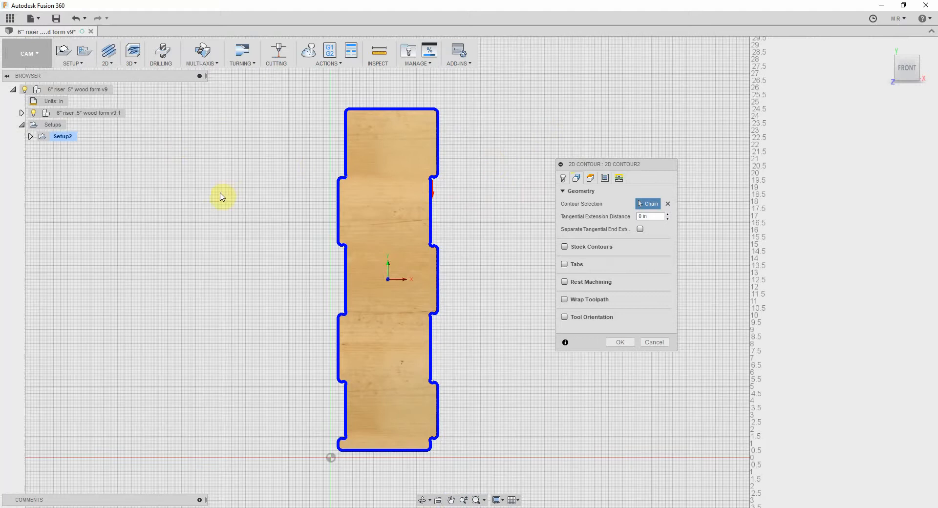
mouse_move(604, 249)
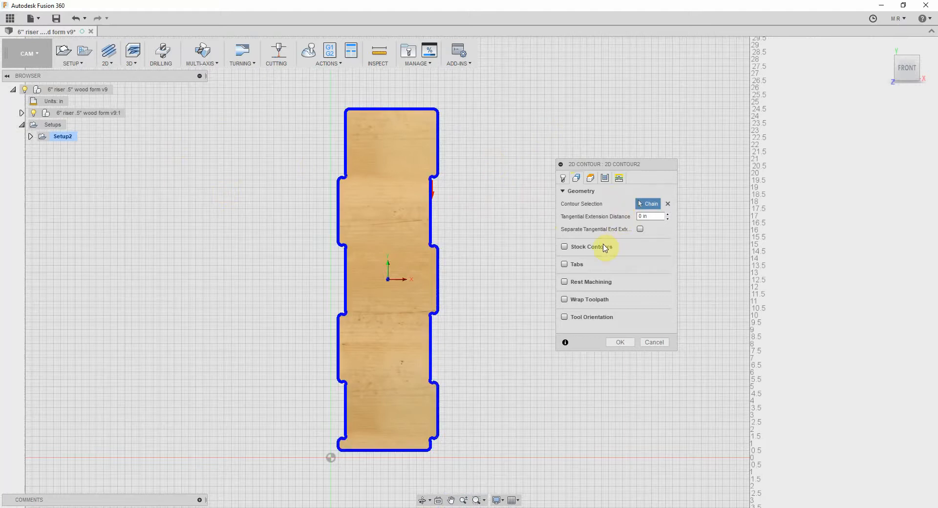
mouse_move(584, 249)
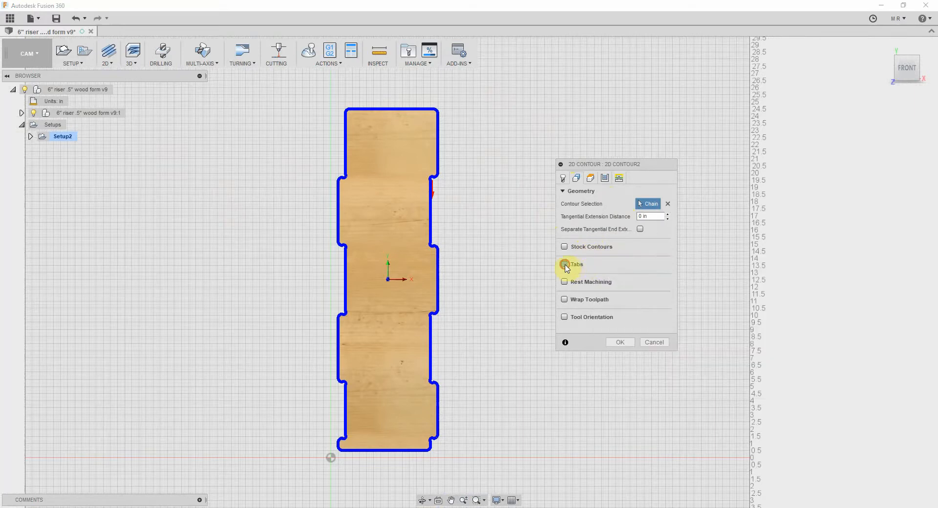
Enable holding tabs on the contour and set positioning By distance with spacing 3.
click(565, 265)
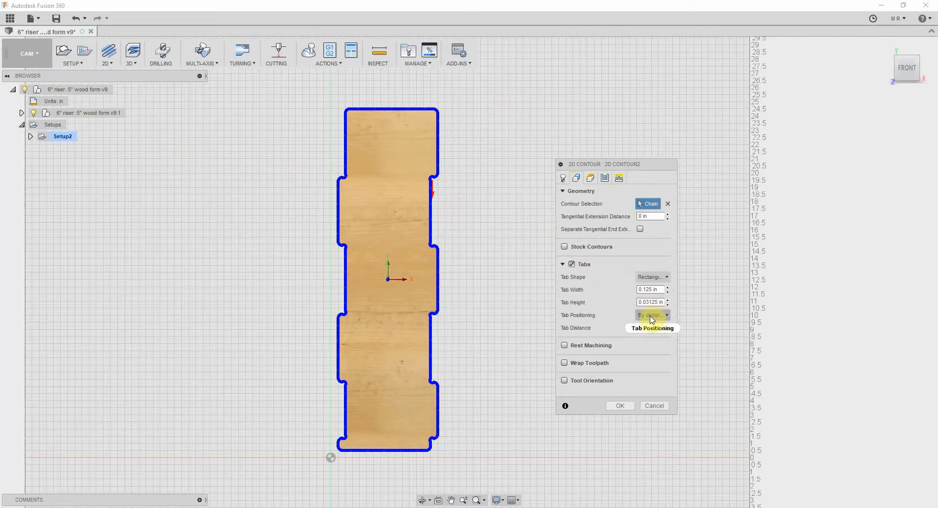
click(649, 290)
text(3)
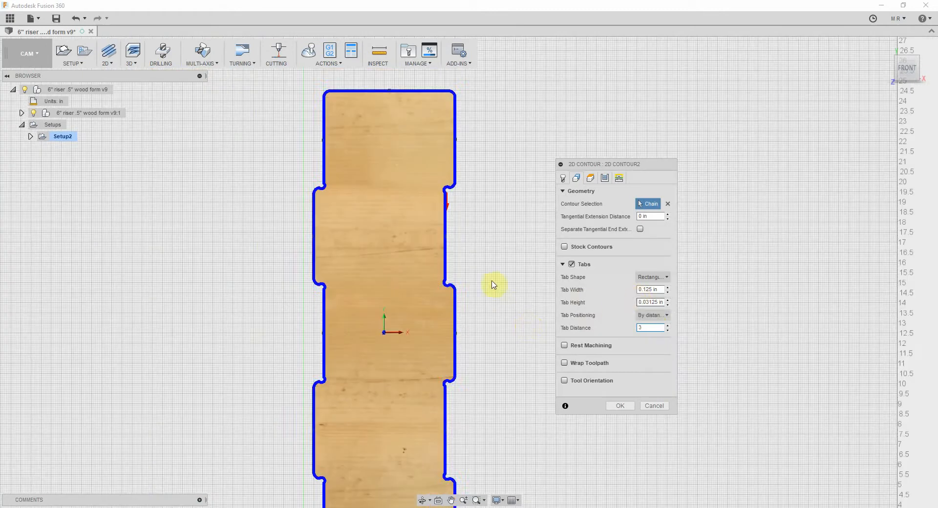
mouse_move(534, 278)
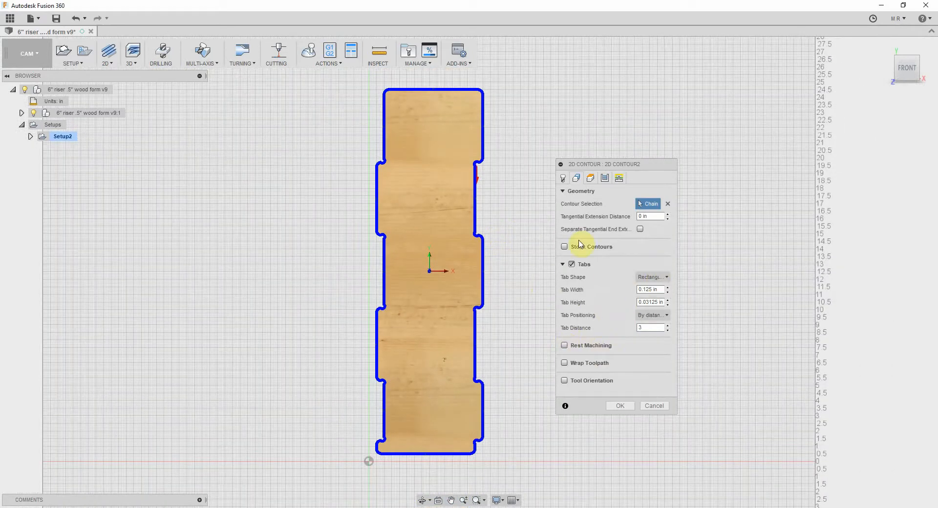
click(562, 264)
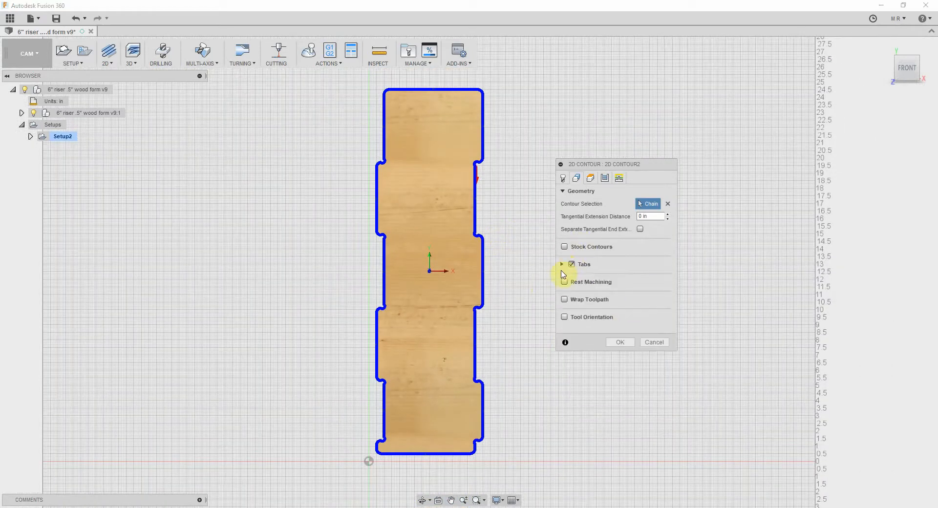
click(571, 282)
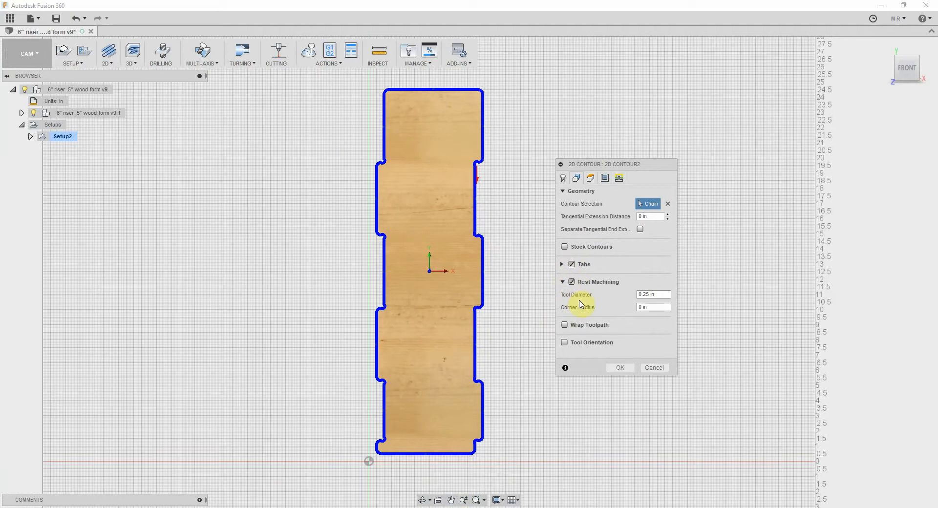
mouse_move(596, 284)
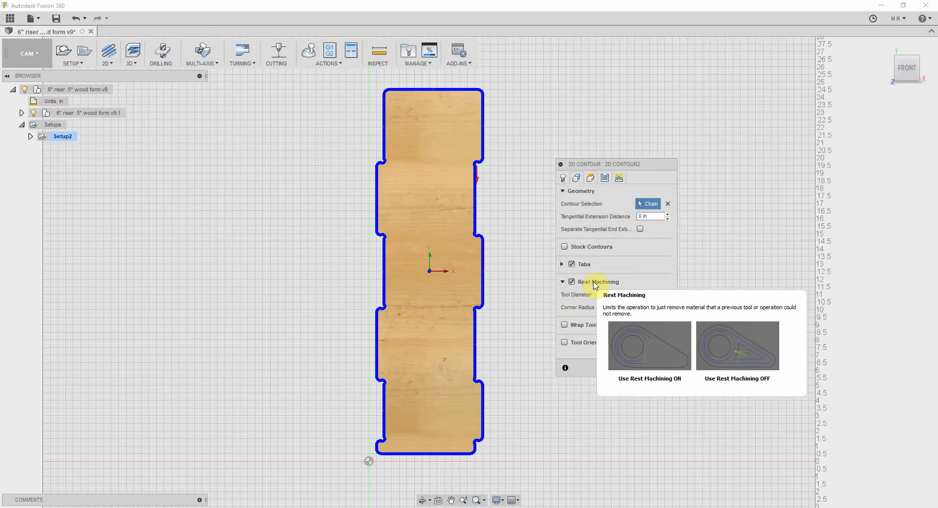
click(564, 282)
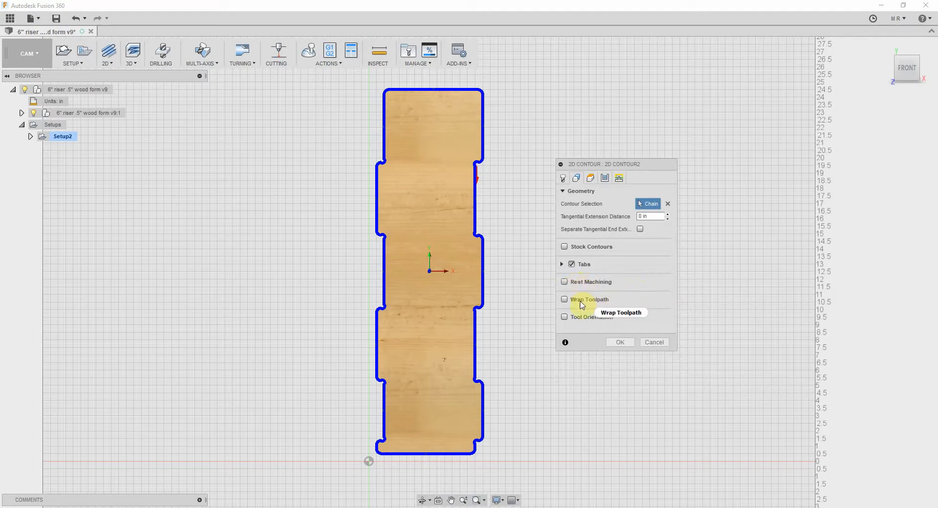
mouse_move(585, 321)
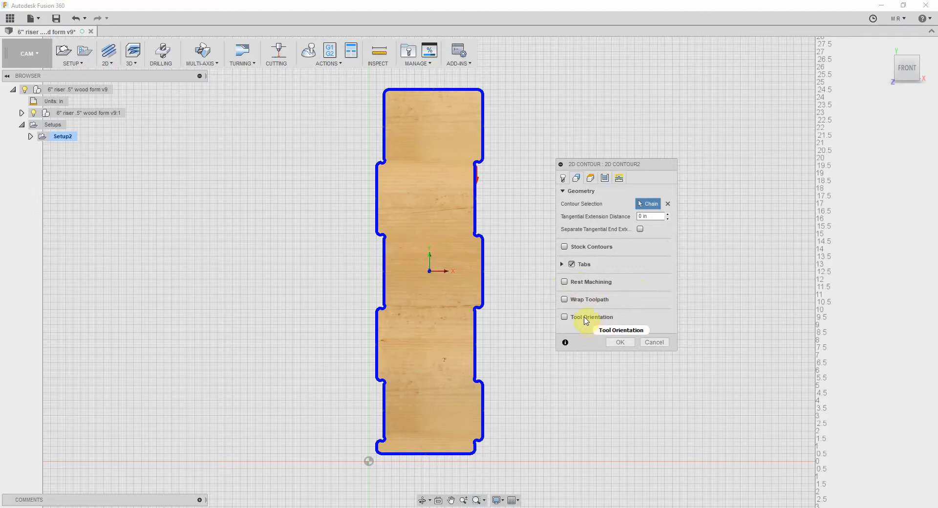
mouse_move(579, 320)
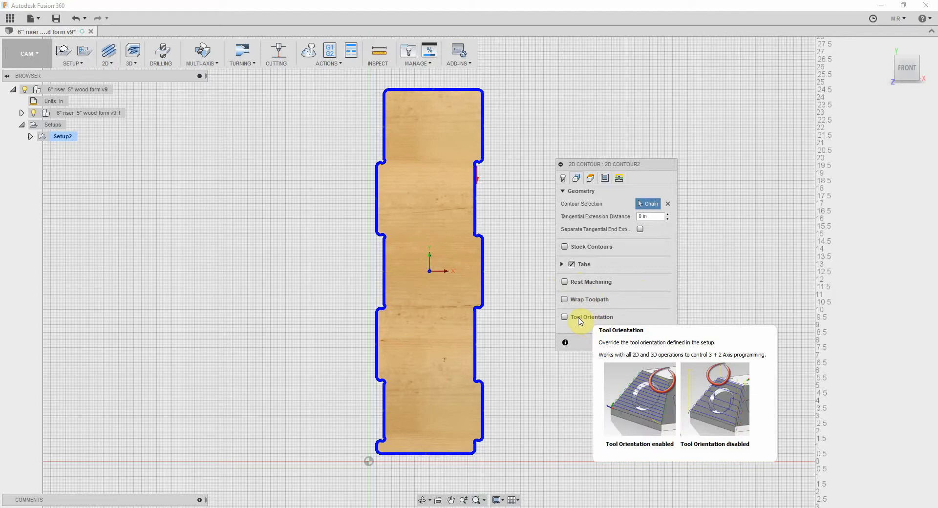
mouse_move(620, 178)
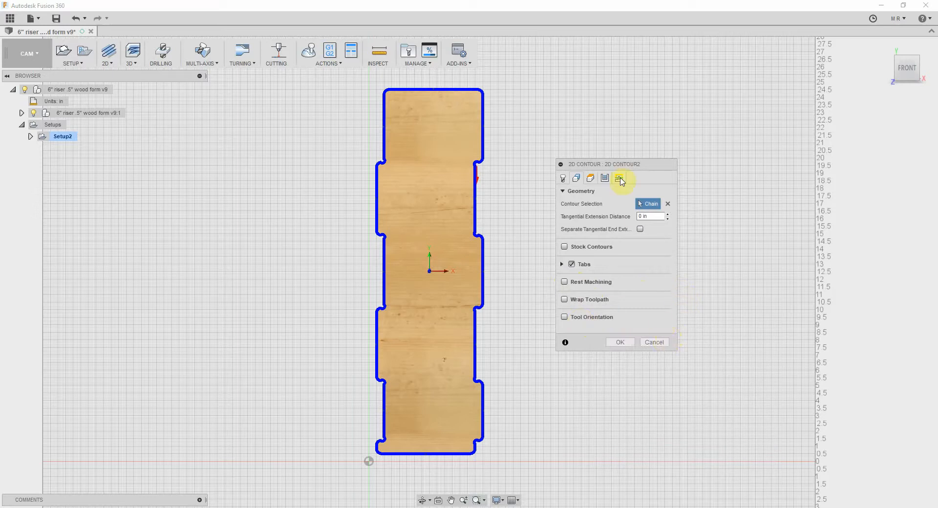
Show the contour's Heights settings and view the panel edge-on via the ViewCube.
click(590, 178)
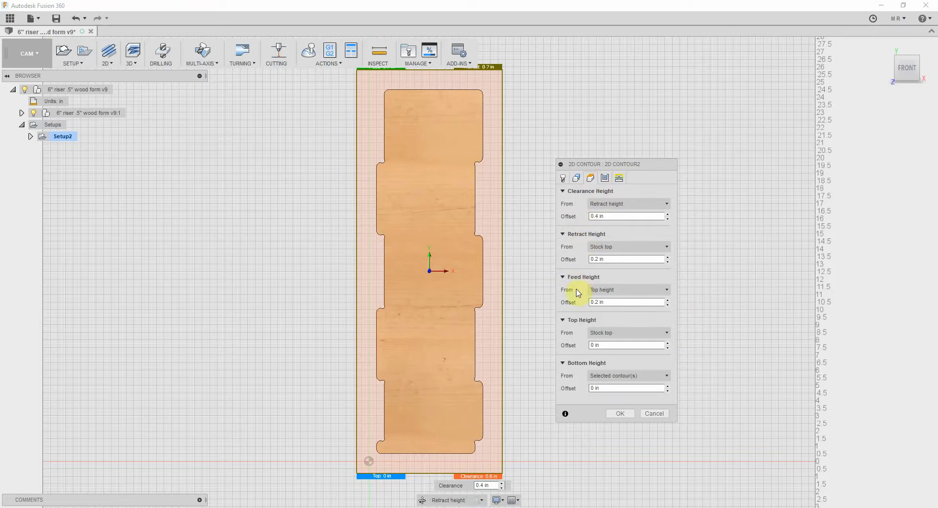
mouse_move(579, 370)
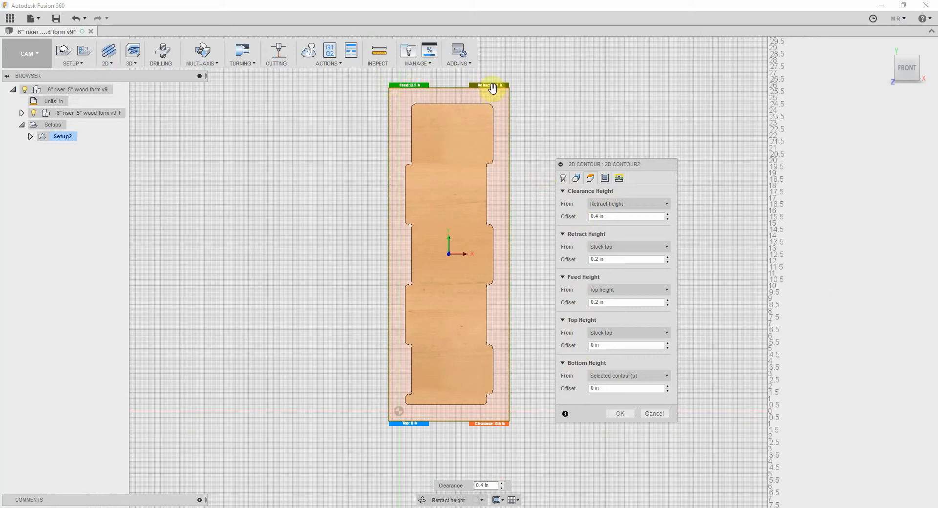
mouse_move(452, 429)
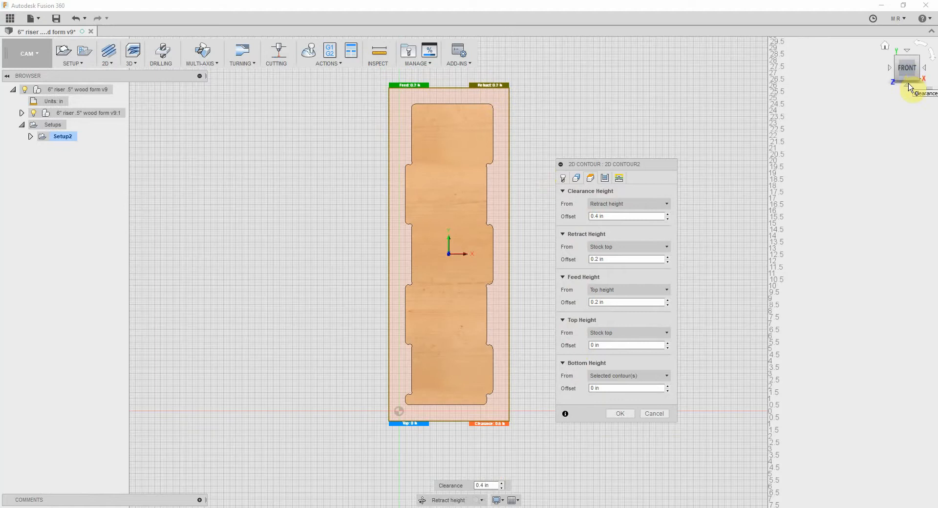
click(907, 87)
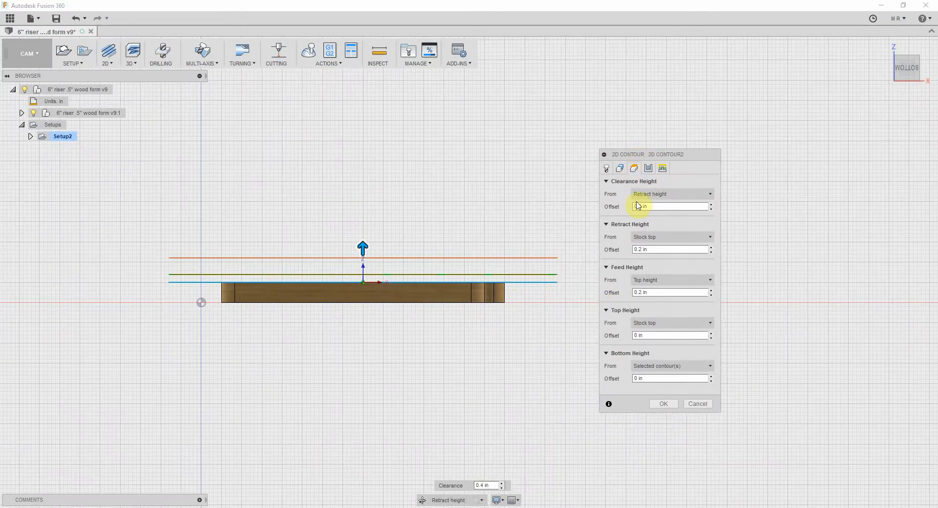
Edit the clearance height offset and review its reference choices, leaving retract height selected.
click(669, 207)
text(0.2)
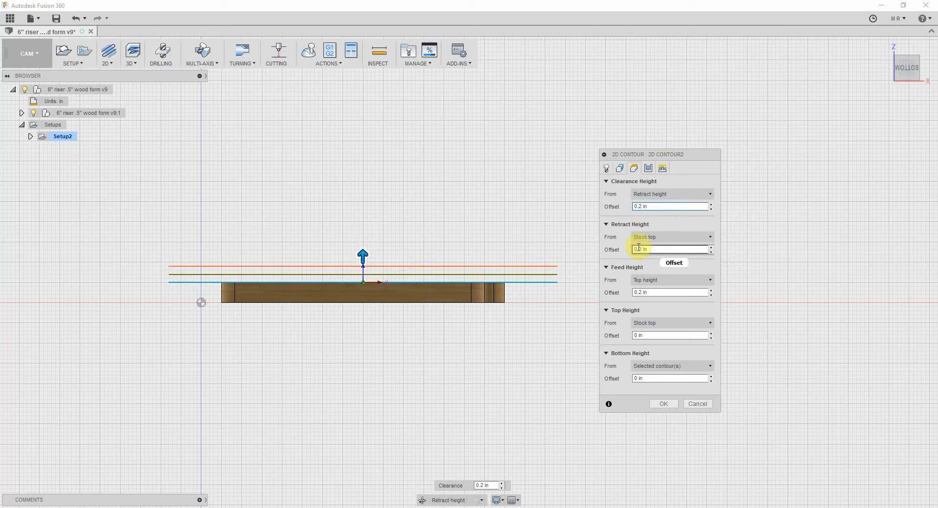
mouse_move(639, 249)
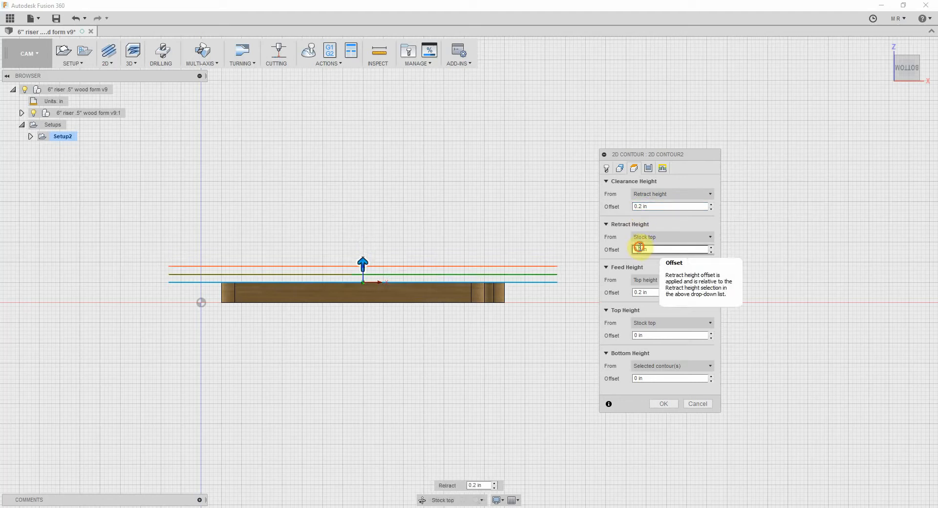
click(669, 293)
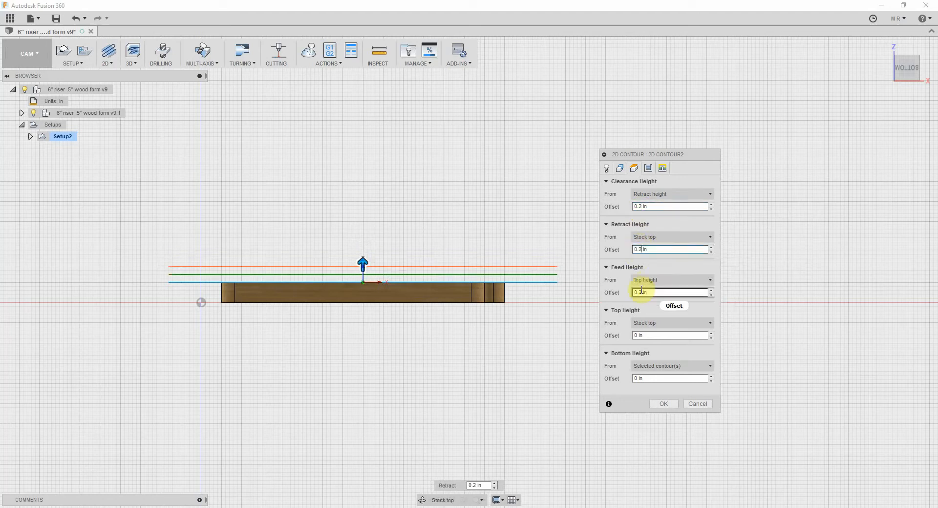
mouse_move(642, 292)
text(0.2)
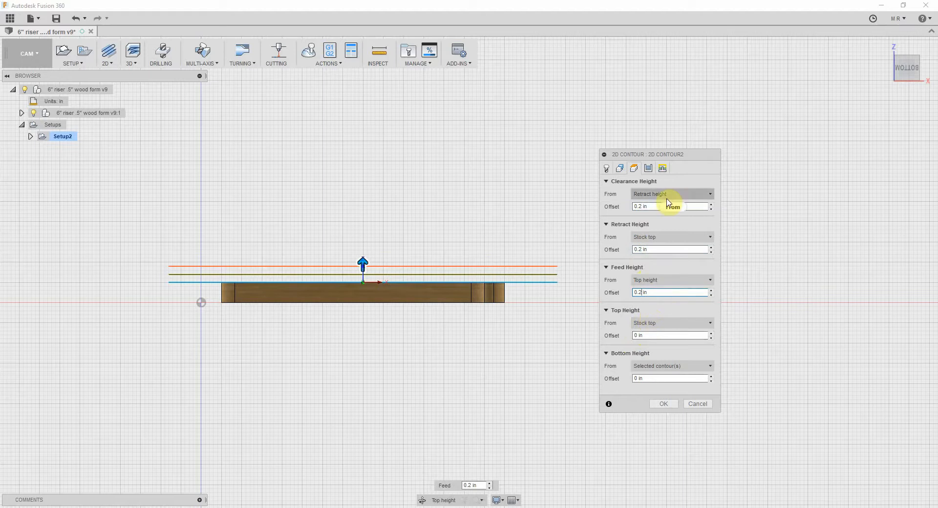
mouse_move(657, 195)
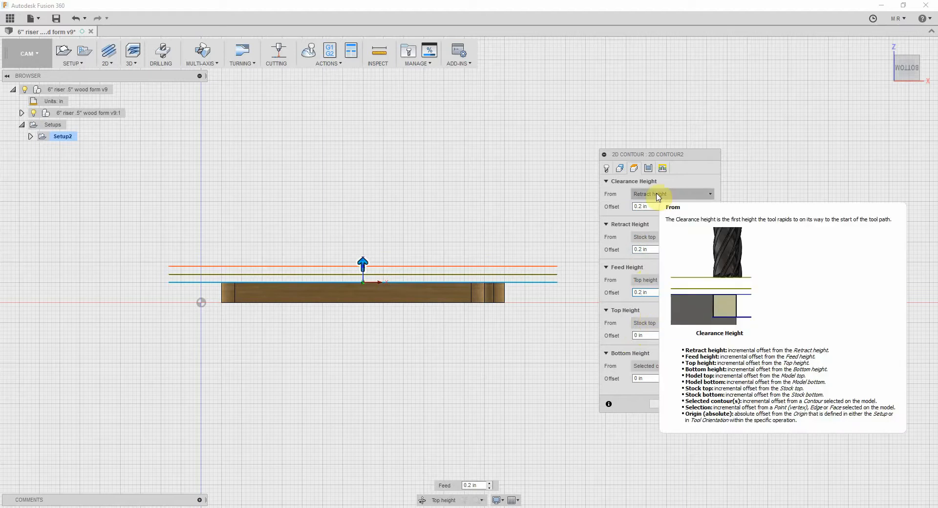
mouse_move(624, 200)
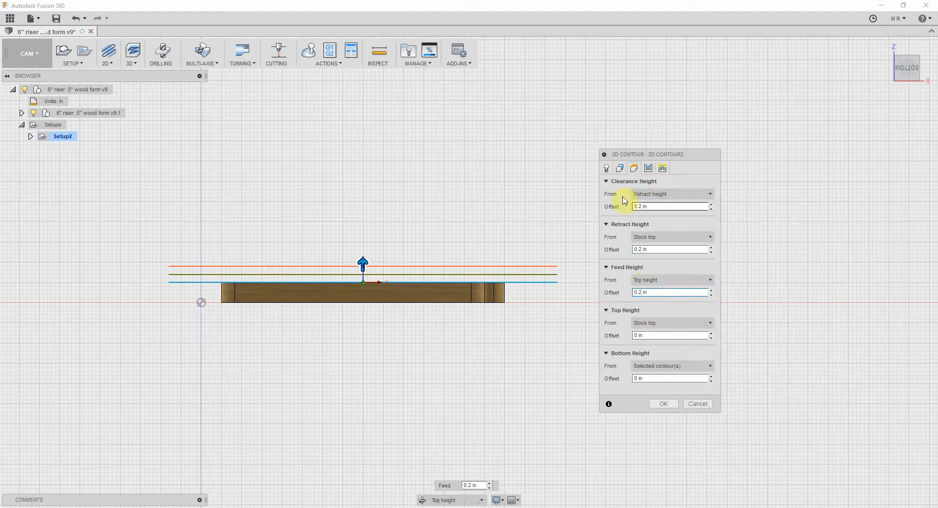
click(673, 194)
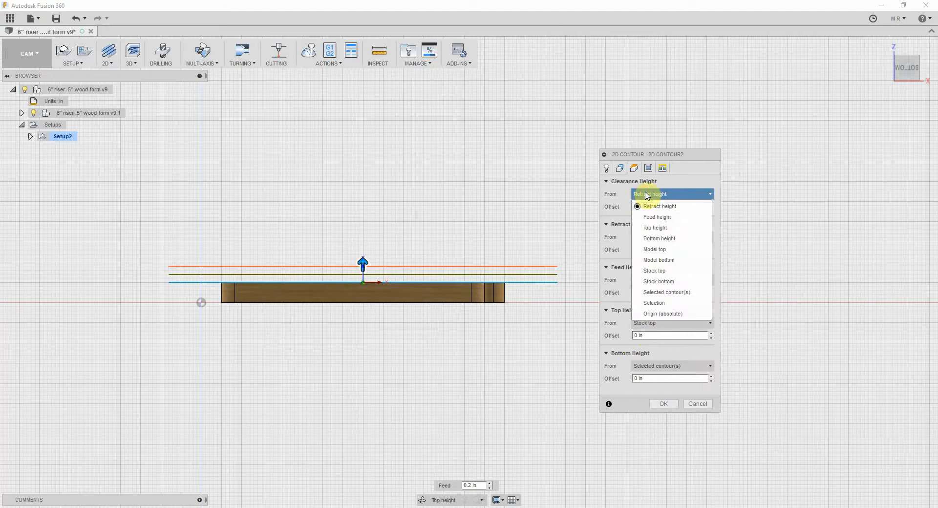
click(656, 206)
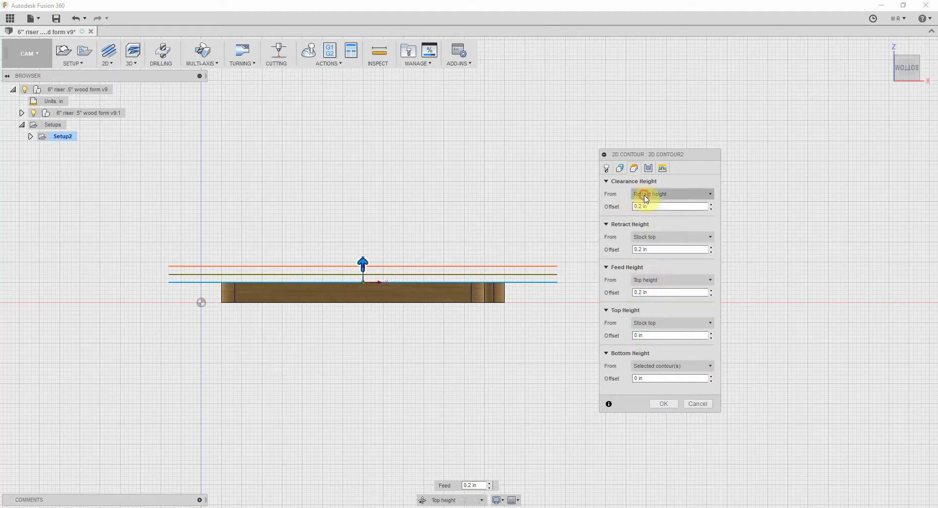
click(672, 195)
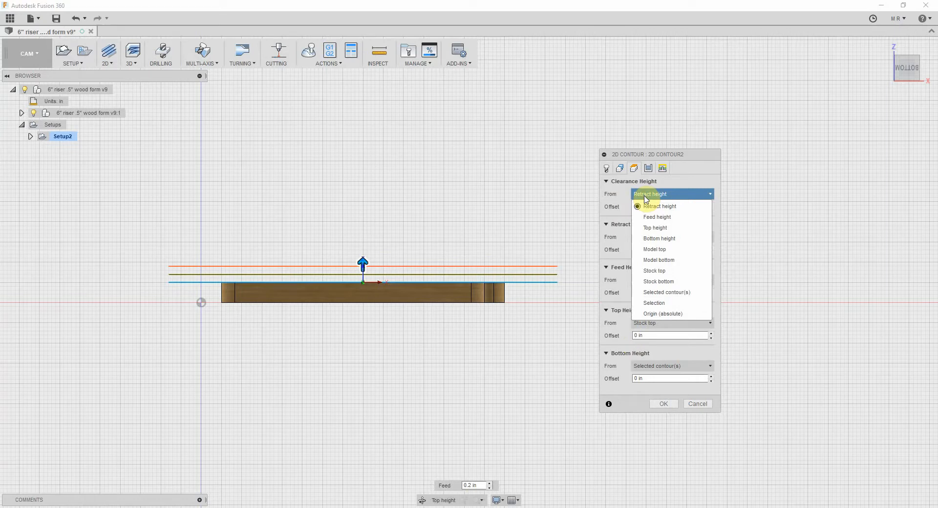
mouse_move(662, 258)
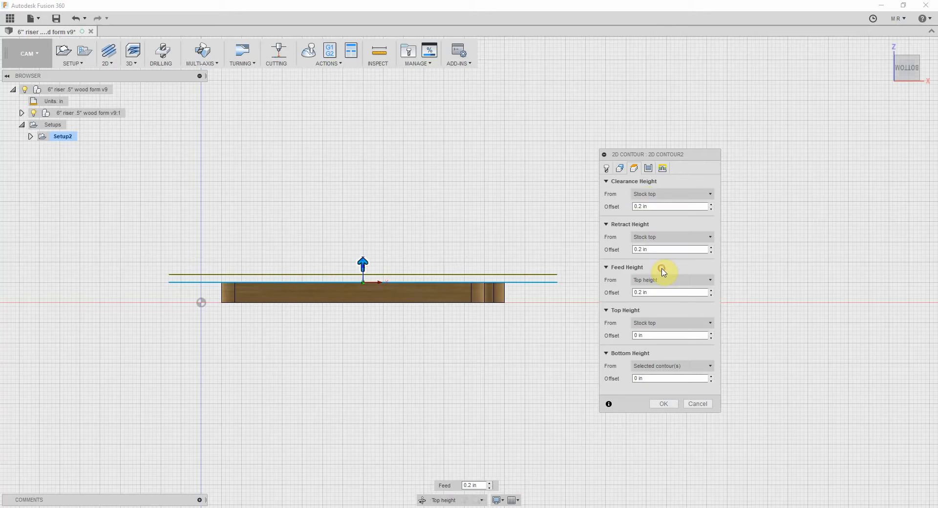
mouse_move(661, 264)
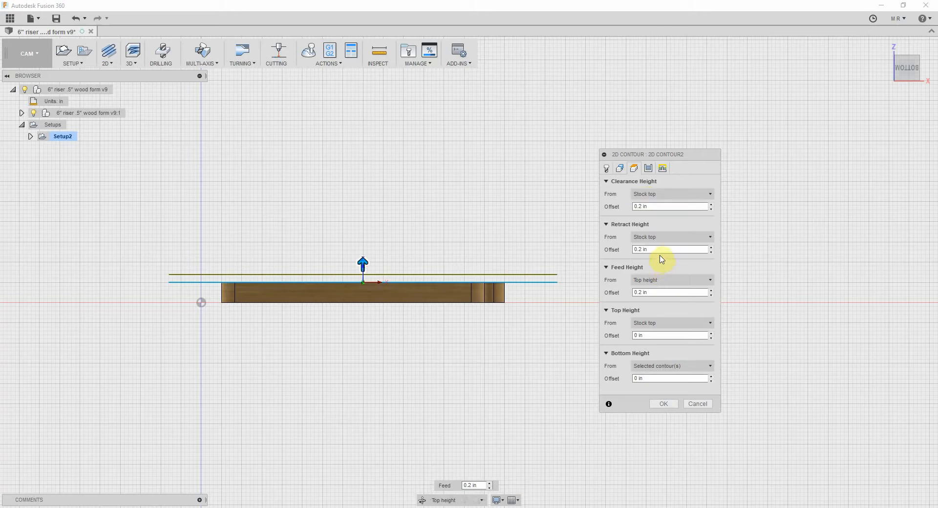
mouse_move(668, 224)
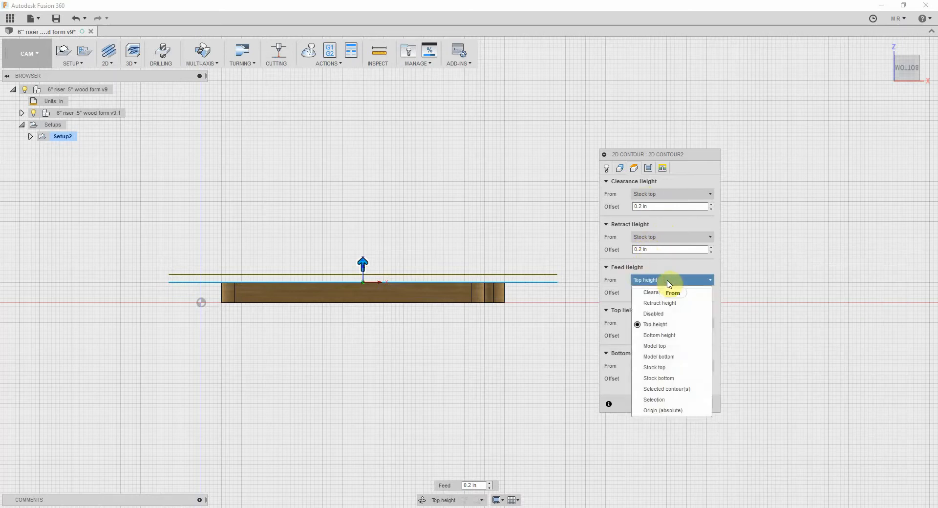
mouse_move(655, 346)
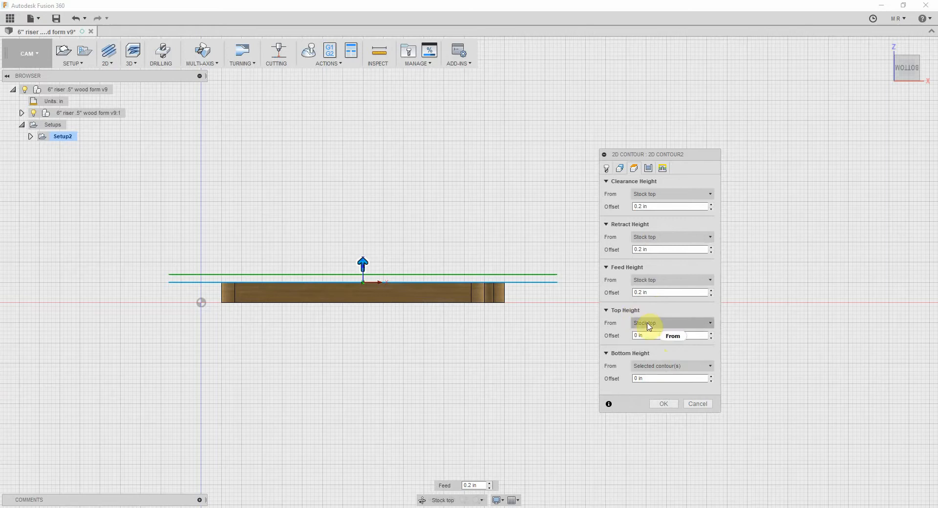
mouse_move(647, 324)
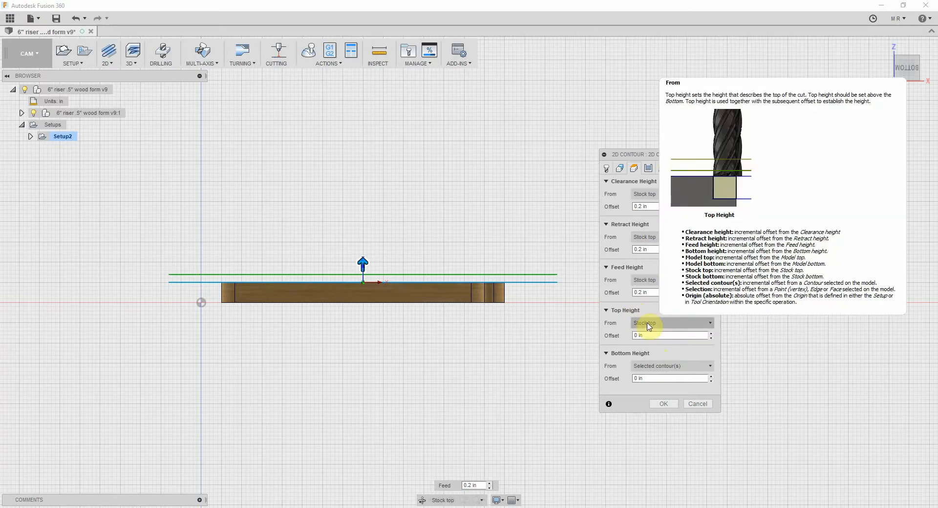
mouse_move(649, 324)
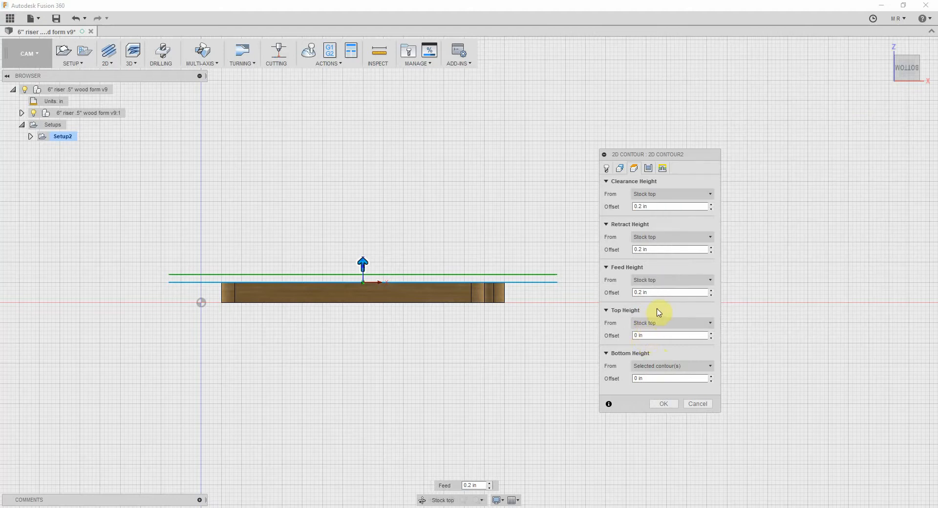
mouse_move(672, 312)
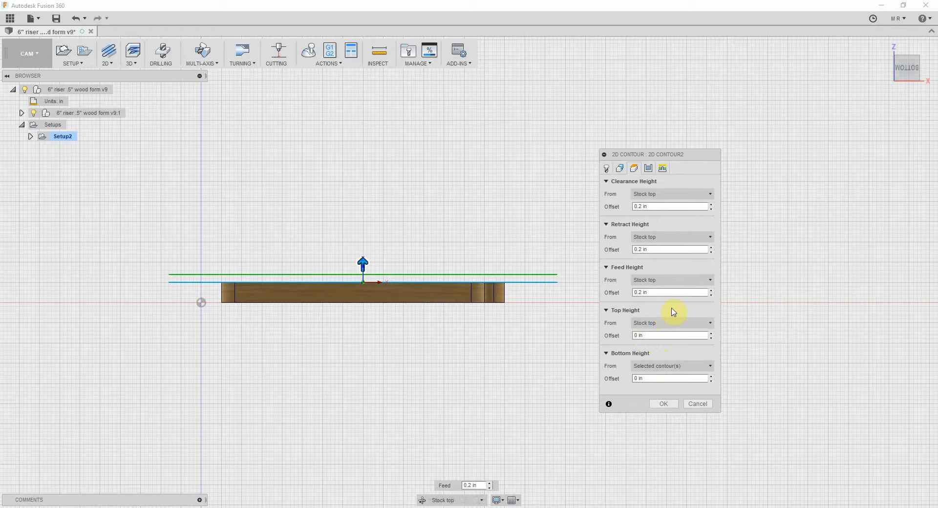
mouse_move(680, 313)
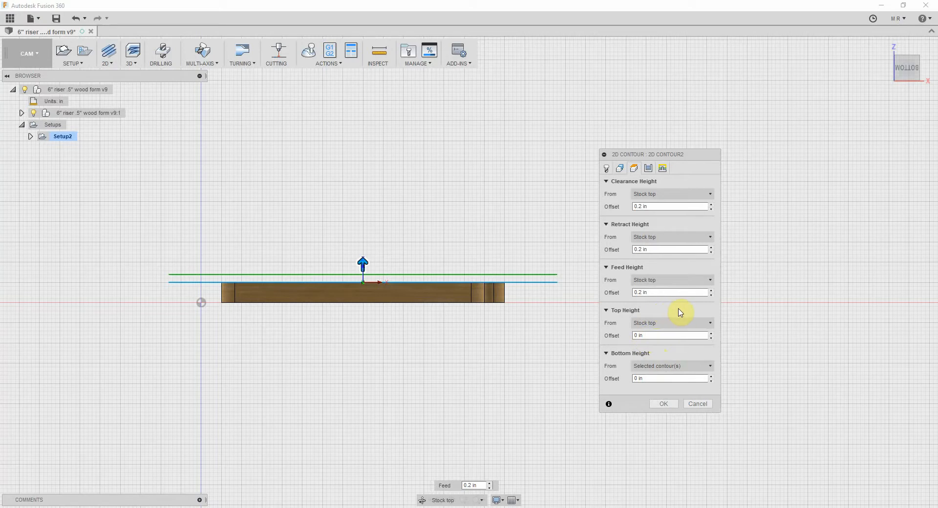
mouse_move(680, 353)
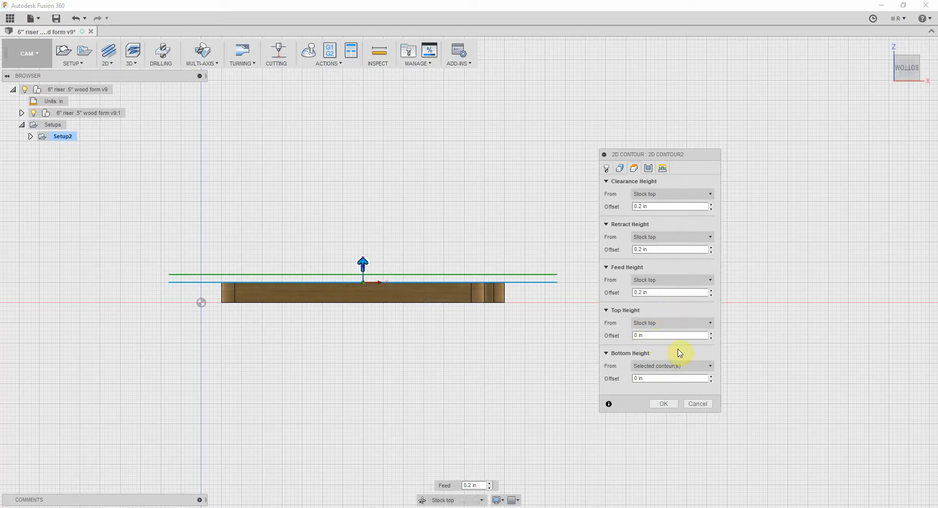
mouse_move(657, 370)
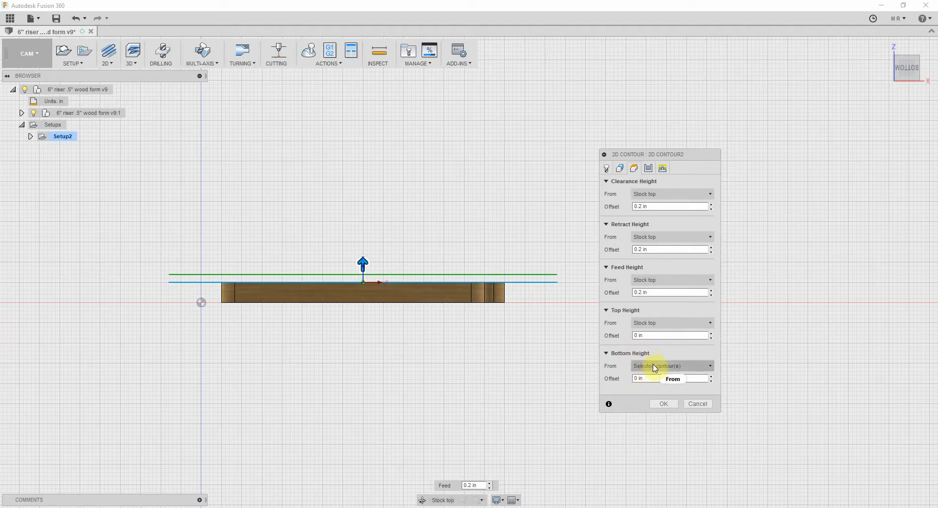
Measure the bottom height from the stock top with a -0.54 in offset.
click(672, 366)
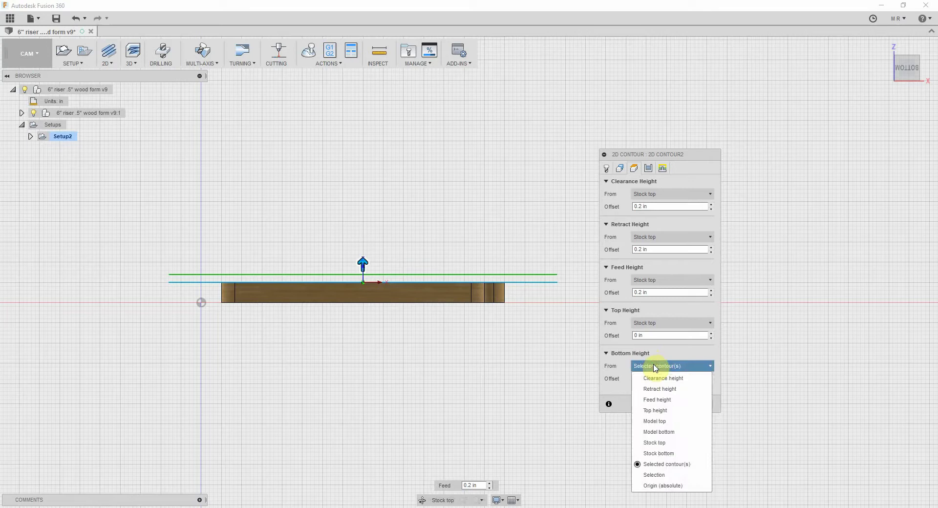
mouse_move(659, 454)
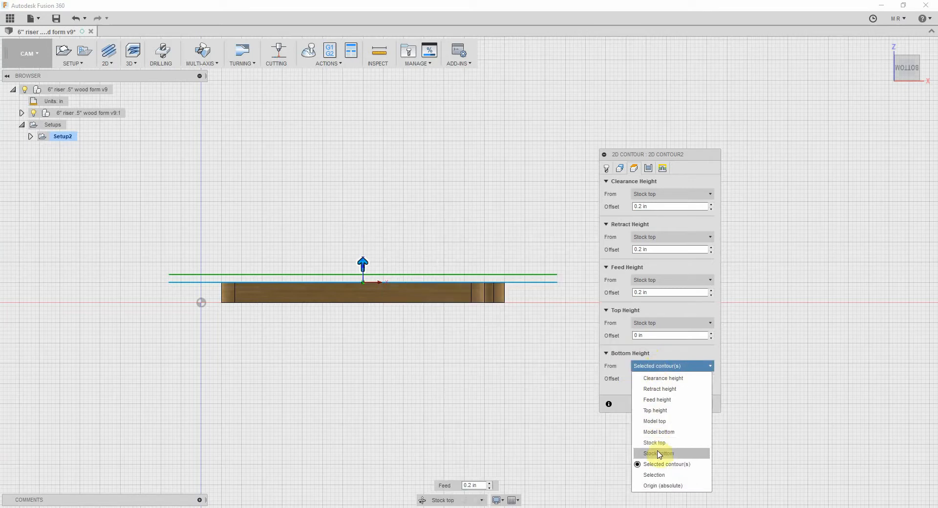
mouse_move(658, 453)
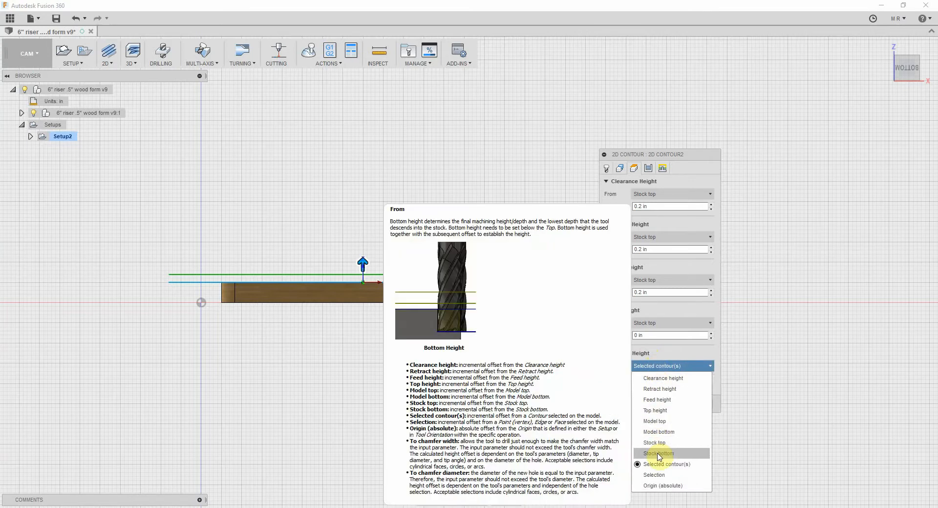
click(658, 454)
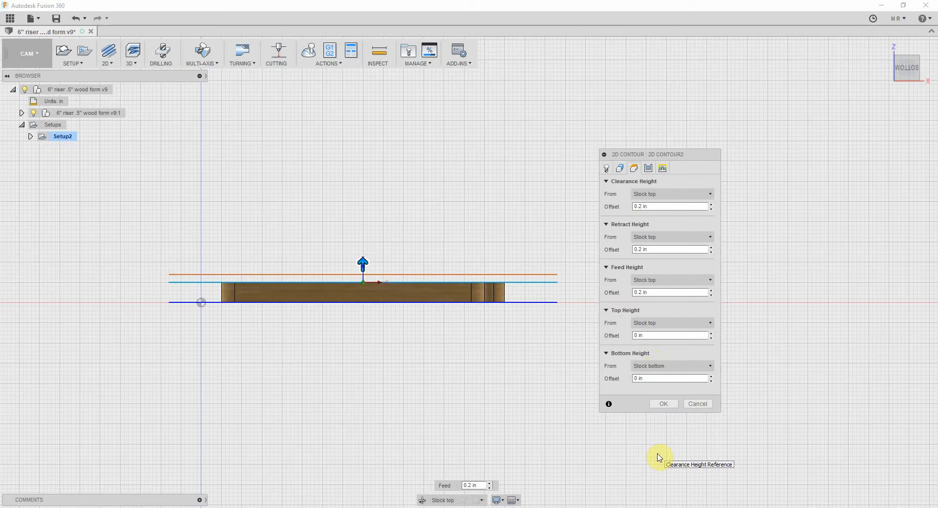
mouse_move(681, 390)
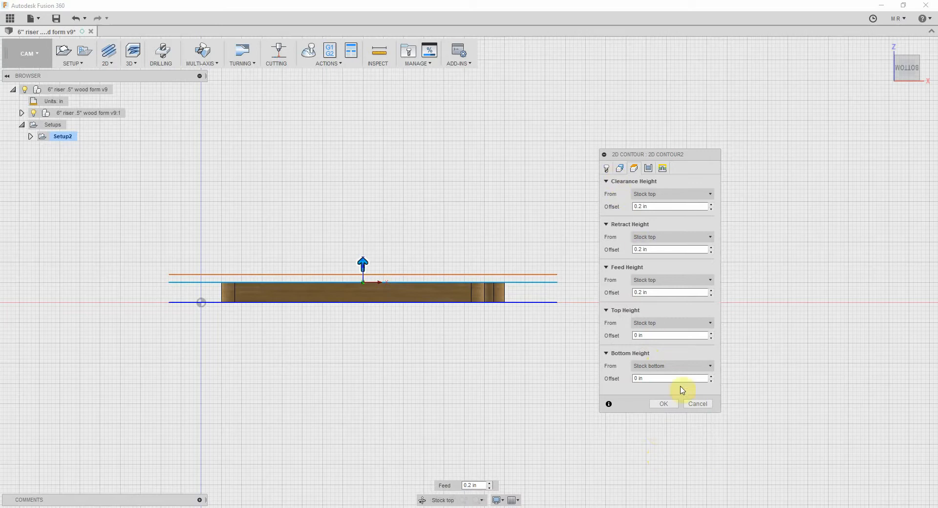
click(671, 367)
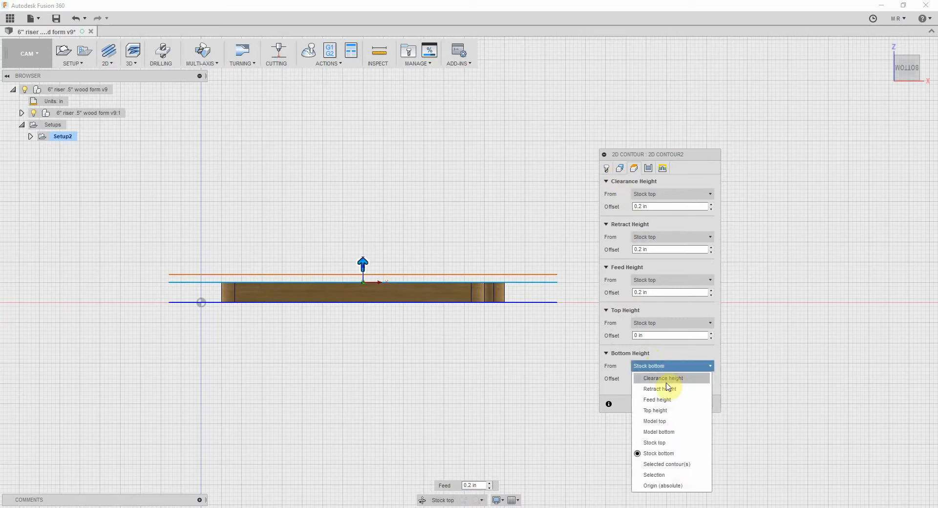
click(655, 443)
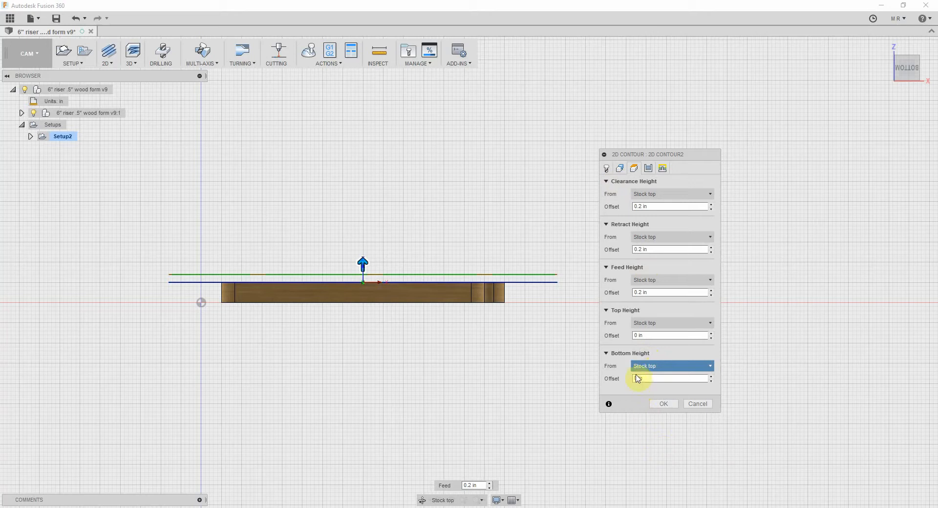
click(669, 379)
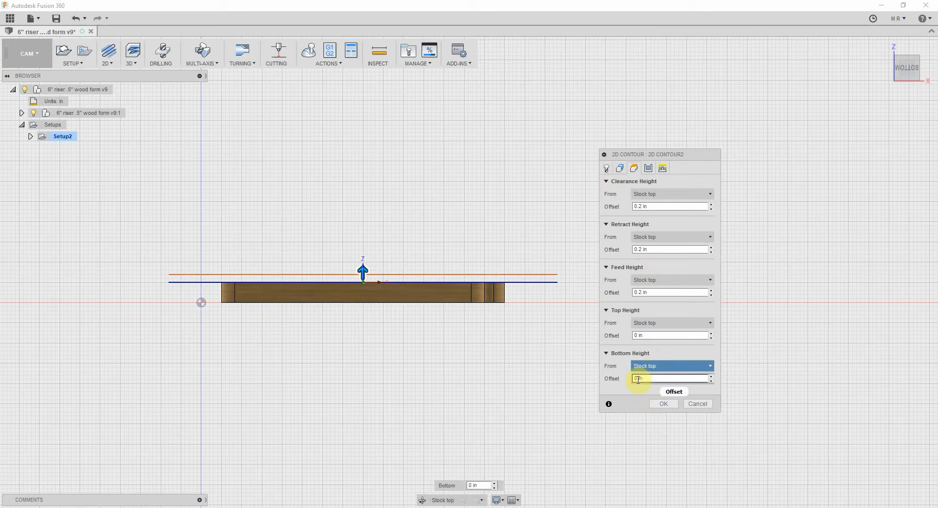
mouse_move(636, 379)
text(-.54)
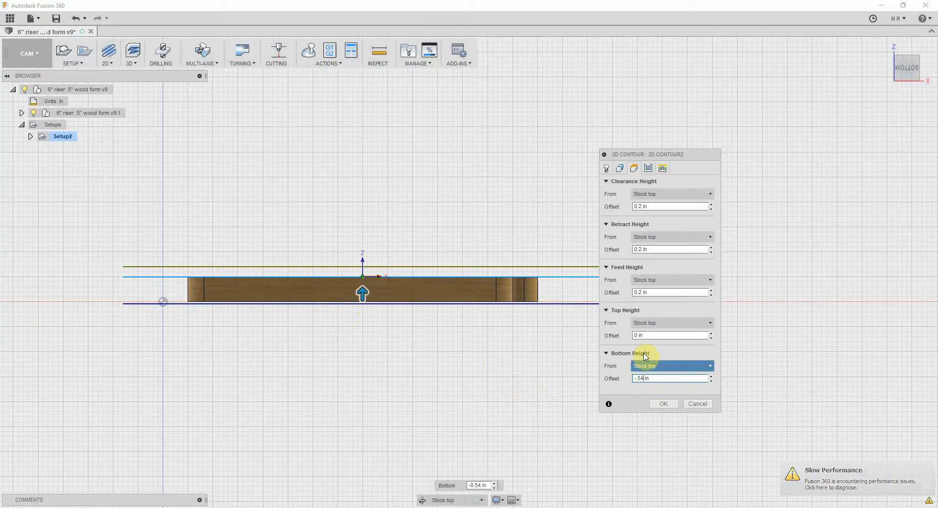
mouse_move(655, 369)
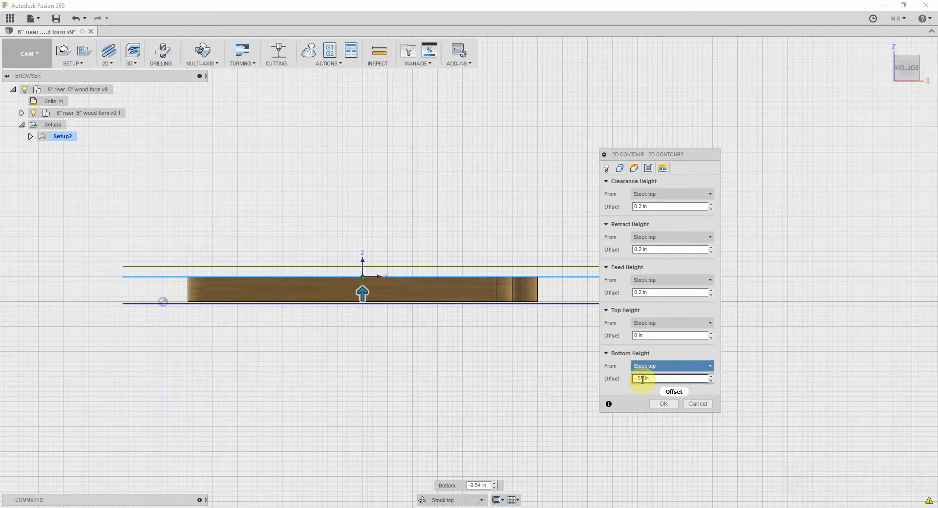
mouse_move(642, 380)
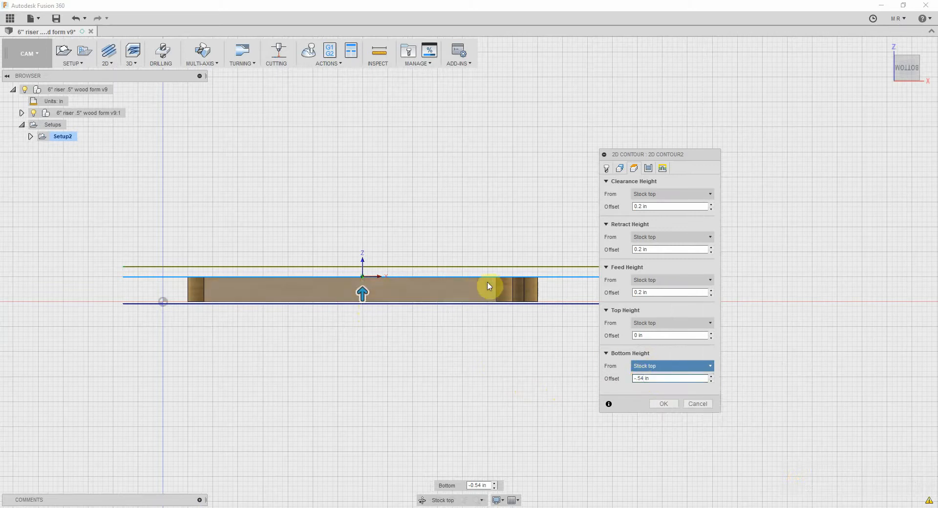
mouse_move(488, 296)
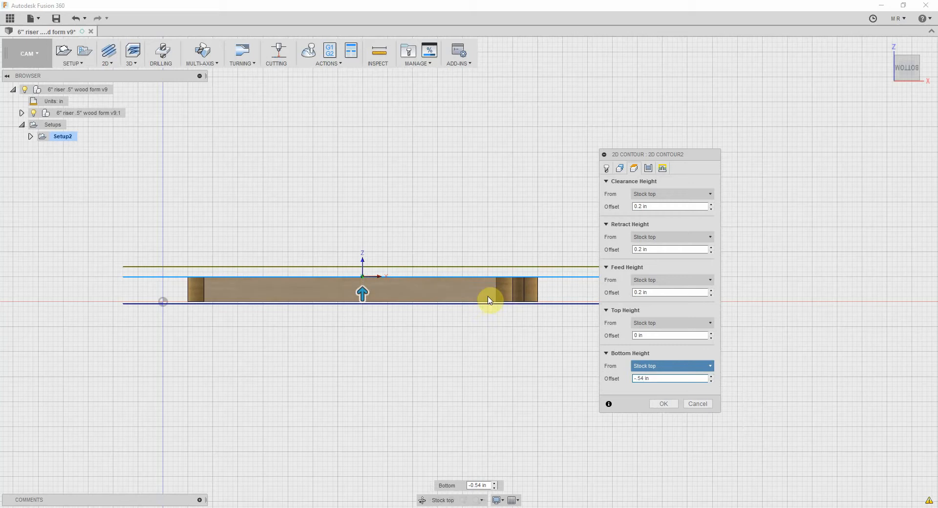
mouse_move(559, 377)
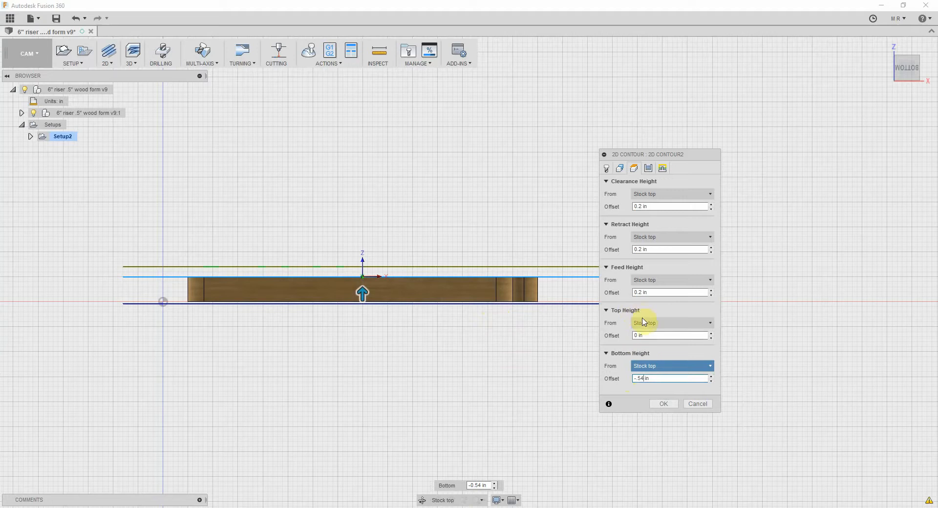
mouse_move(636, 262)
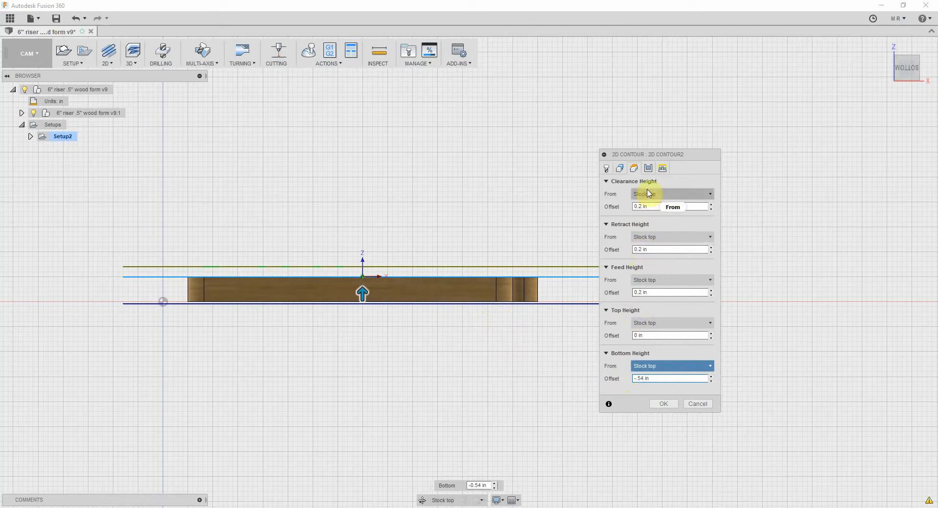
click(667, 207)
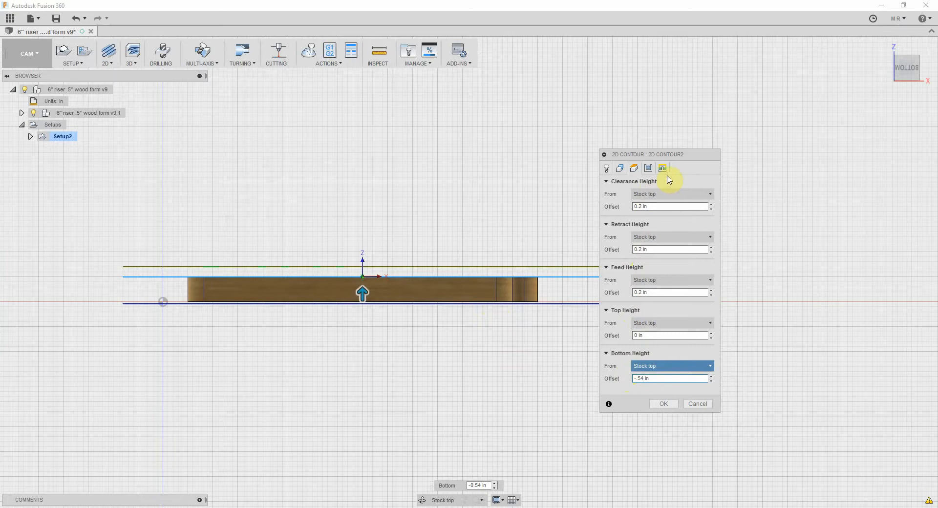
mouse_move(648, 168)
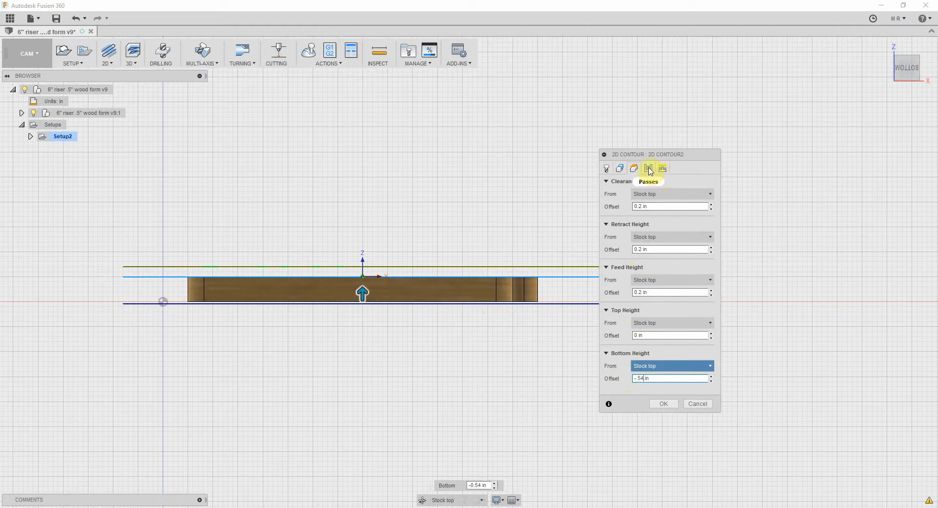
In Passes, switch sideways compensation from Left (climb) to Right (conventional milling).
click(648, 168)
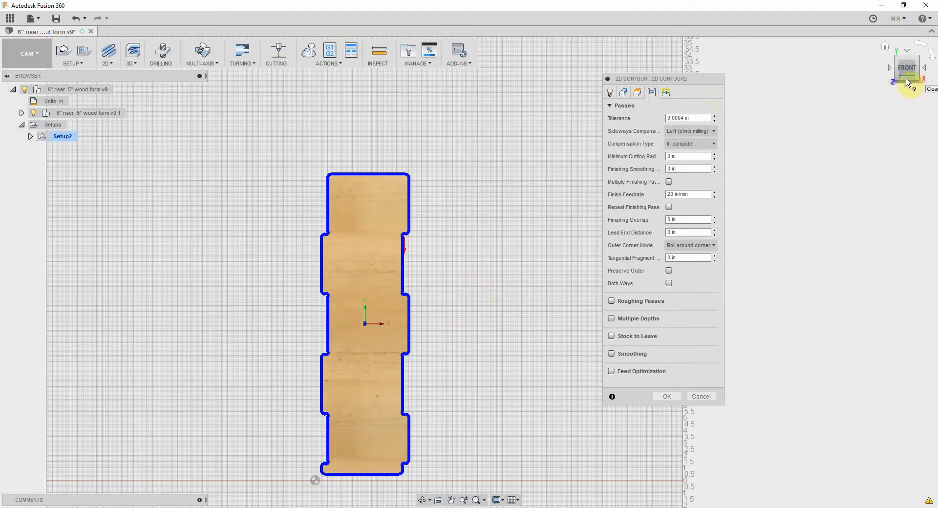
click(908, 78)
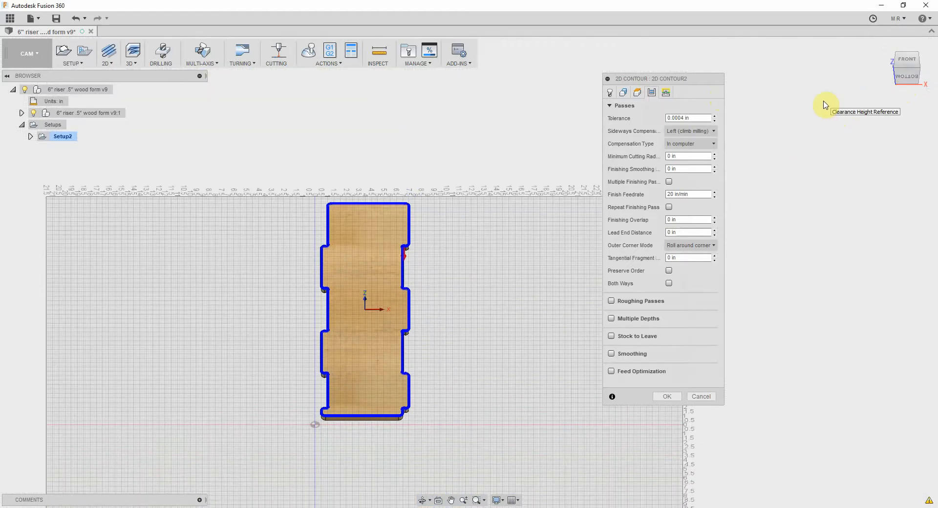
click(686, 118)
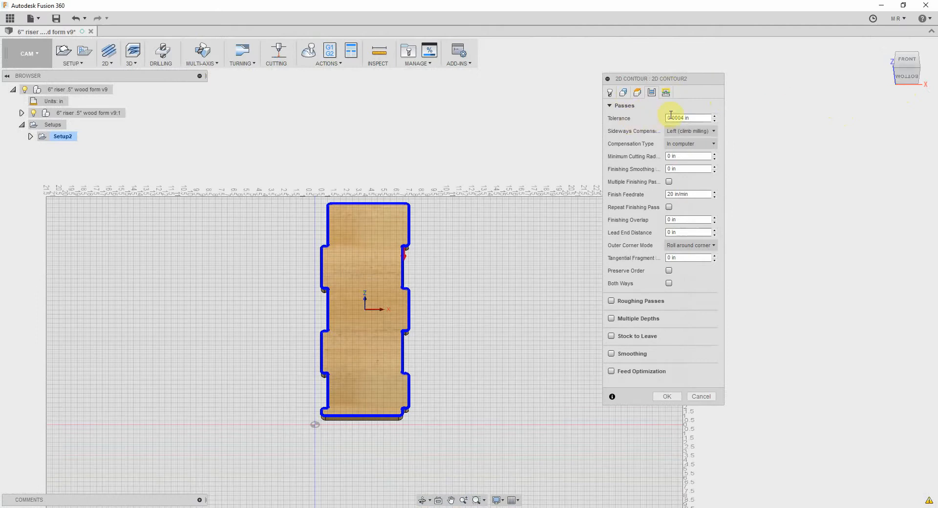
mouse_move(663, 132)
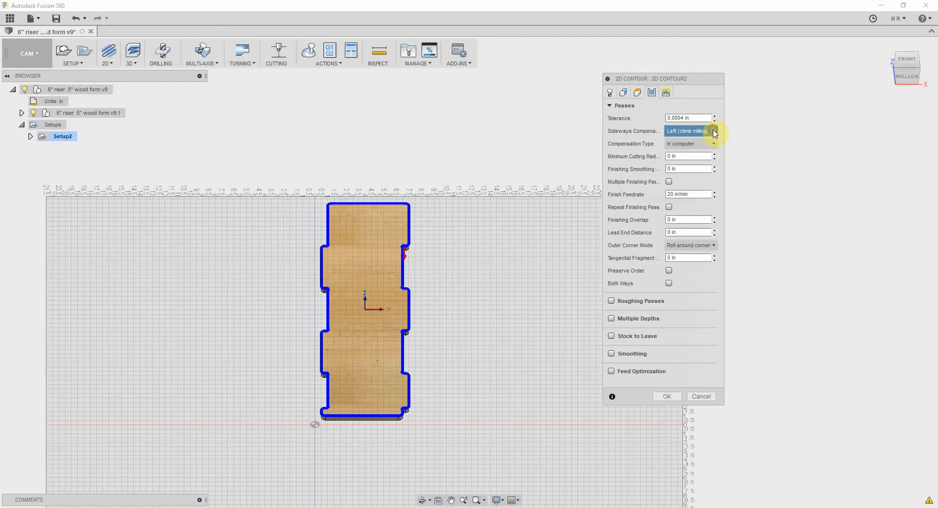
click(713, 131)
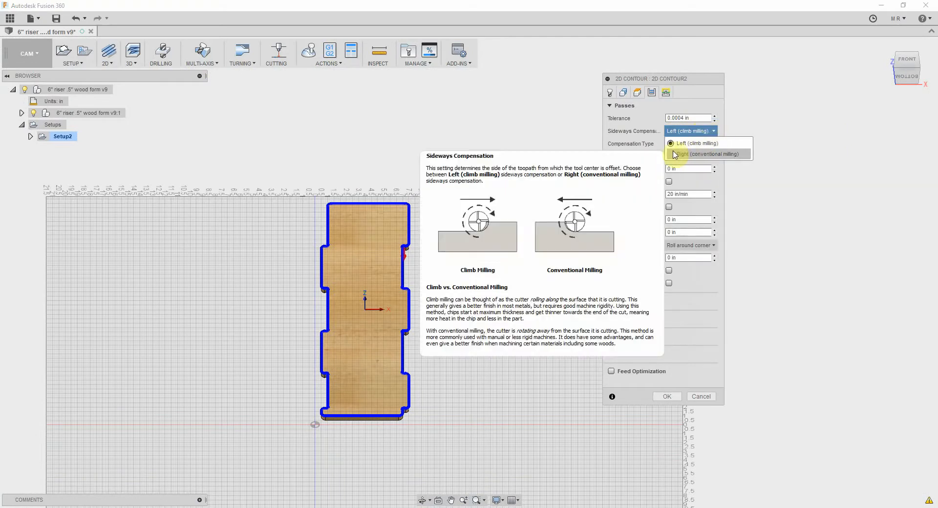
click(709, 154)
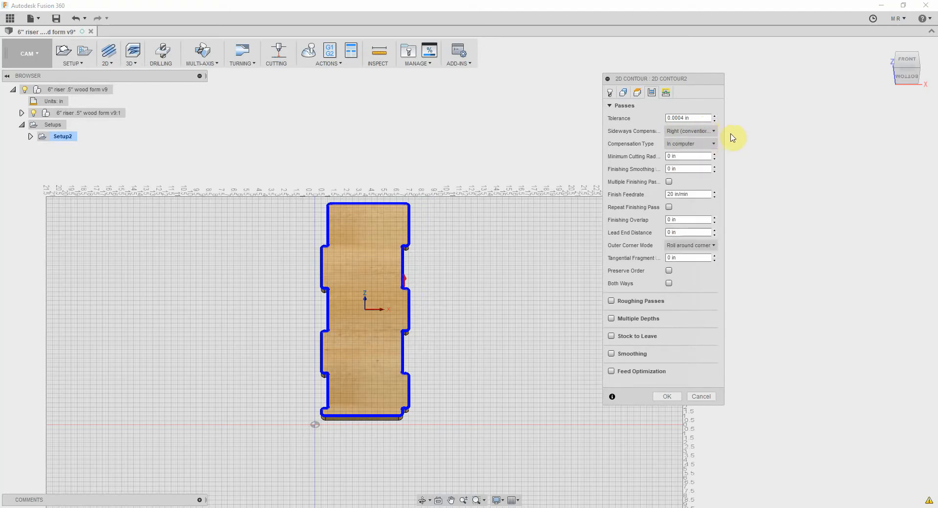
mouse_move(696, 170)
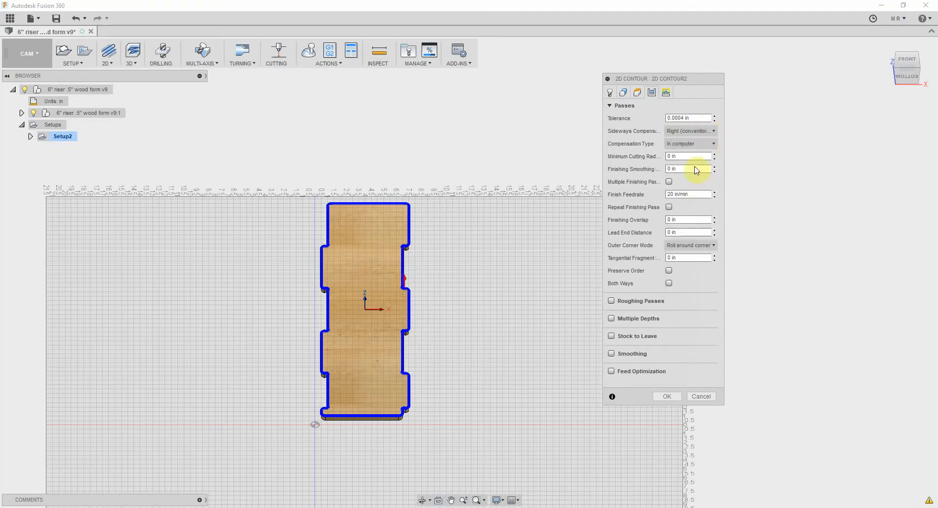
mouse_move(679, 162)
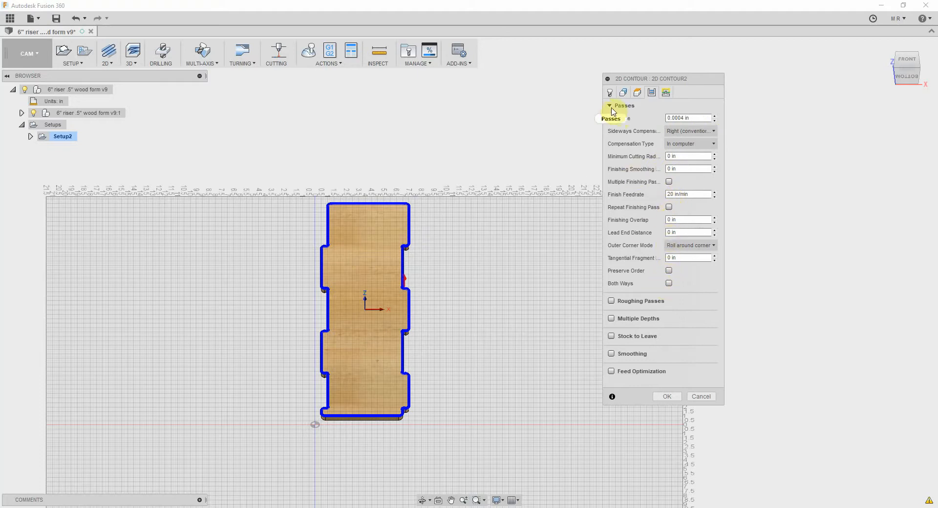
Leave roughing passes off and enable Multiple Depths with a 0.15 in maximum roughing stepdown.
click(610, 106)
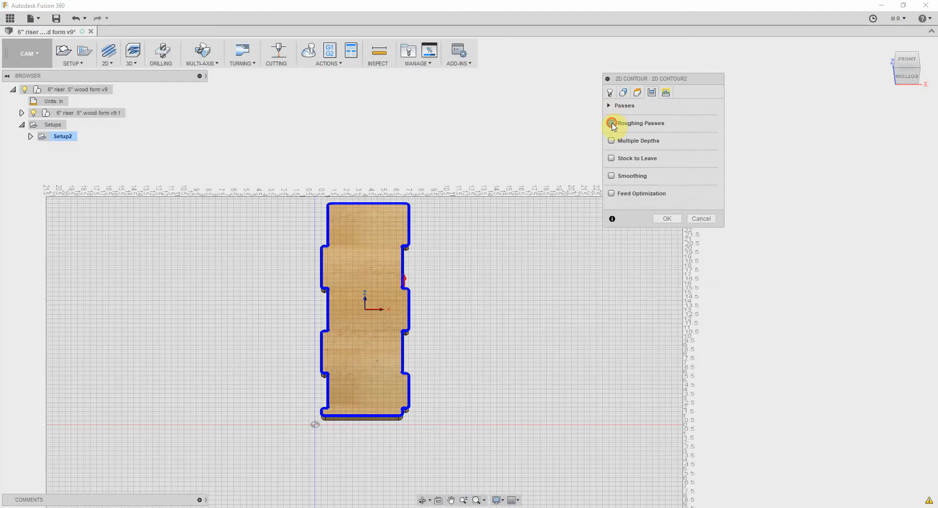
click(612, 123)
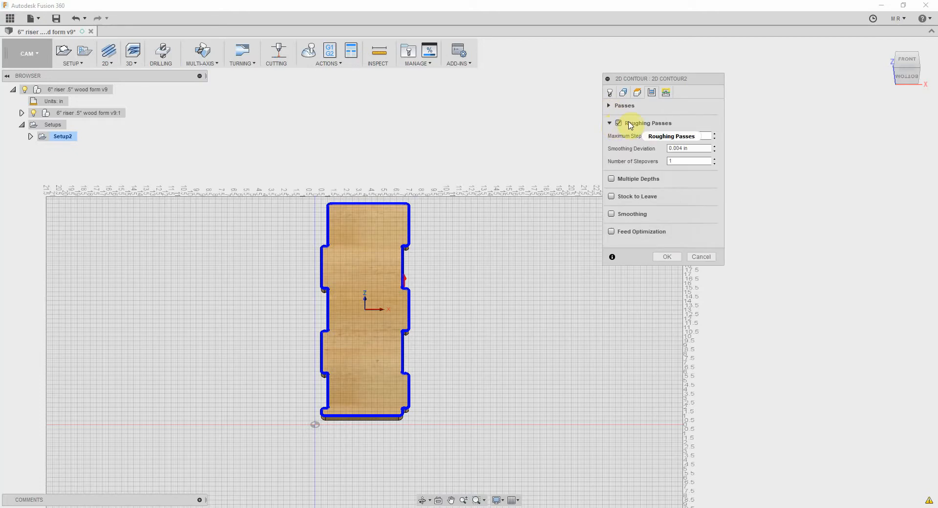
mouse_move(631, 125)
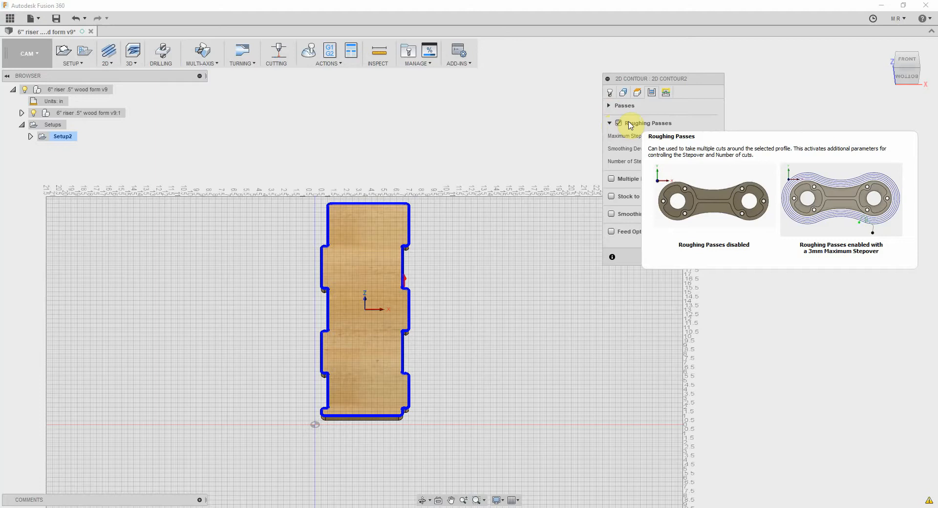
click(618, 124)
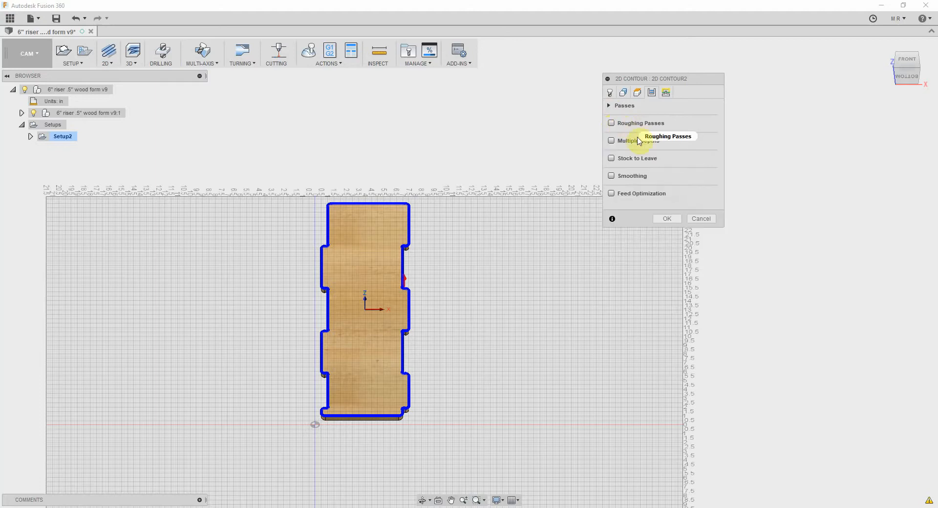
click(612, 140)
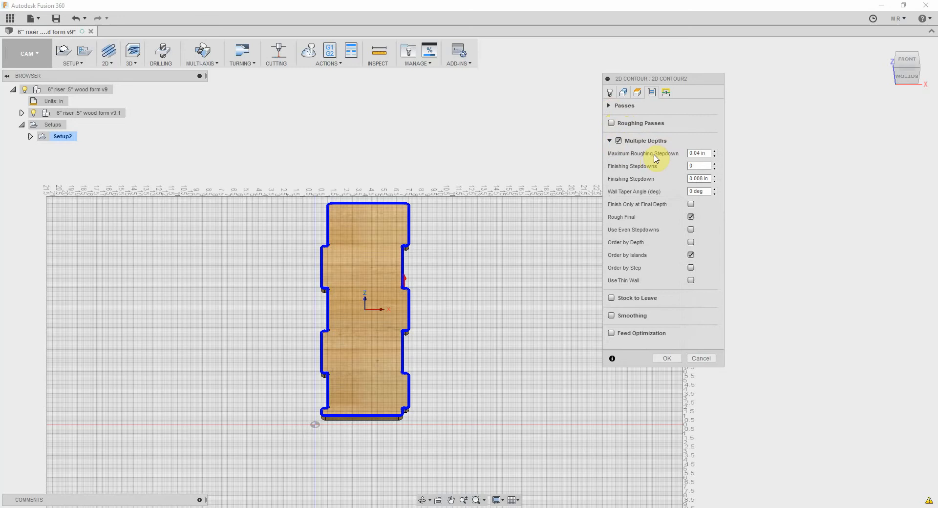
click(699, 153)
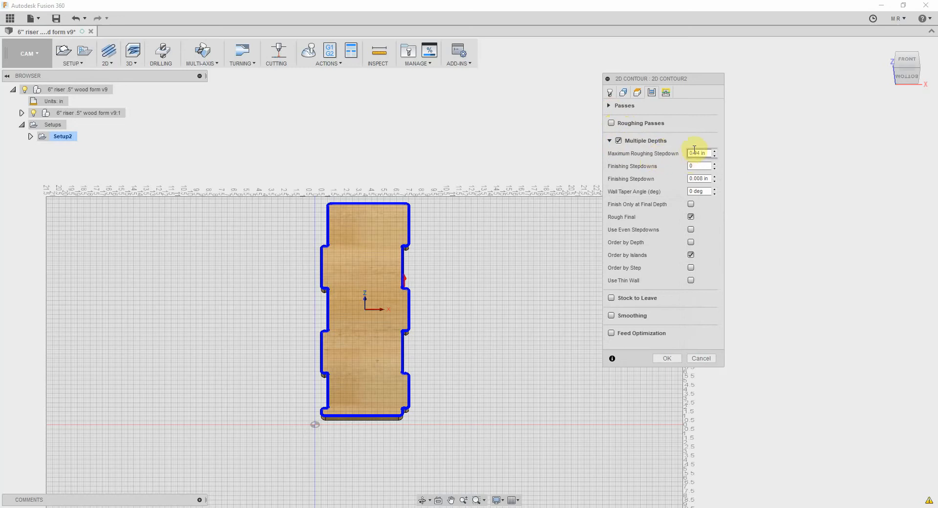
mouse_move(698, 153)
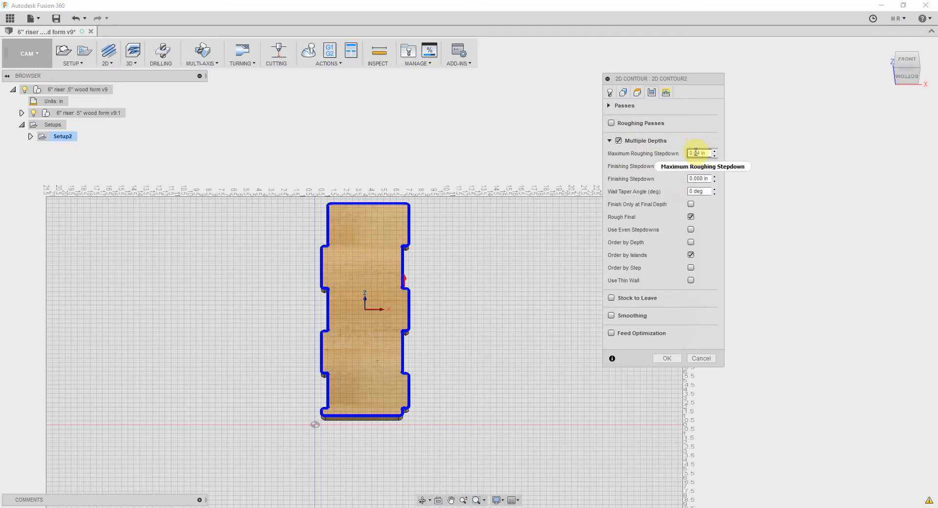
mouse_move(699, 152)
text(0.15)
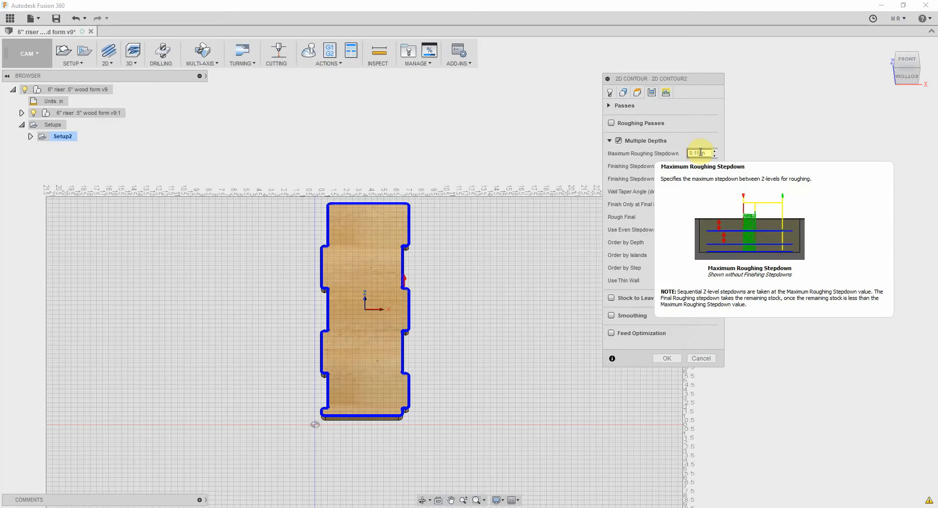
mouse_move(709, 164)
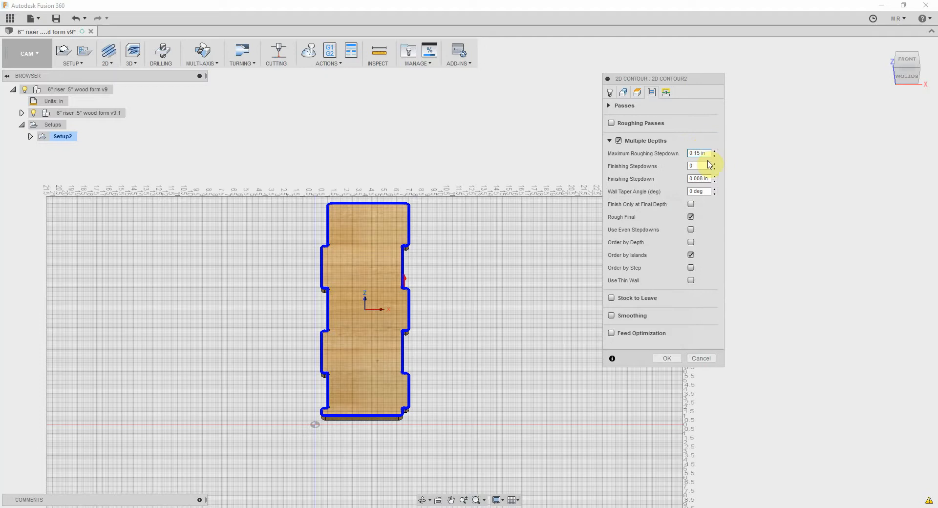
click(699, 166)
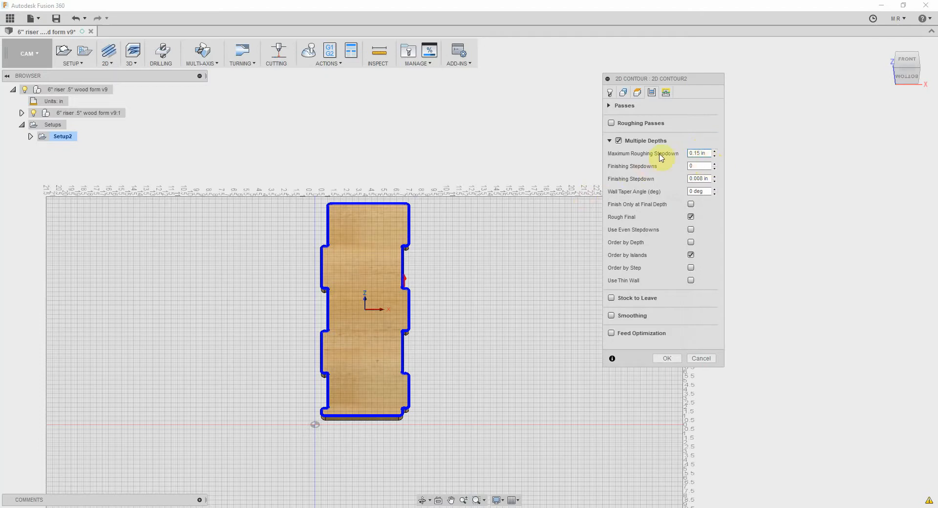
mouse_move(671, 184)
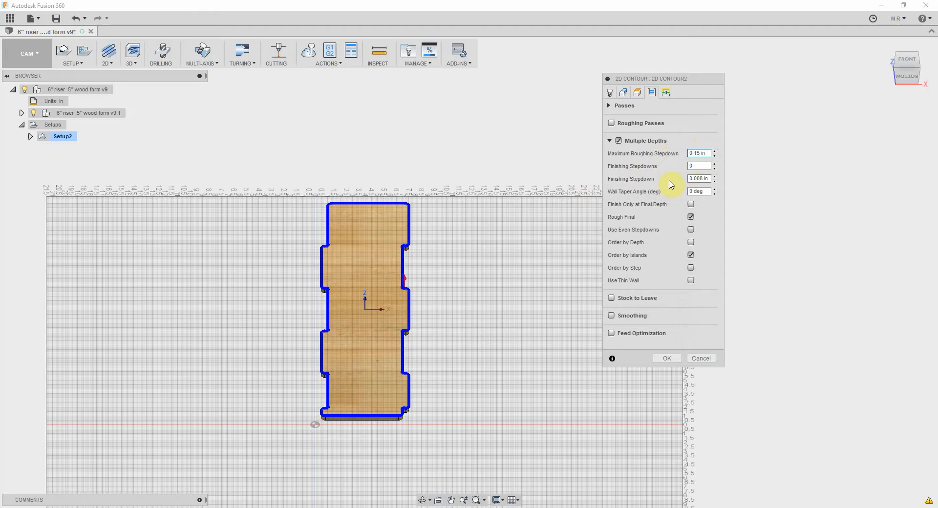
mouse_move(658, 197)
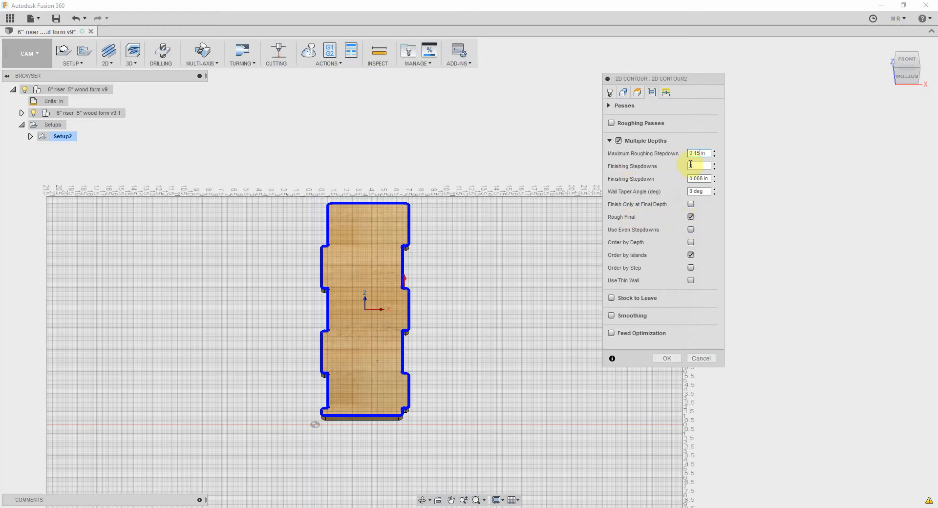
Enter 0.15 in for the next multiple-depths stepdown value and return to the top view.
click(699, 179)
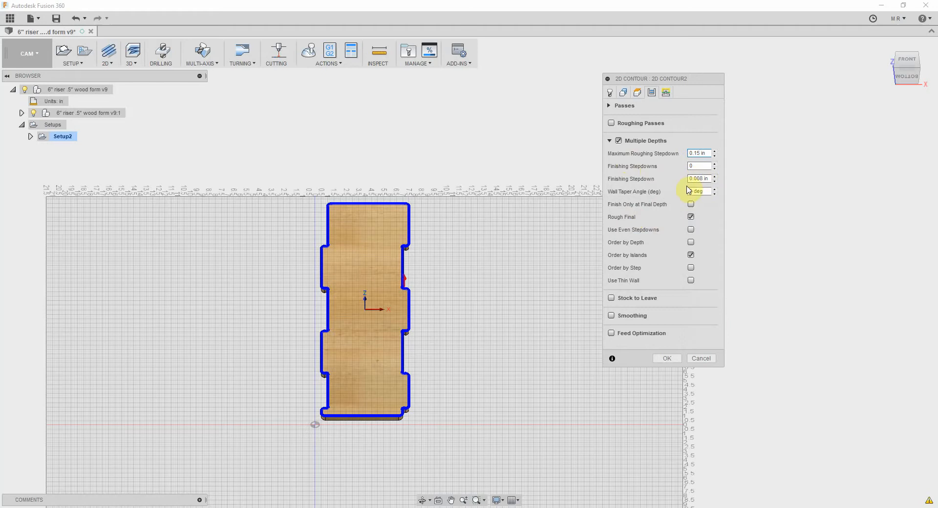
click(698, 179)
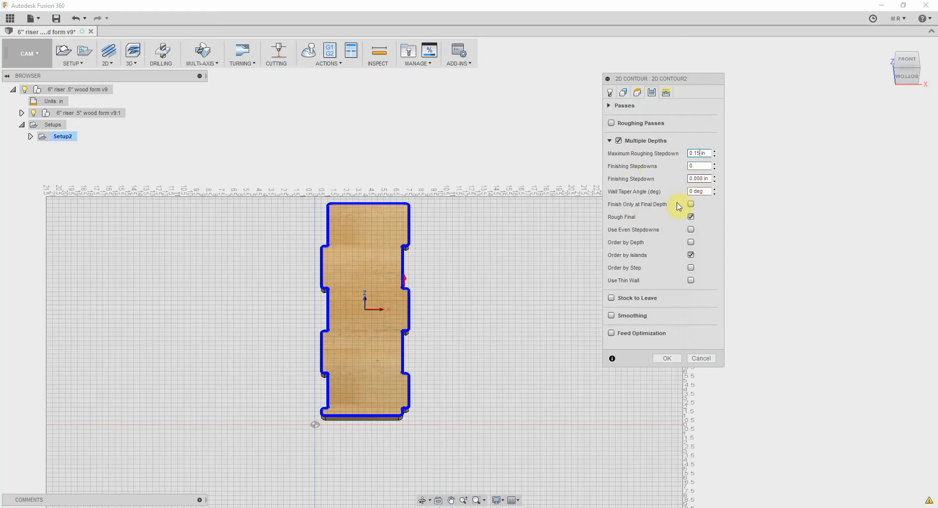
mouse_move(658, 204)
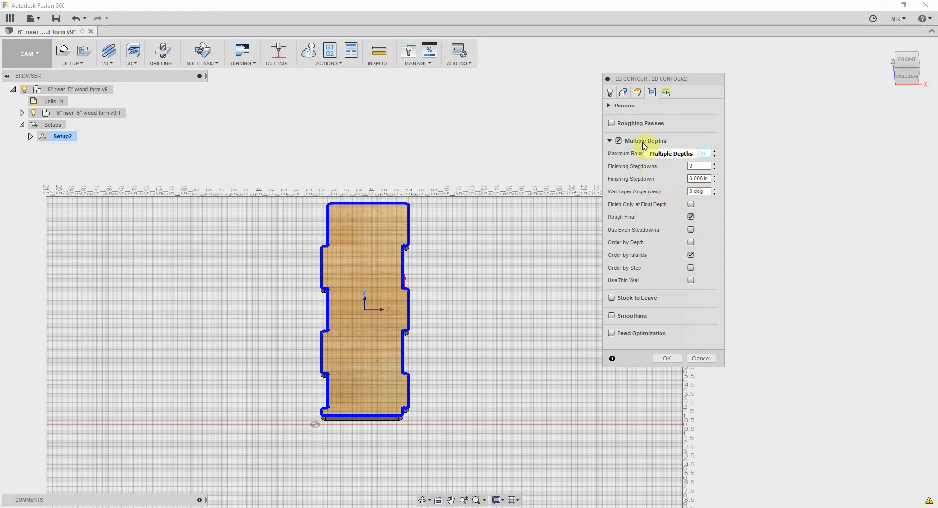
text(0.15)
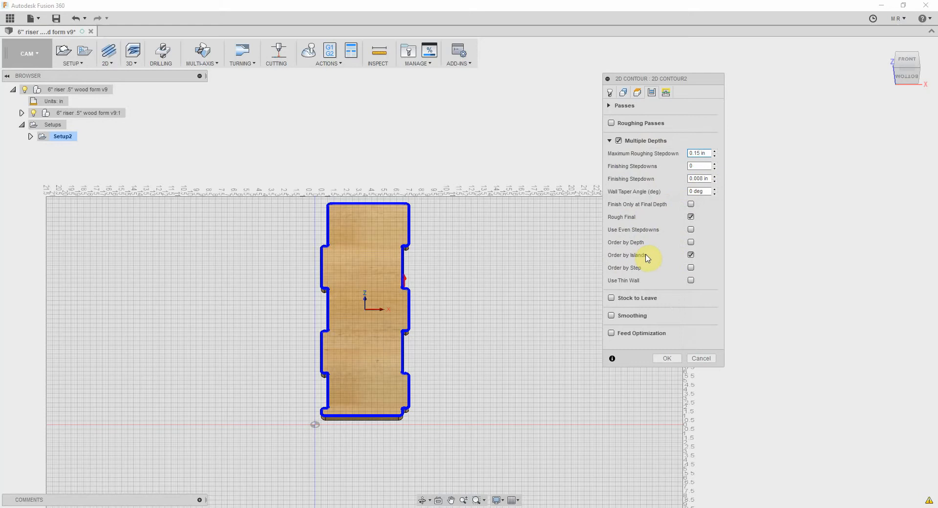
mouse_move(655, 259)
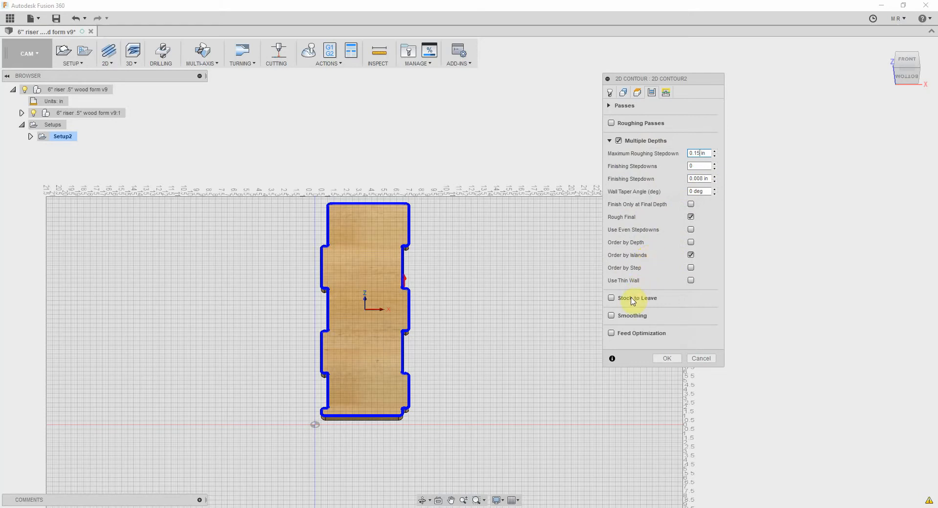
mouse_move(625, 300)
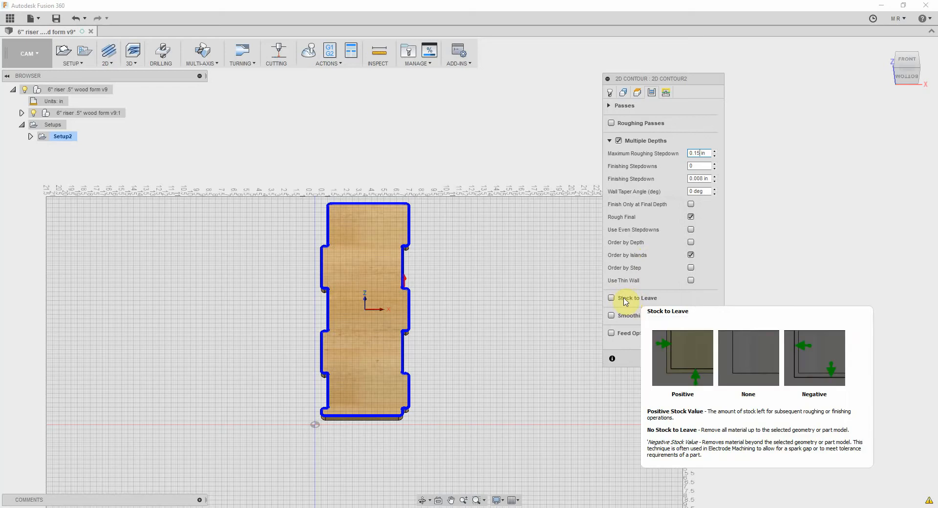
mouse_move(635, 319)
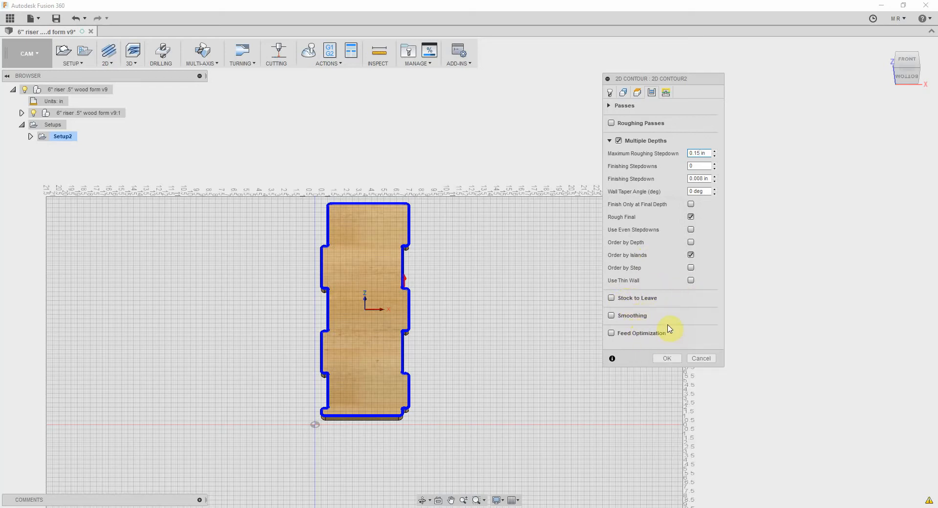
mouse_move(696, 299)
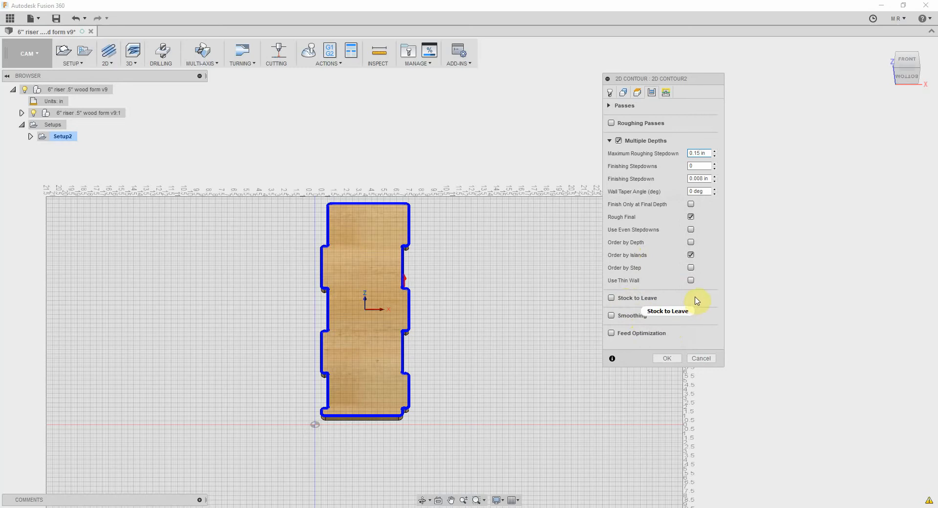
mouse_move(690, 312)
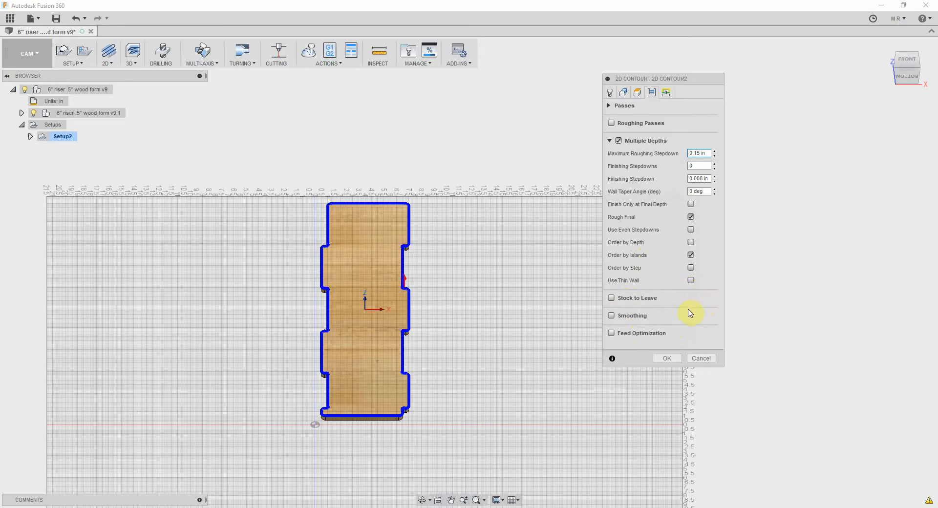
mouse_move(659, 312)
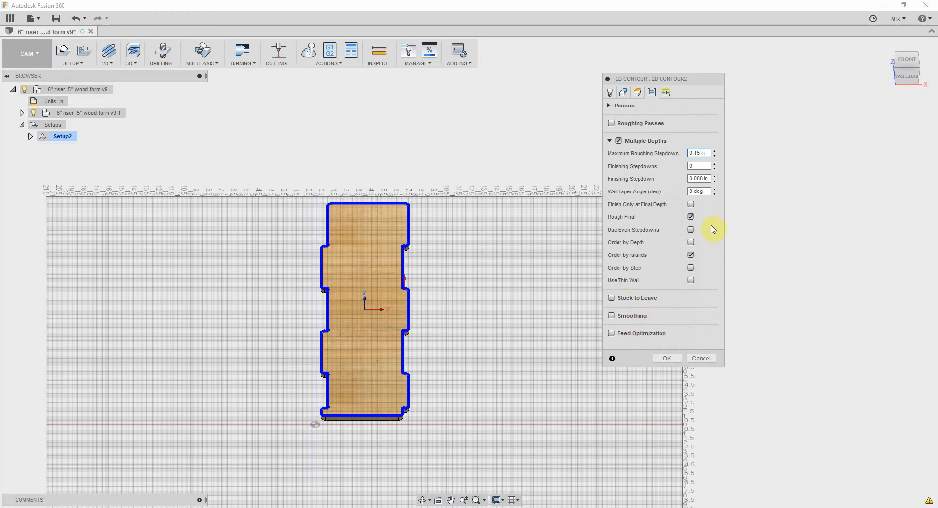
mouse_move(710, 111)
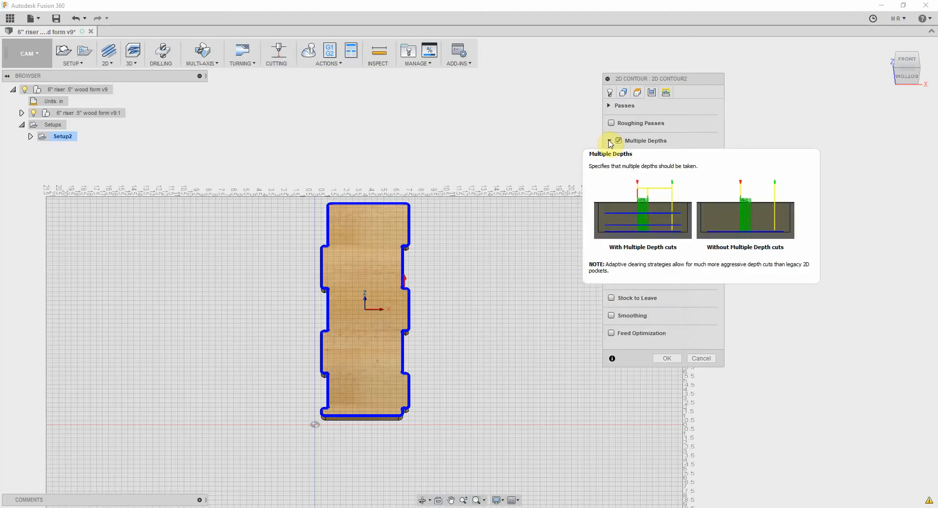
click(610, 141)
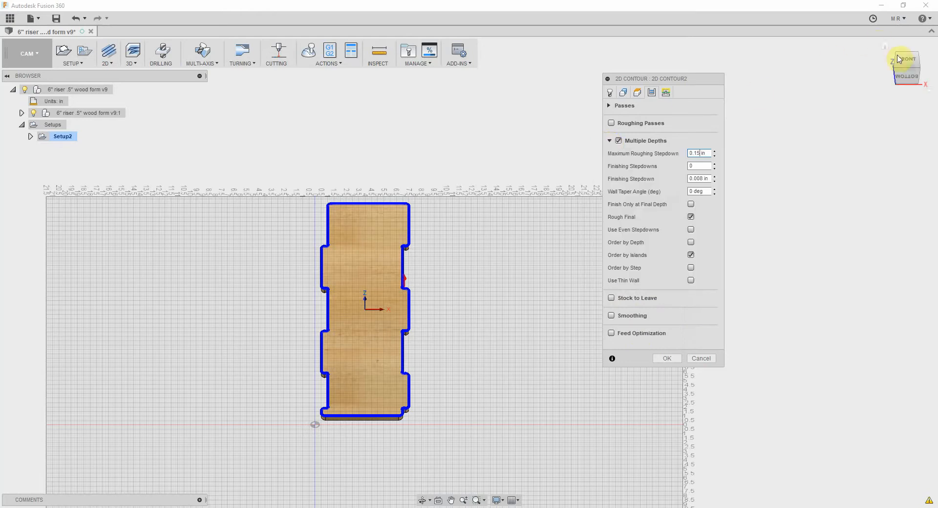
click(903, 68)
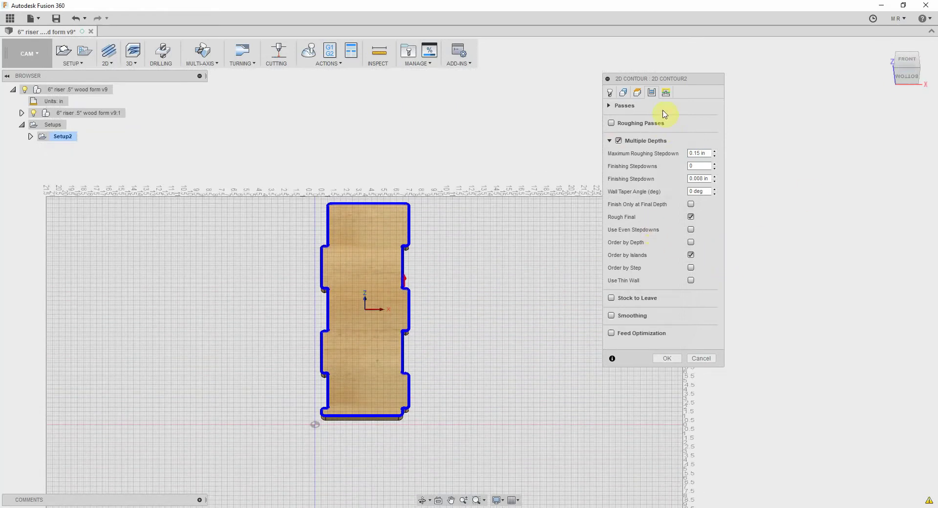
Review the Linking settings, safe distance and lift height, without changing them.
click(666, 93)
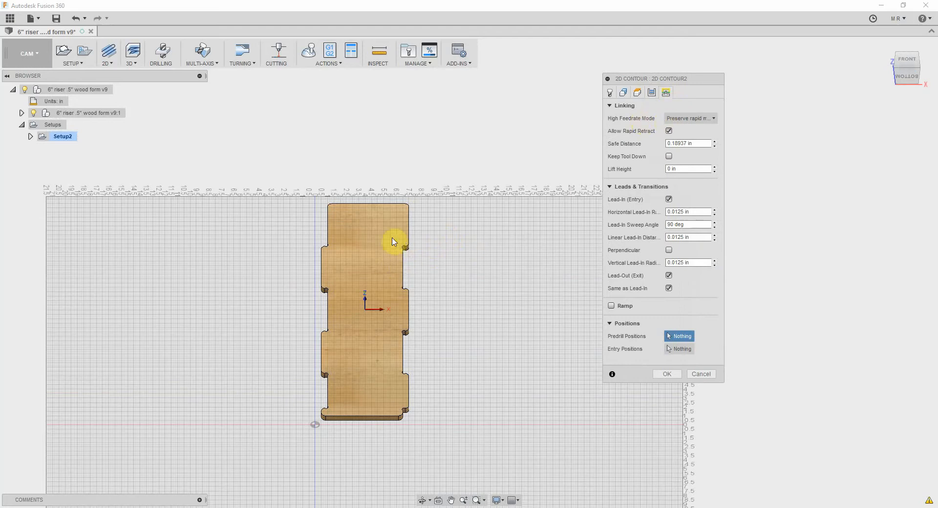
mouse_move(516, 247)
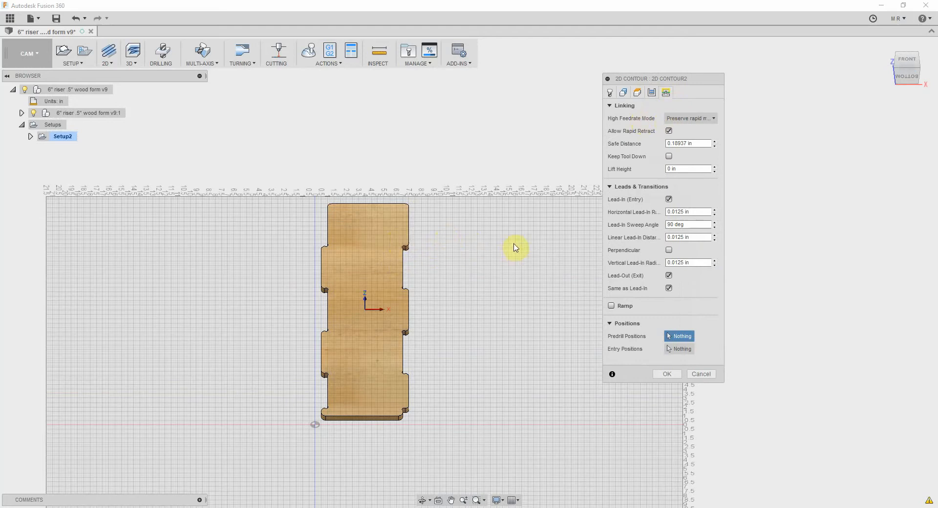
mouse_move(509, 240)
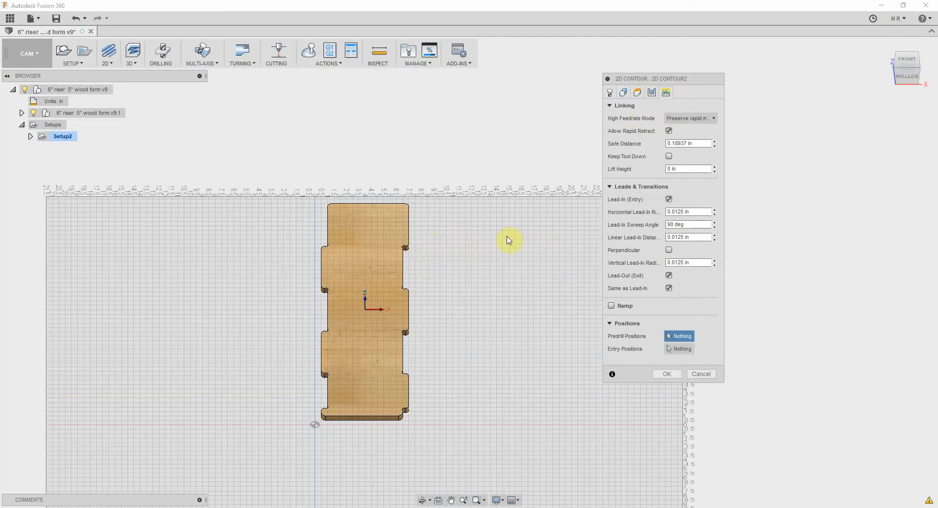
mouse_move(629, 161)
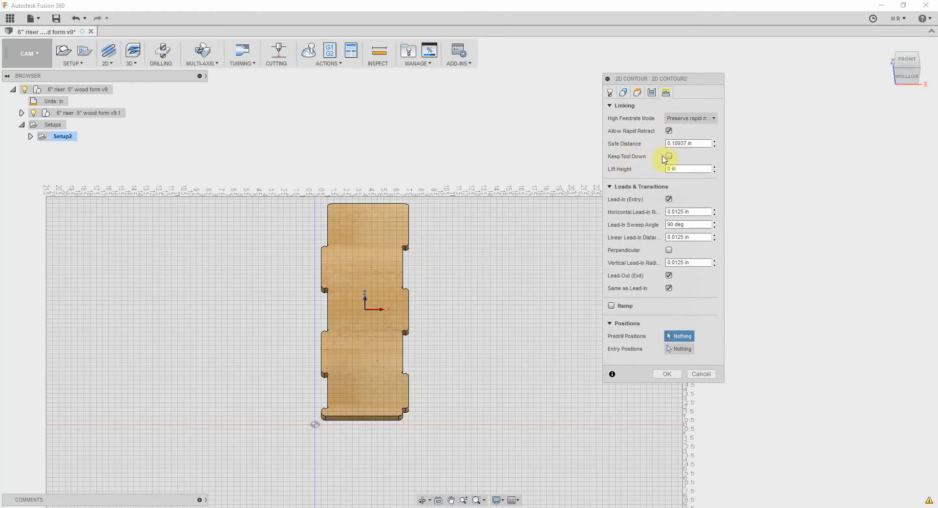
mouse_move(668, 158)
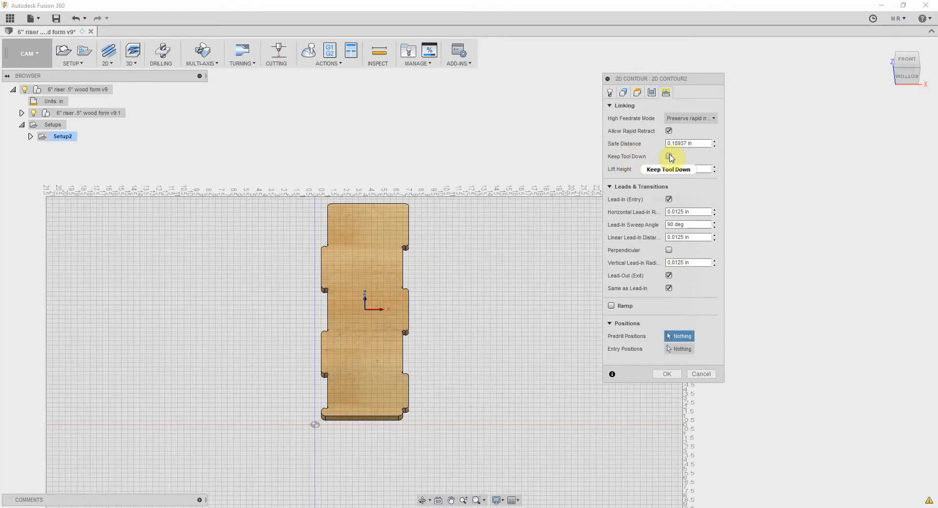
click(668, 156)
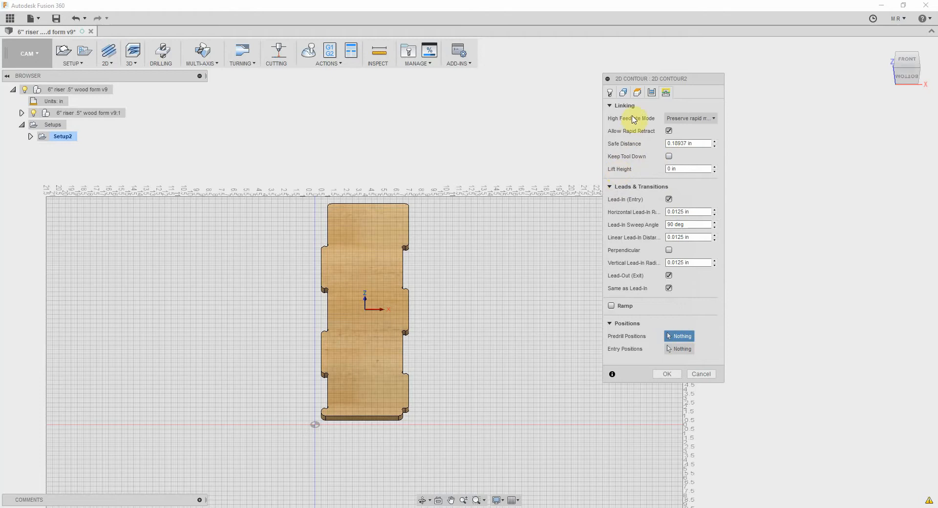
mouse_move(636, 140)
text(.125)
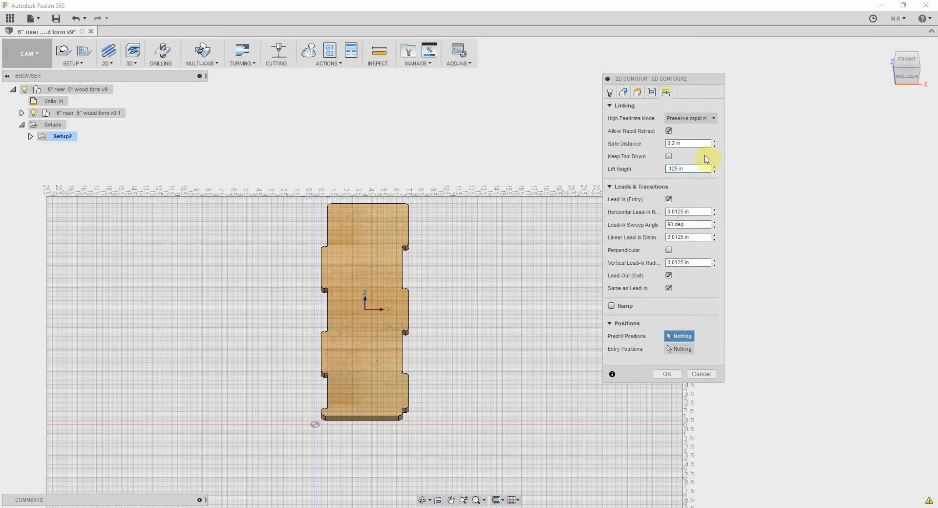
mouse_move(711, 200)
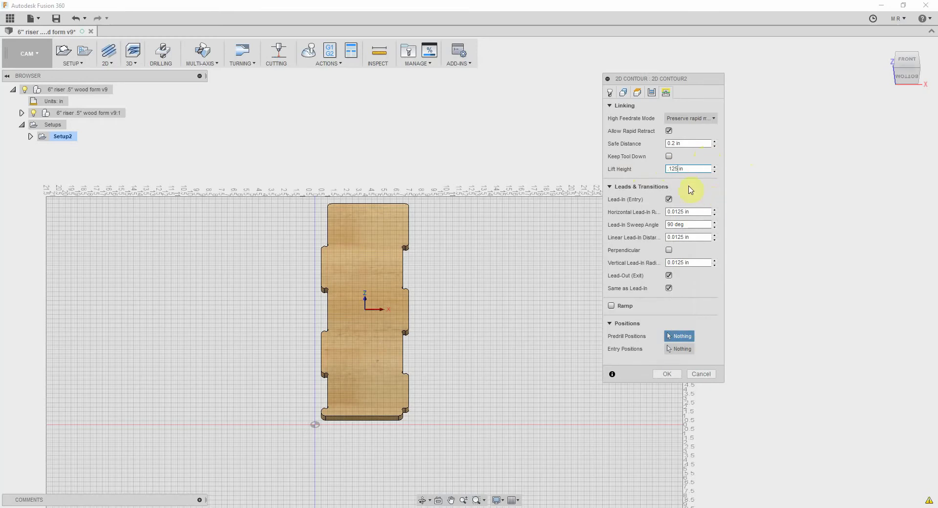
mouse_move(637, 188)
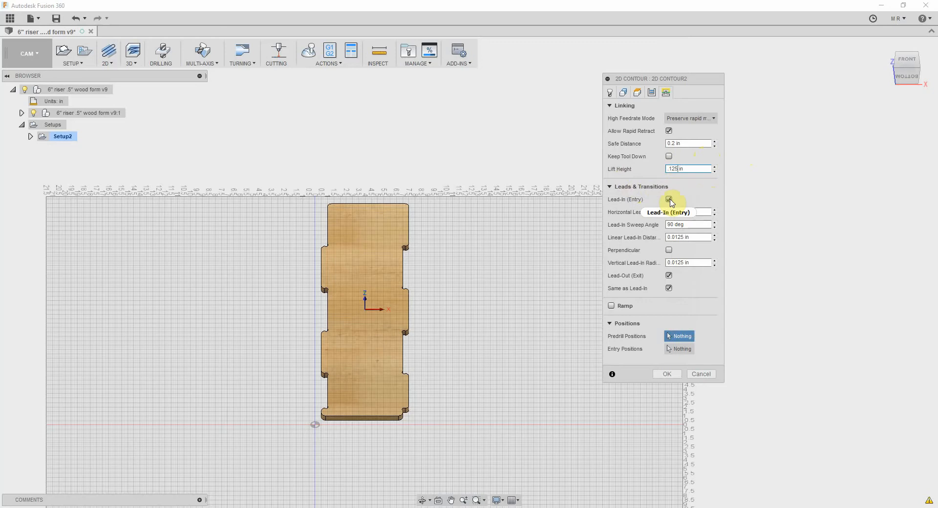
Turn off the lead-in entry and lead-out exit moves under Leads & Transitions.
click(668, 200)
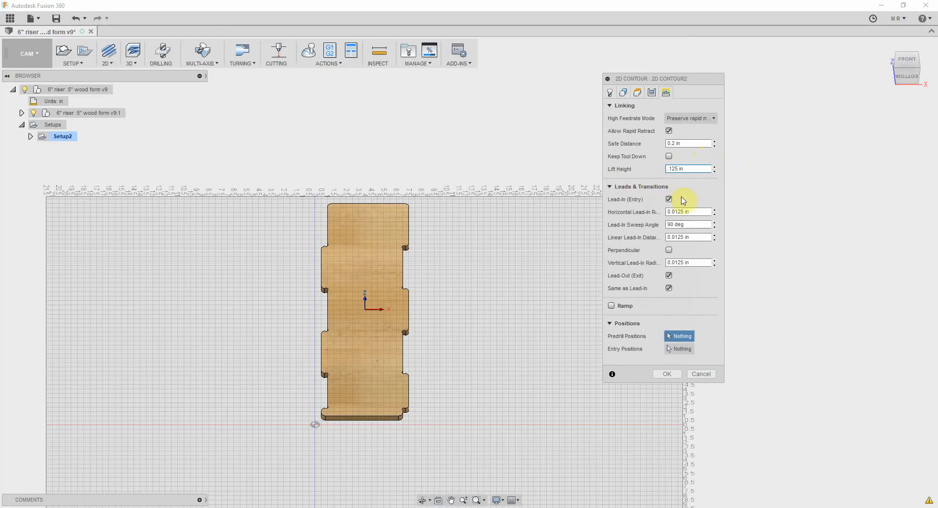
click(668, 199)
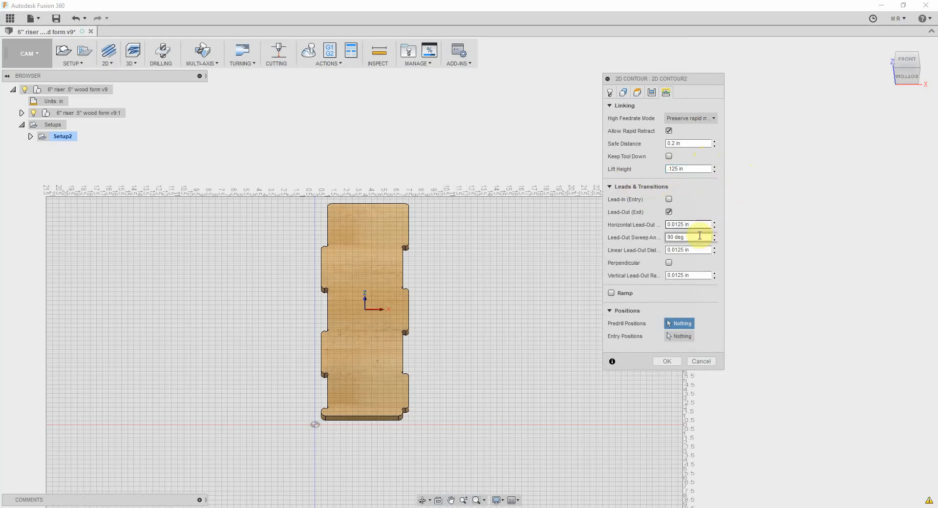
click(669, 212)
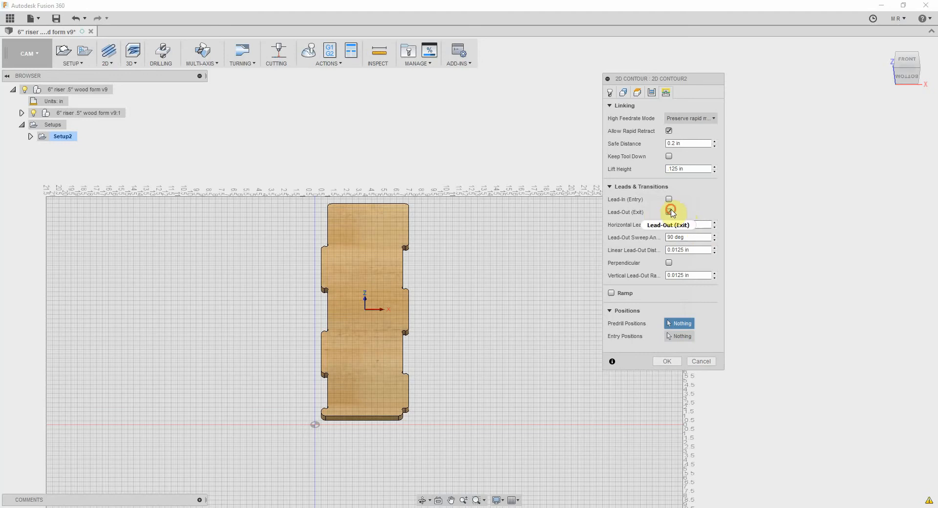
click(668, 213)
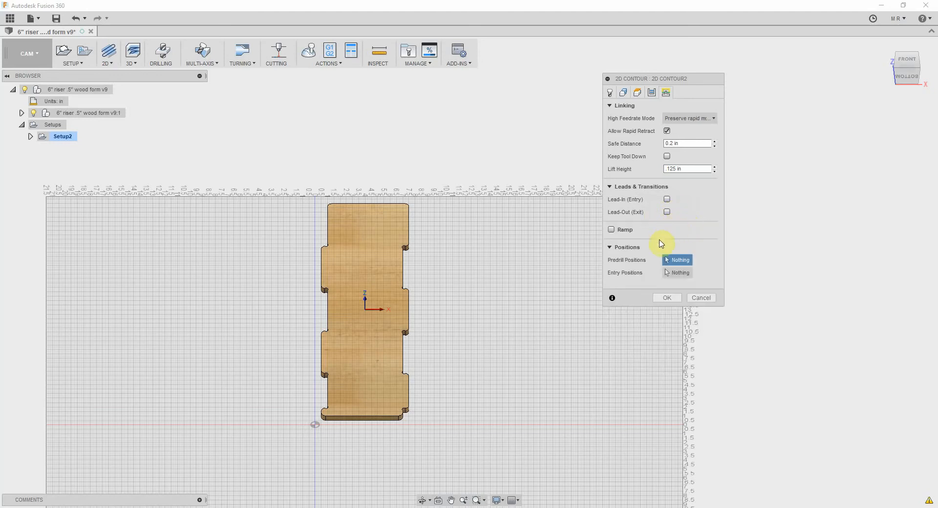
mouse_move(651, 274)
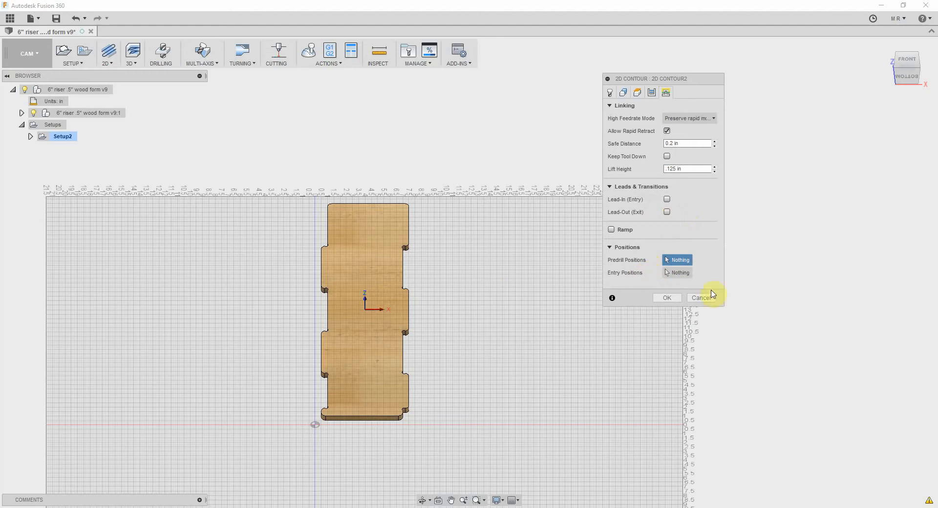
mouse_move(694, 225)
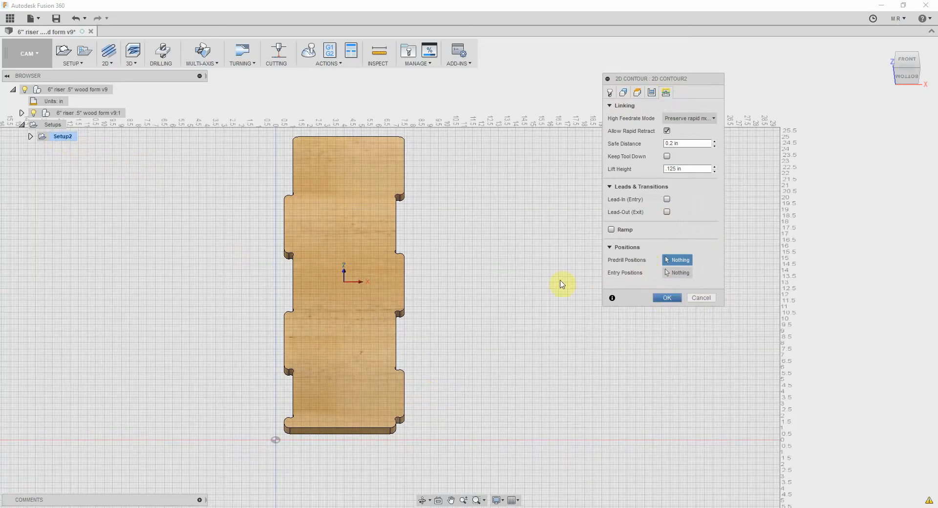
mouse_move(80, 153)
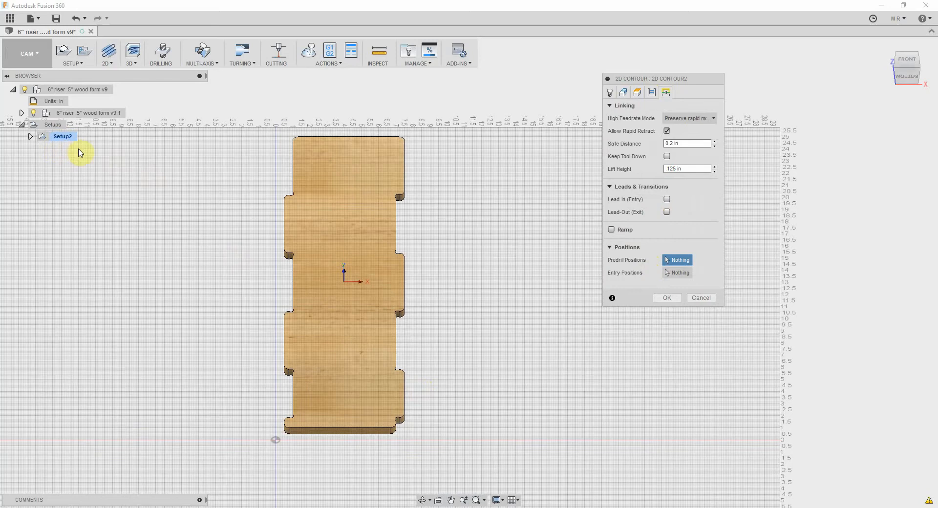
mouse_move(622, 285)
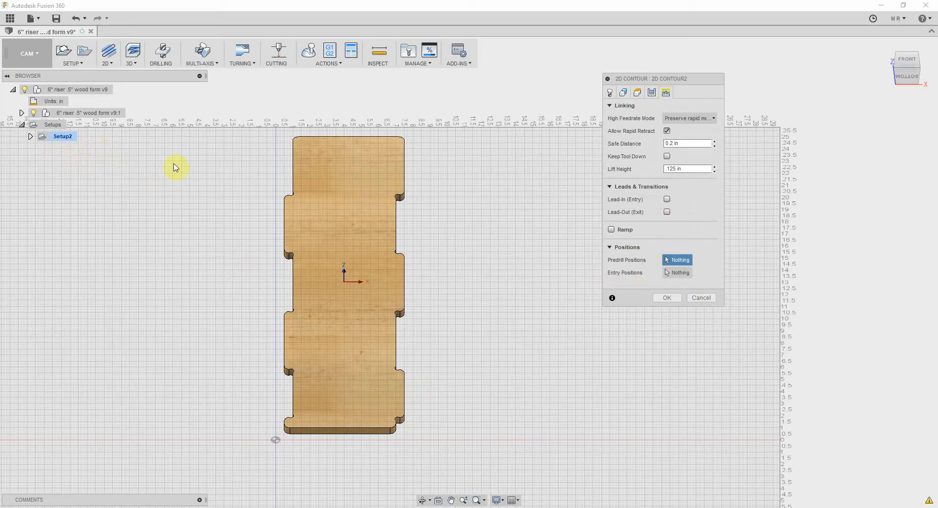
click(667, 298)
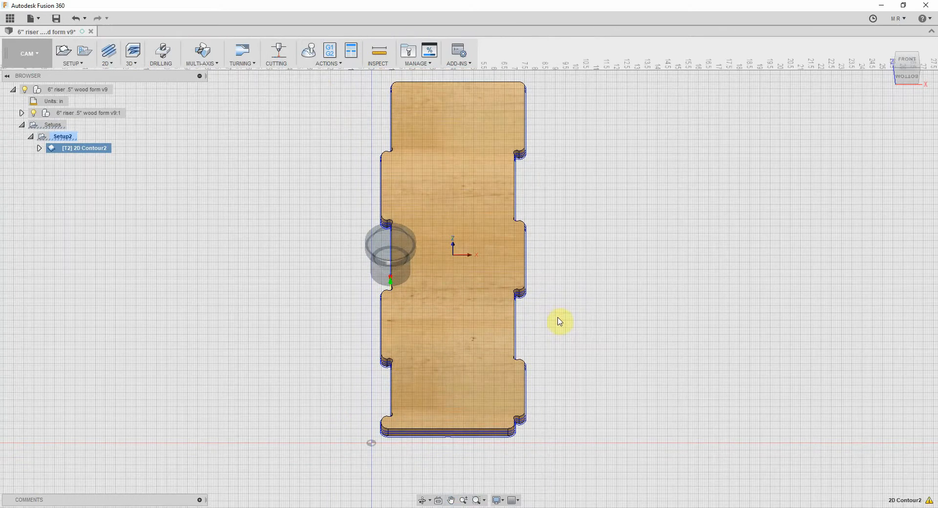
mouse_move(309, 54)
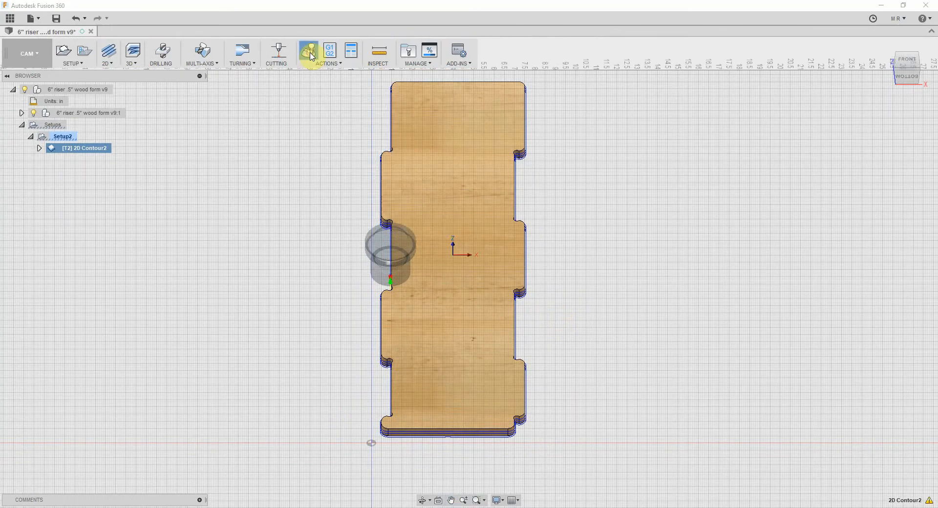
Start simulating the generated 2D Contour2 toolpath.
click(307, 51)
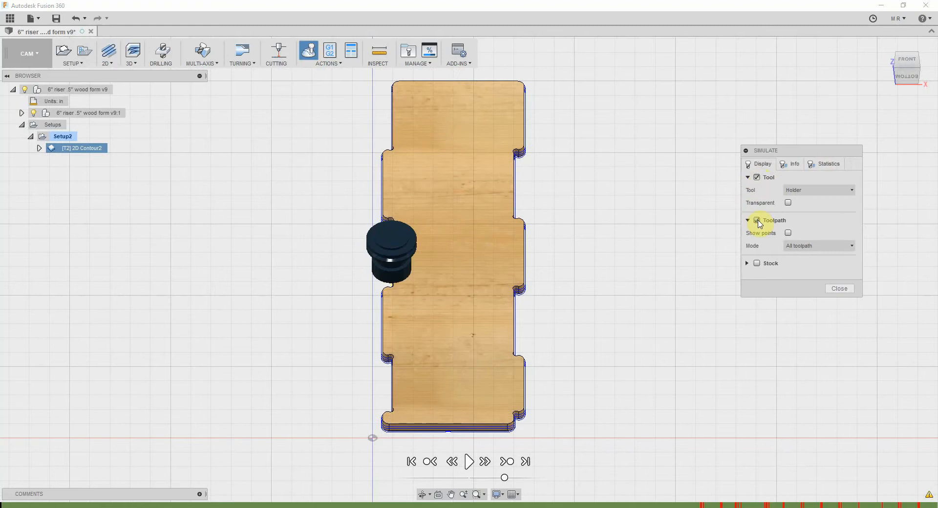
Show toolpath lines, play the cutting simulation from the top view, then pause it.
click(757, 221)
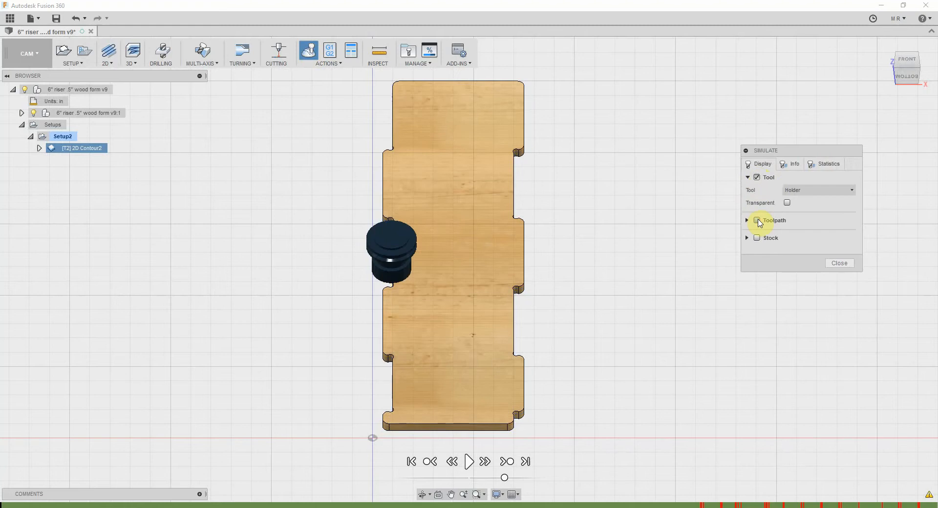
click(756, 221)
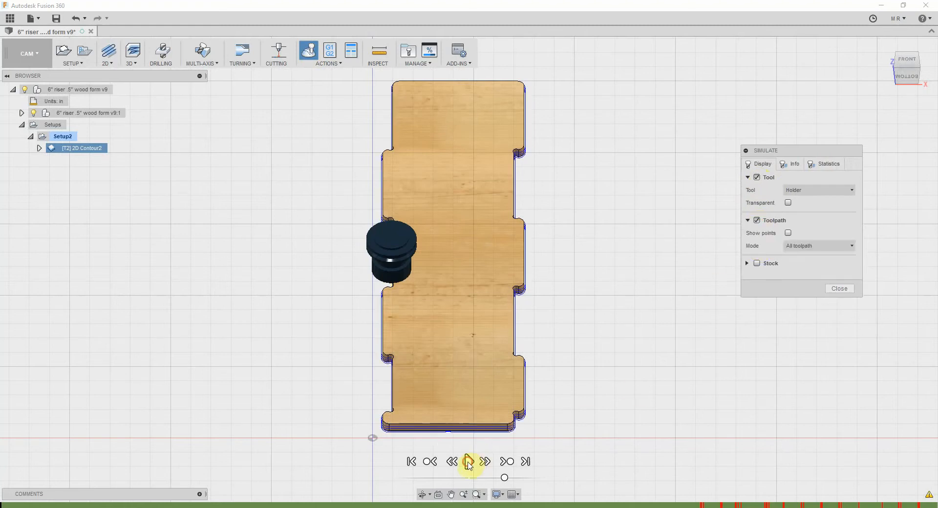
click(468, 463)
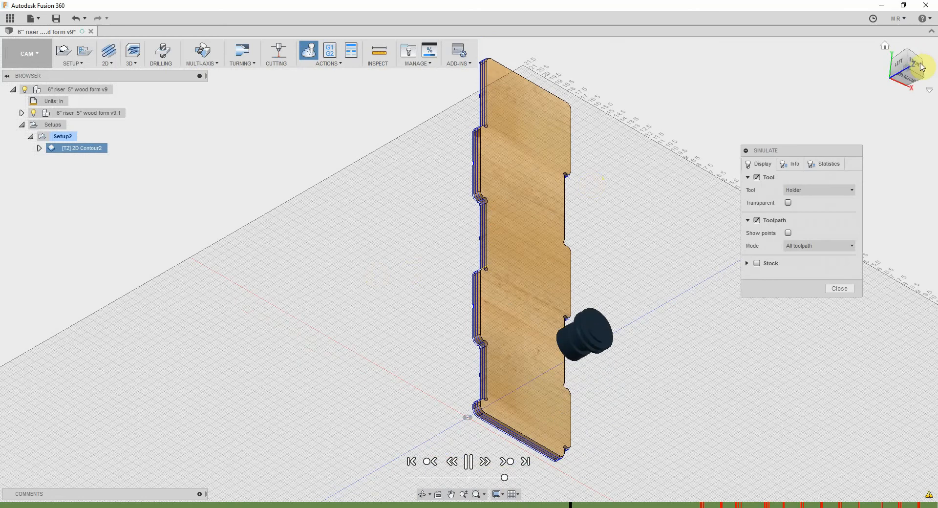
click(914, 63)
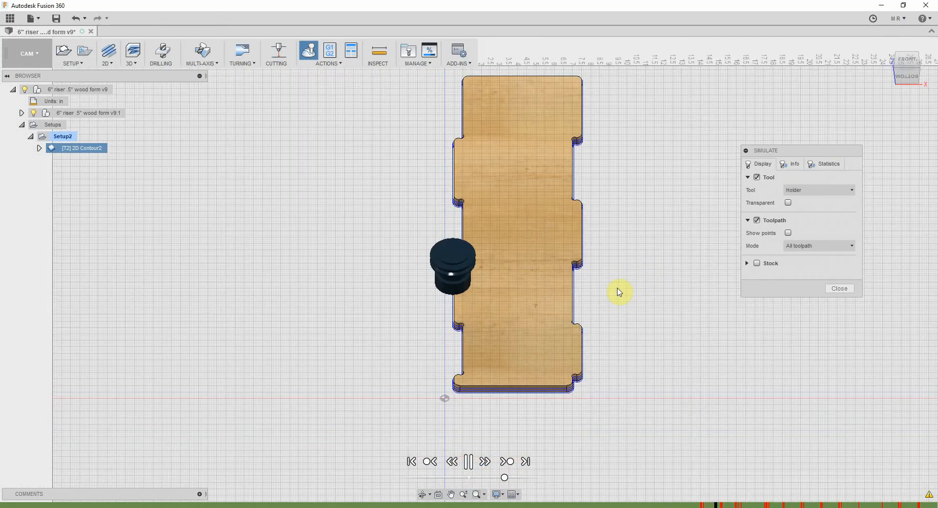
click(469, 462)
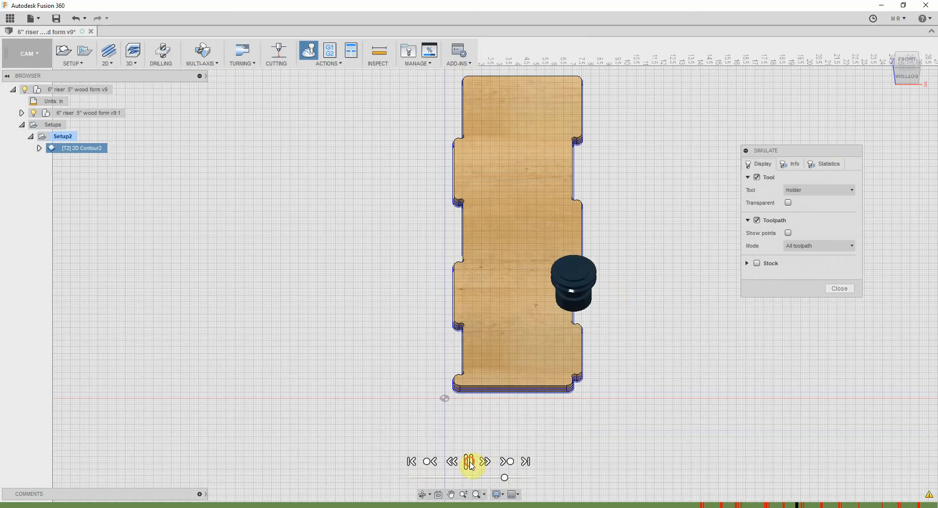
click(840, 289)
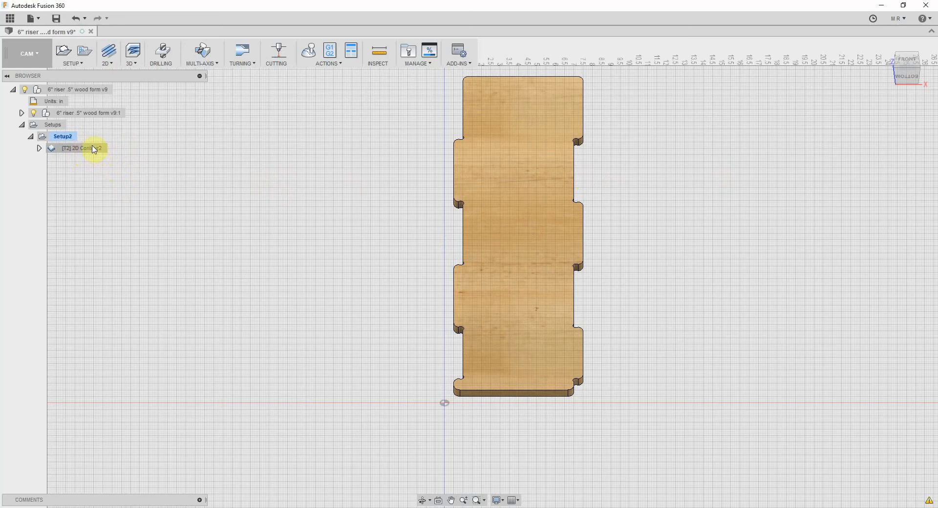
Start Post Process for the 2D Contour2 operation from the Browser.
click(88, 149)
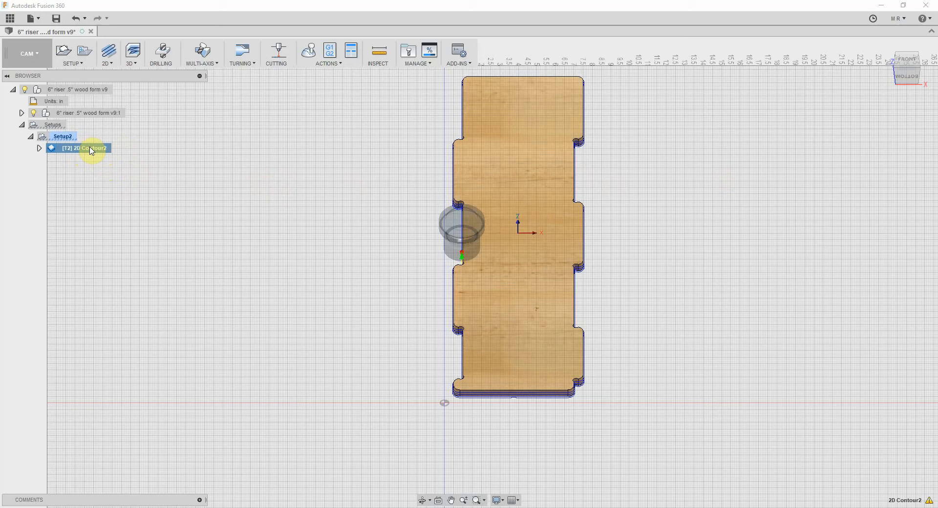
right_click(89, 148)
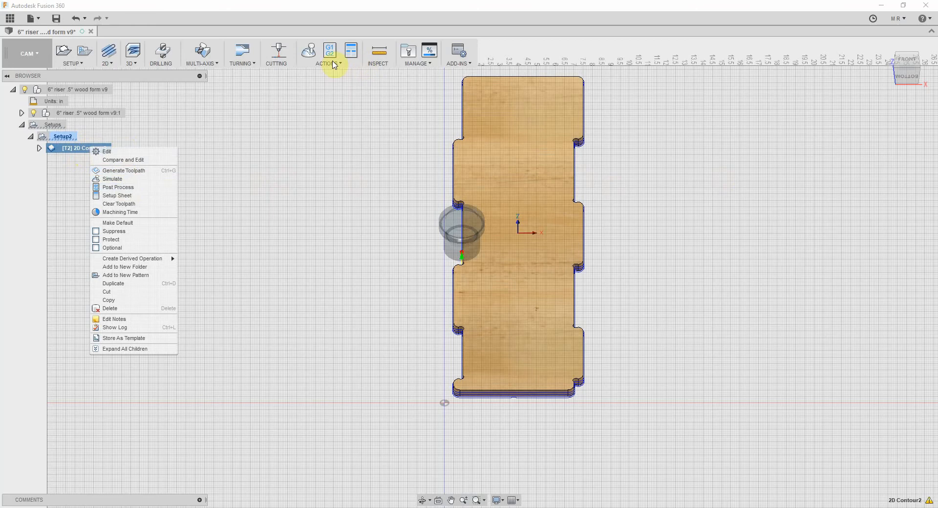
mouse_move(113, 185)
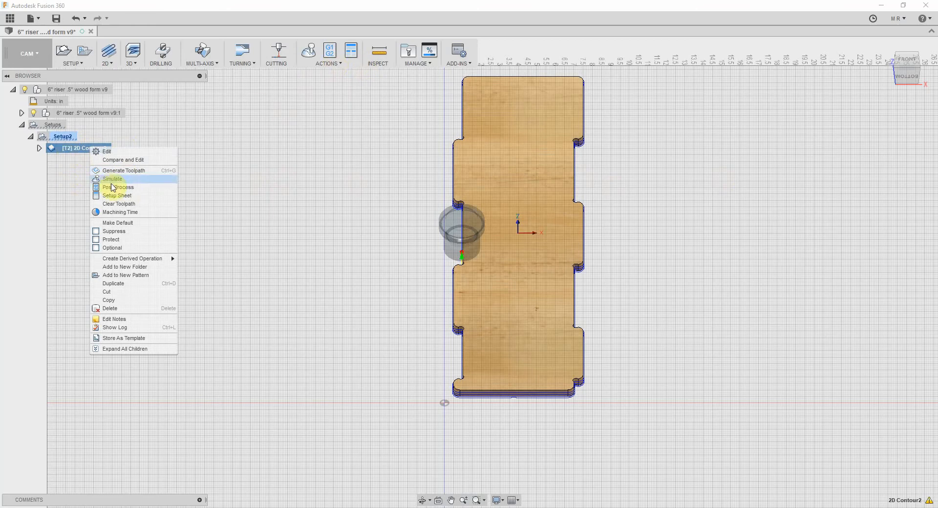
mouse_move(117, 188)
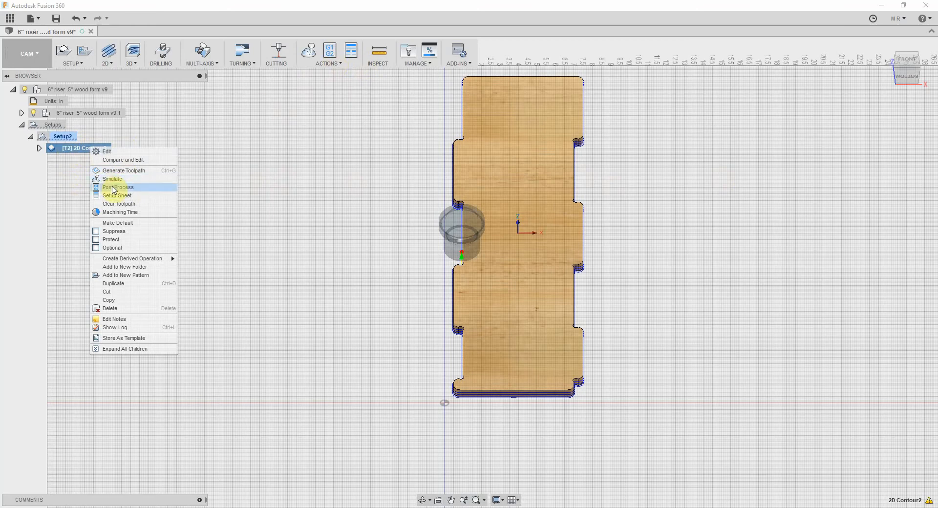
click(117, 187)
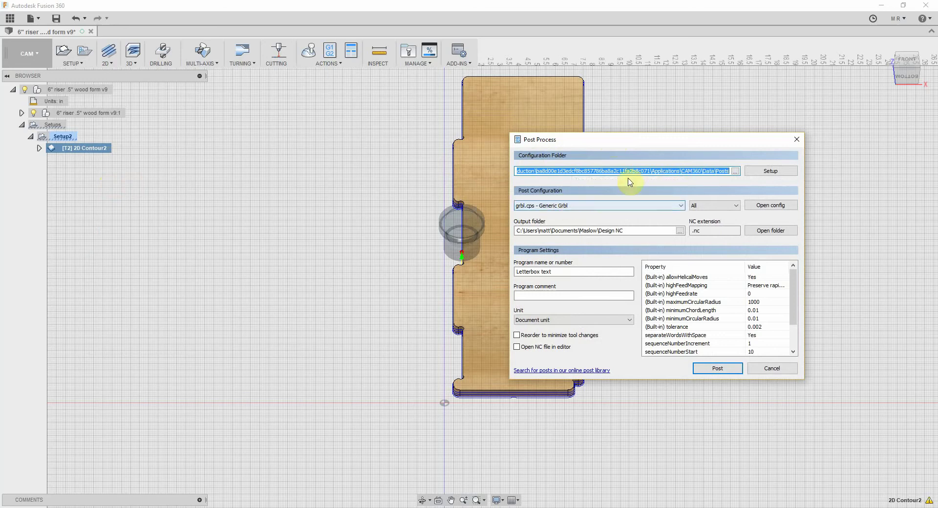
mouse_move(611, 192)
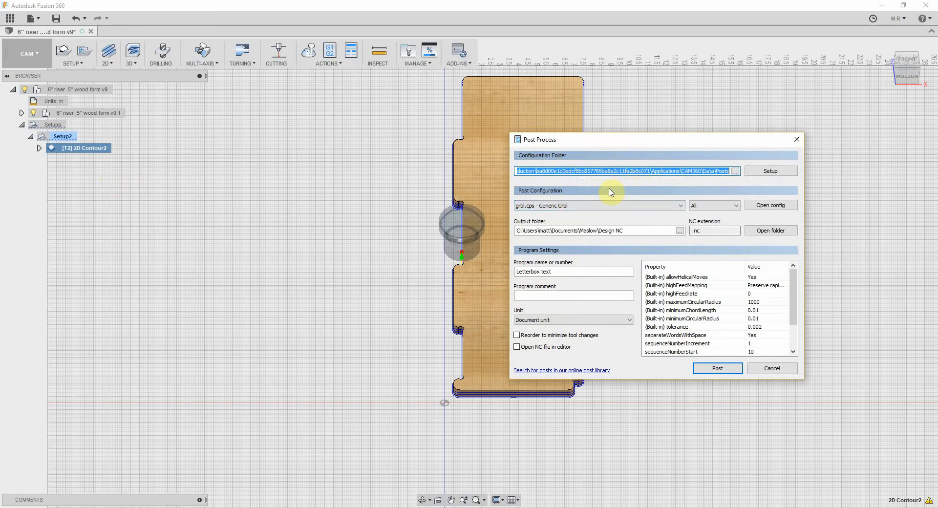
mouse_move(608, 185)
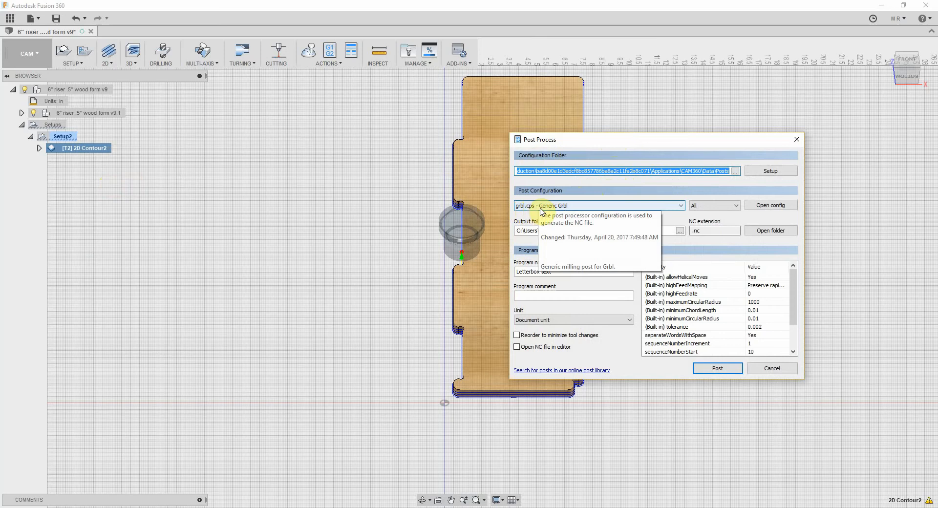
mouse_move(586, 211)
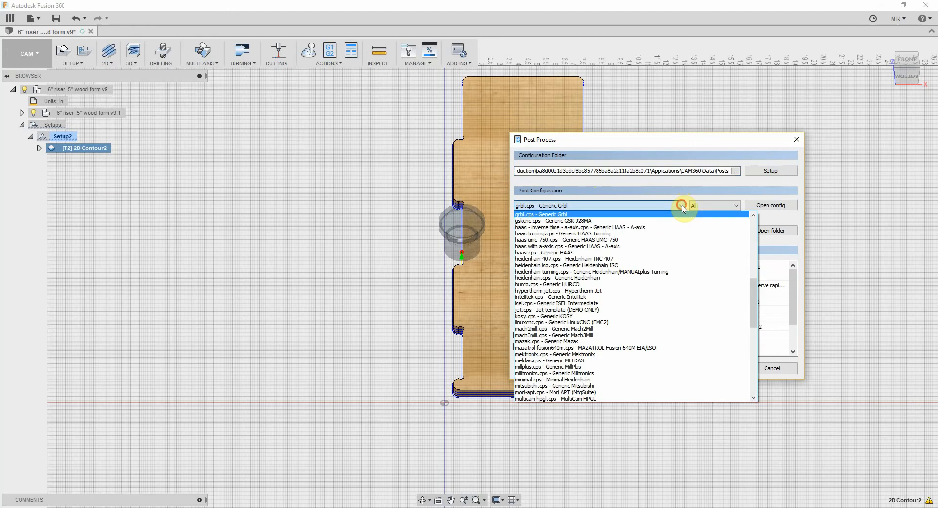
Keep Generic Grbl, name the program 'riser 4 23', and post it to an NC file.
click(542, 214)
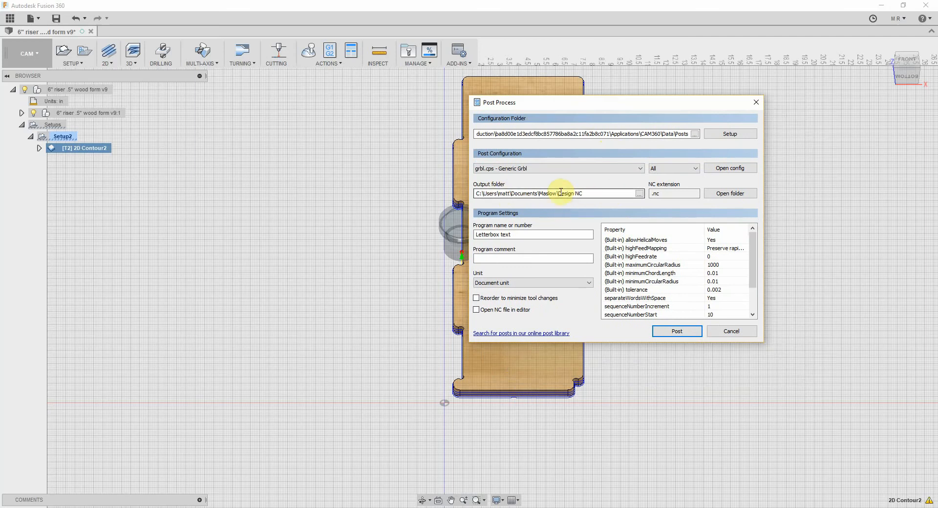
mouse_move(600, 207)
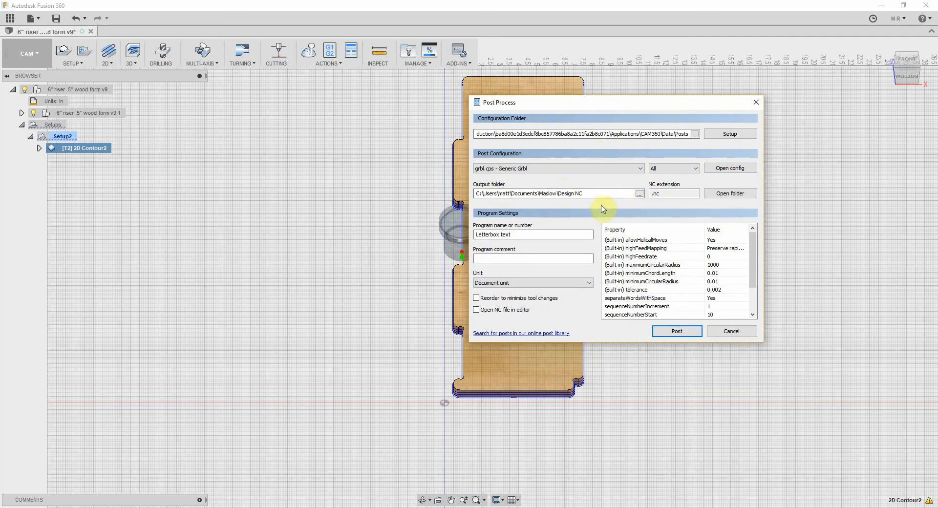
mouse_move(602, 208)
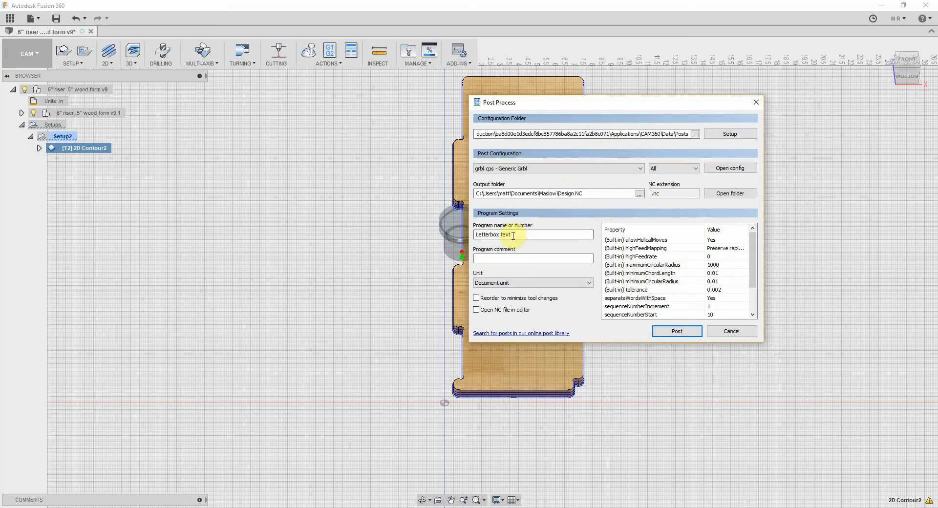
triple_click(497, 235)
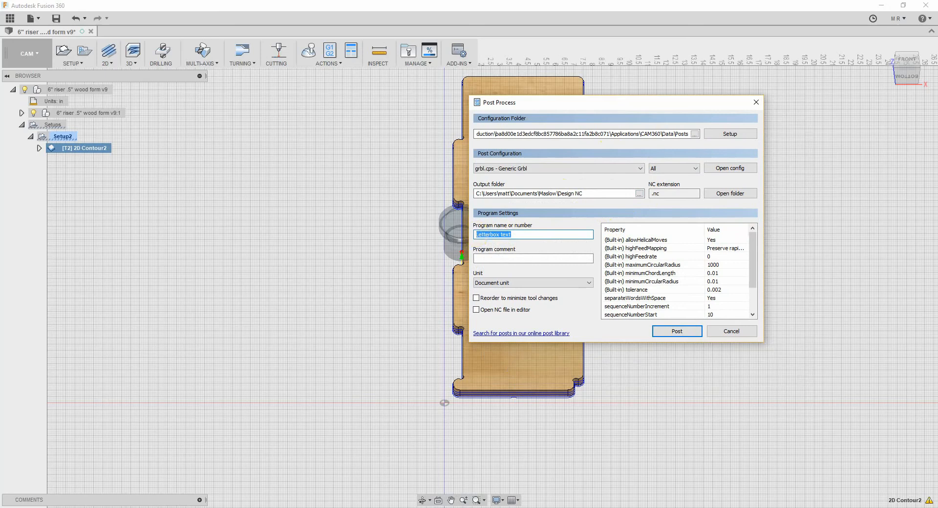
text(riser 4)
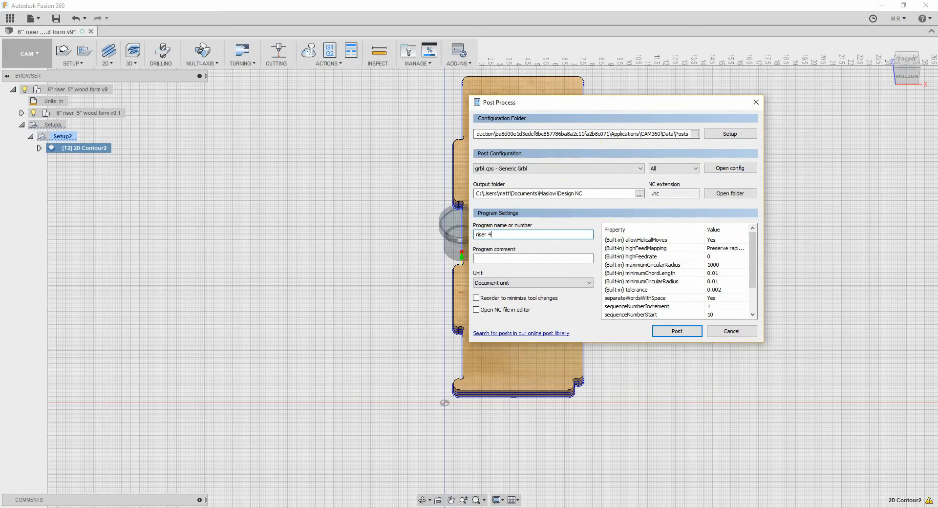
text(2)
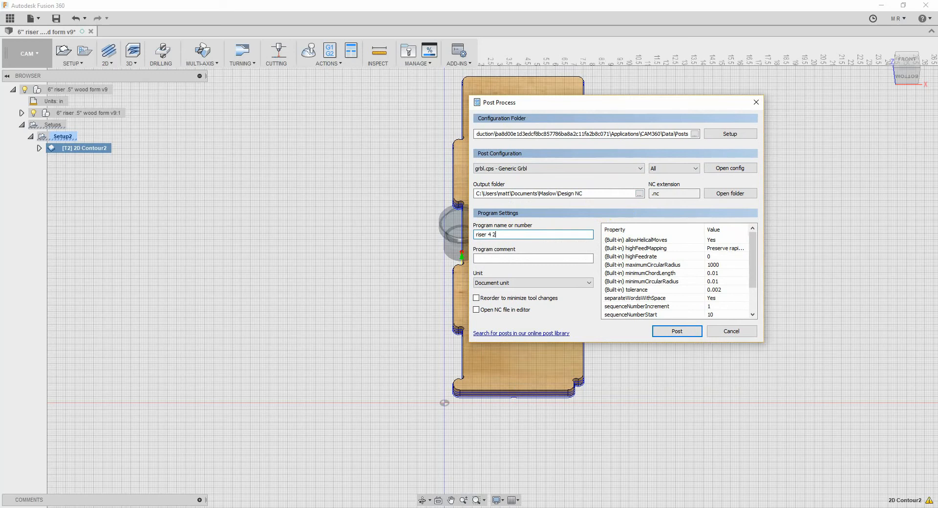
text(3)
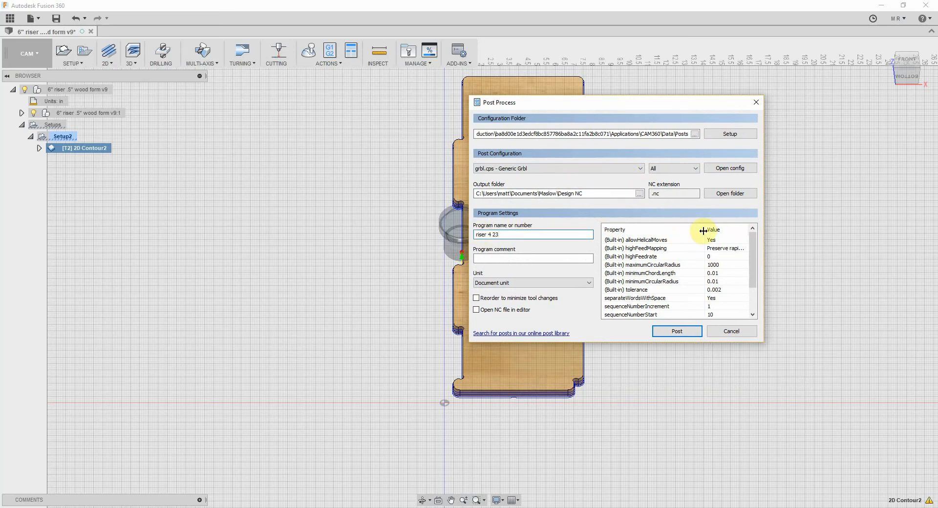
scroll(down, 3)
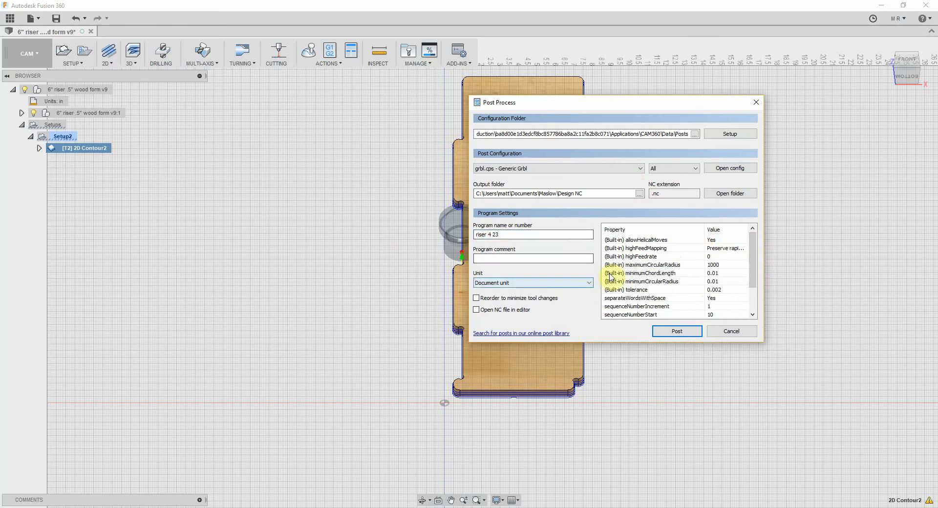
click(676, 332)
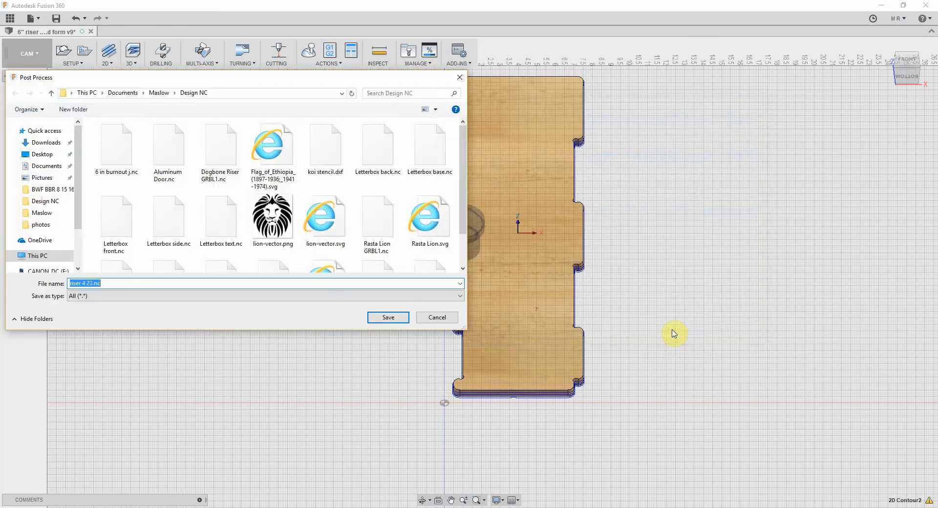
mouse_move(195, 231)
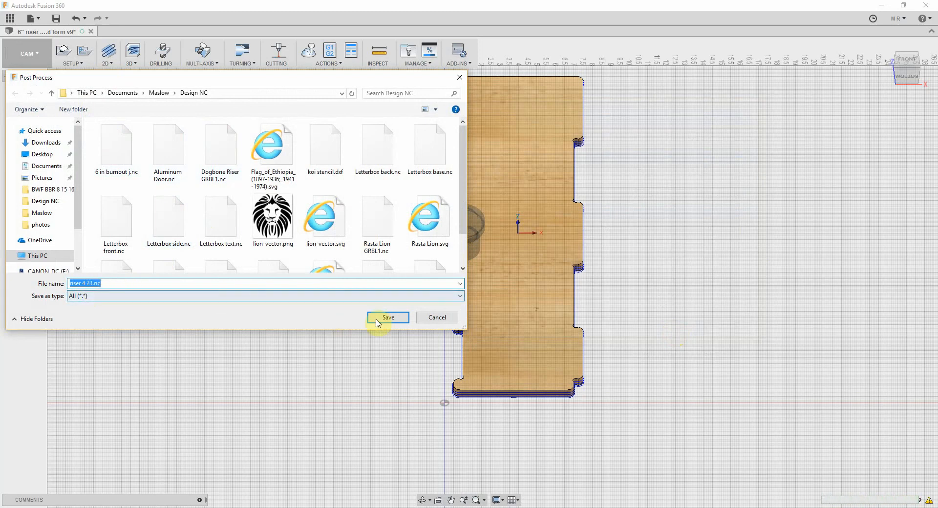
Save the posted GRBL program as 'riser 4 23.nc' in the Design NC folder.
click(388, 317)
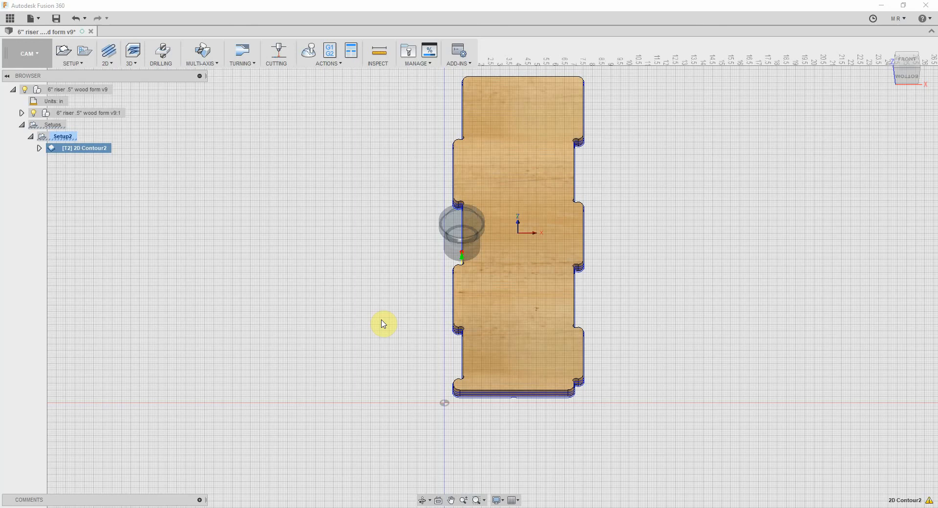
mouse_move(436, 292)
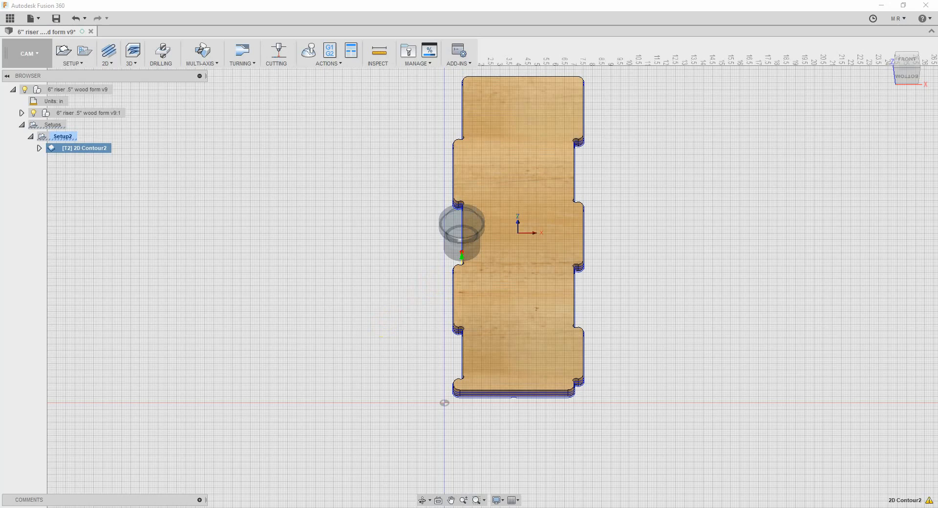
mouse_move(785, 252)
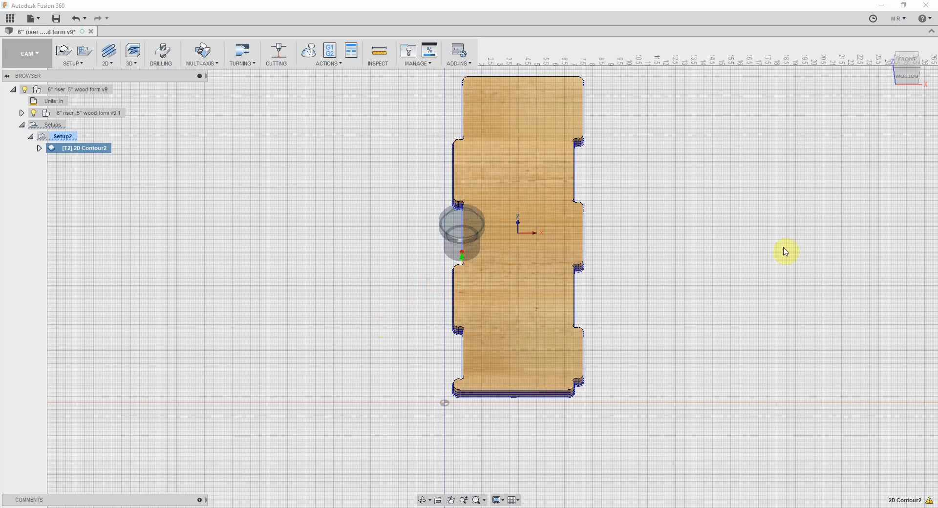